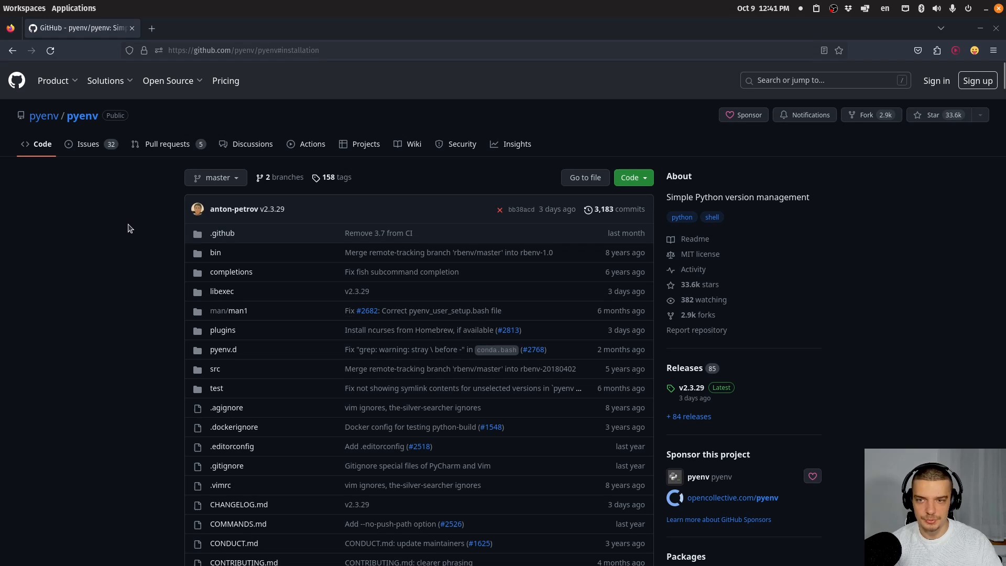
# Step: Scroll through the pyenv README installation section on GitHub and launch a terminal window
pyautogui.scroll(-3)
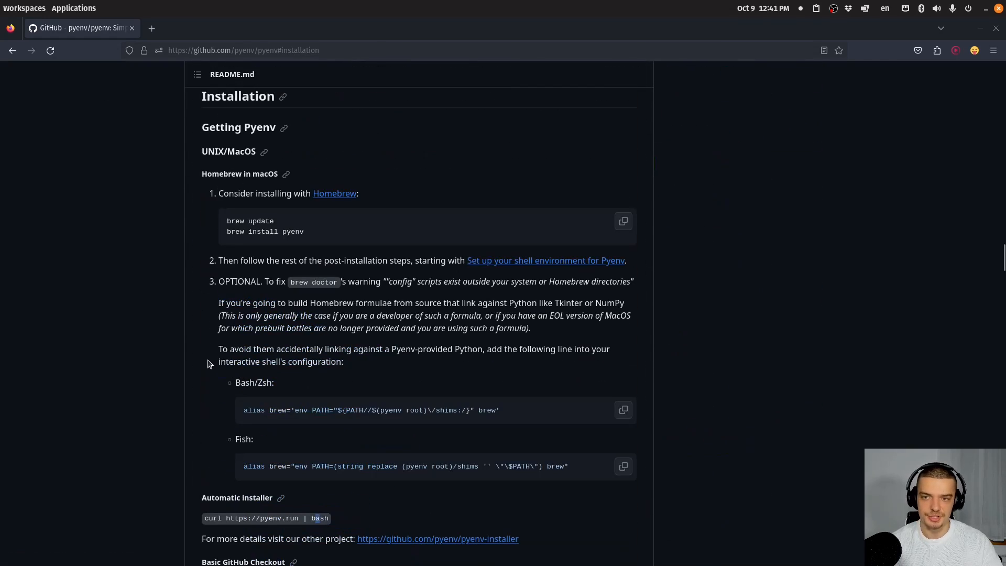
pyautogui.scroll(-3)
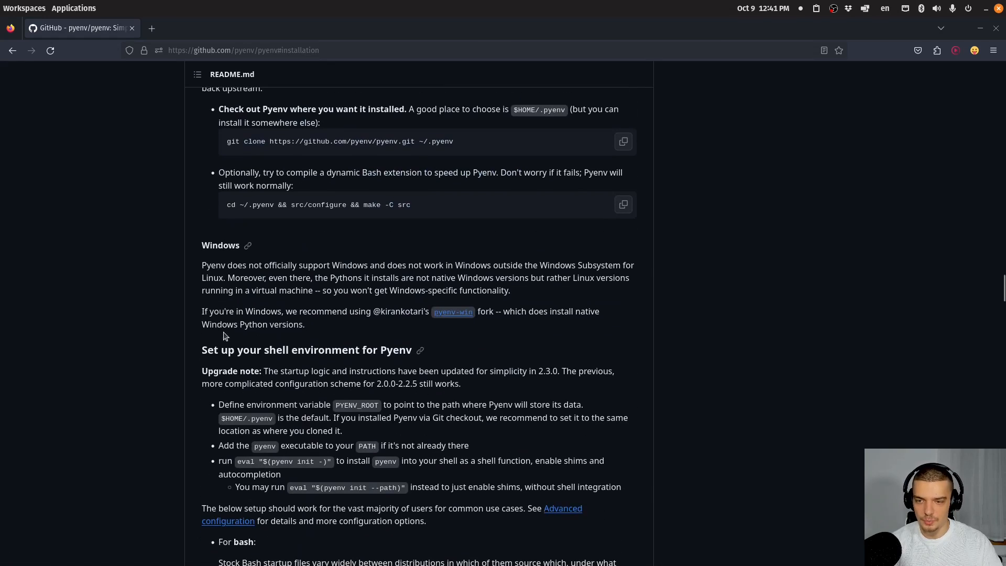
pyautogui.moveTo(268, 219)
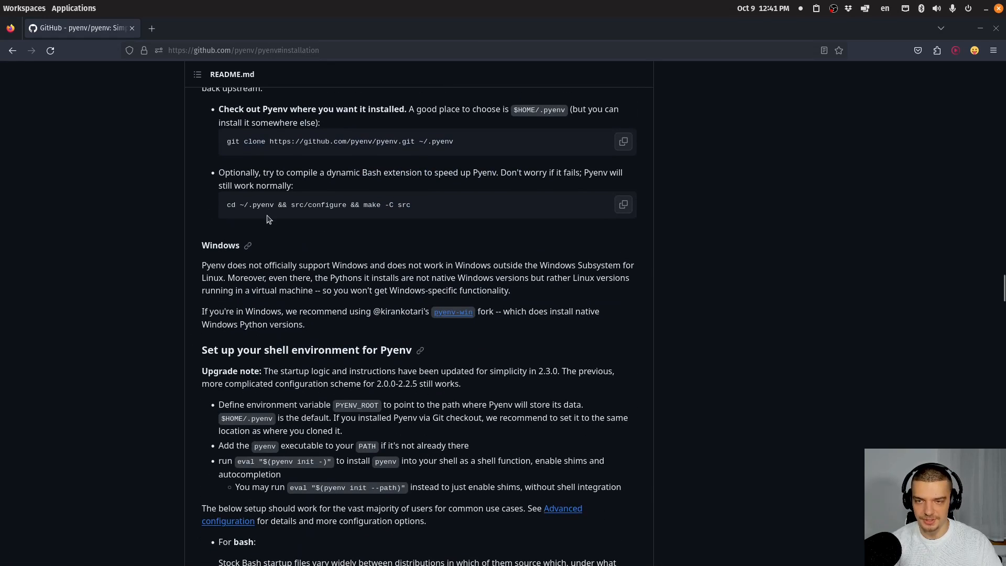
pyautogui.scroll(3)
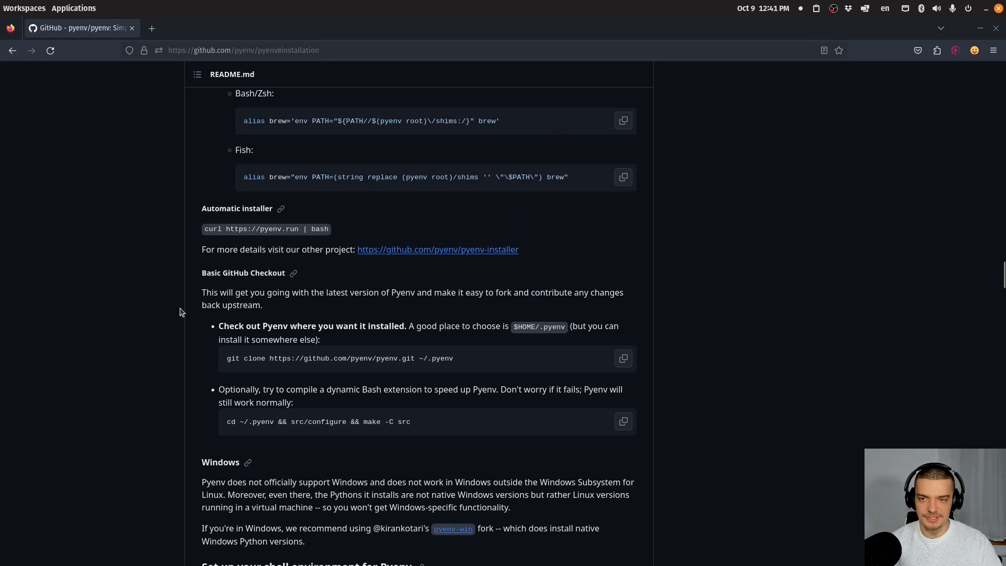
pyautogui.doubleClick(265, 229)
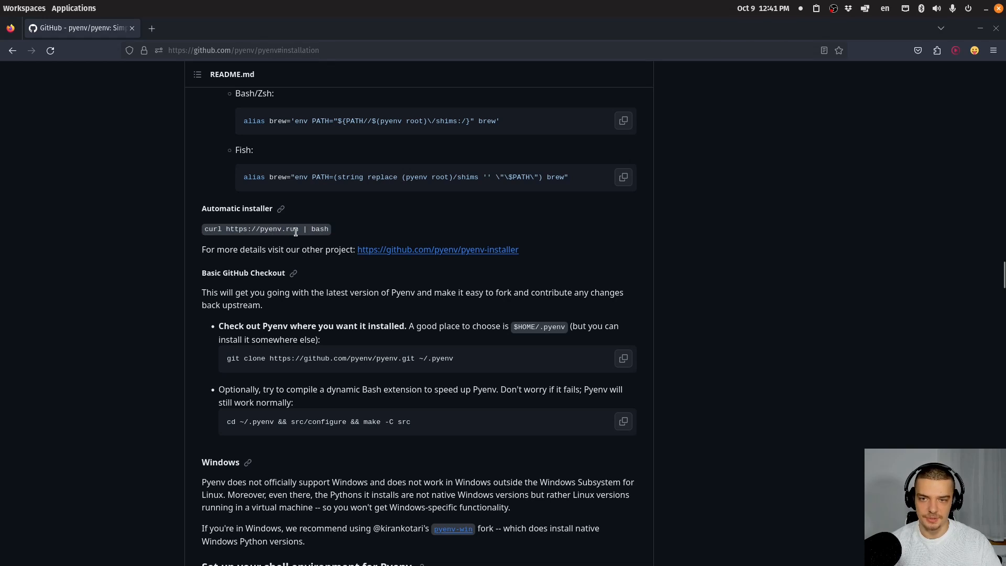
pyautogui.moveTo(476, 260)
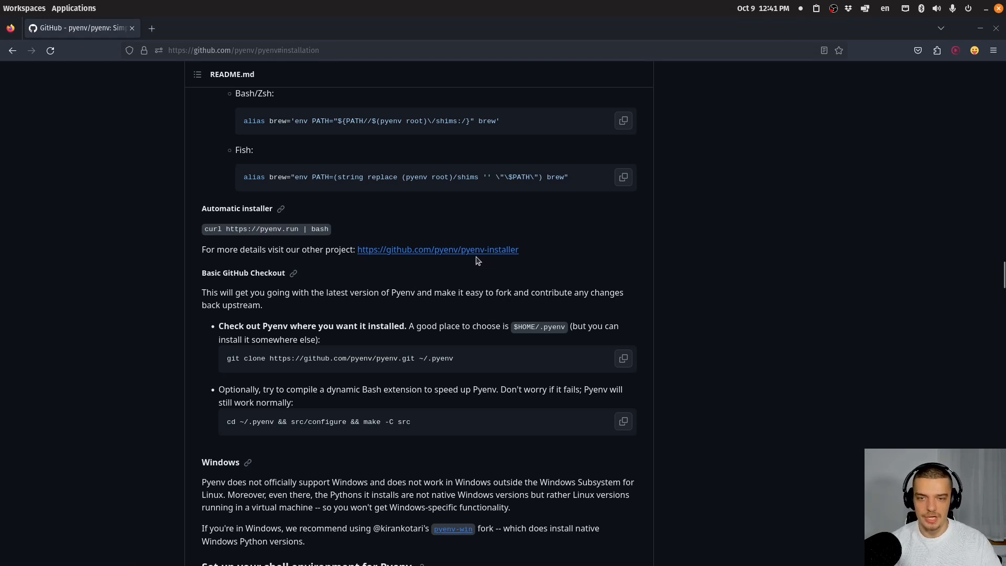
pyautogui.moveTo(463, 272)
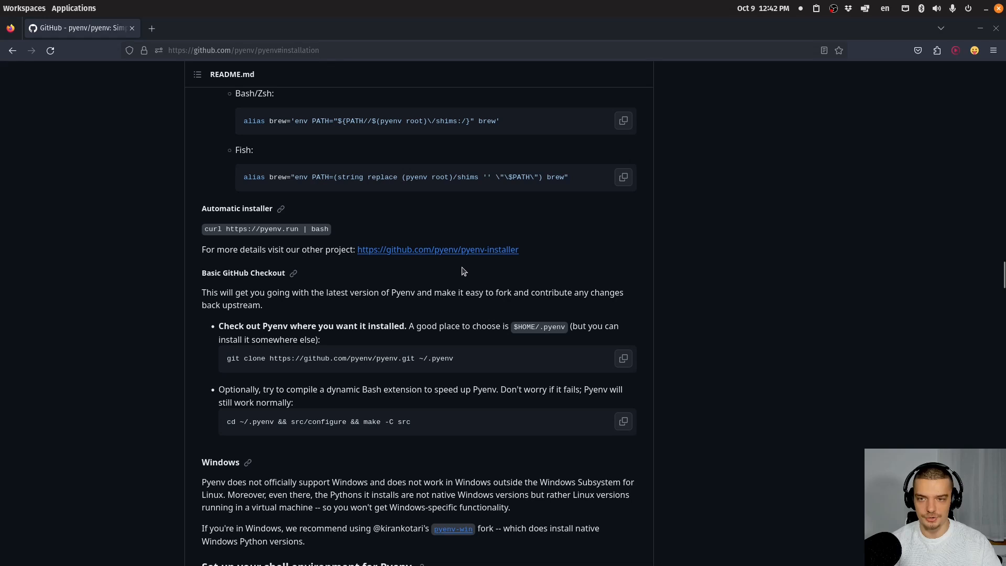
pyautogui.moveTo(686, 262)
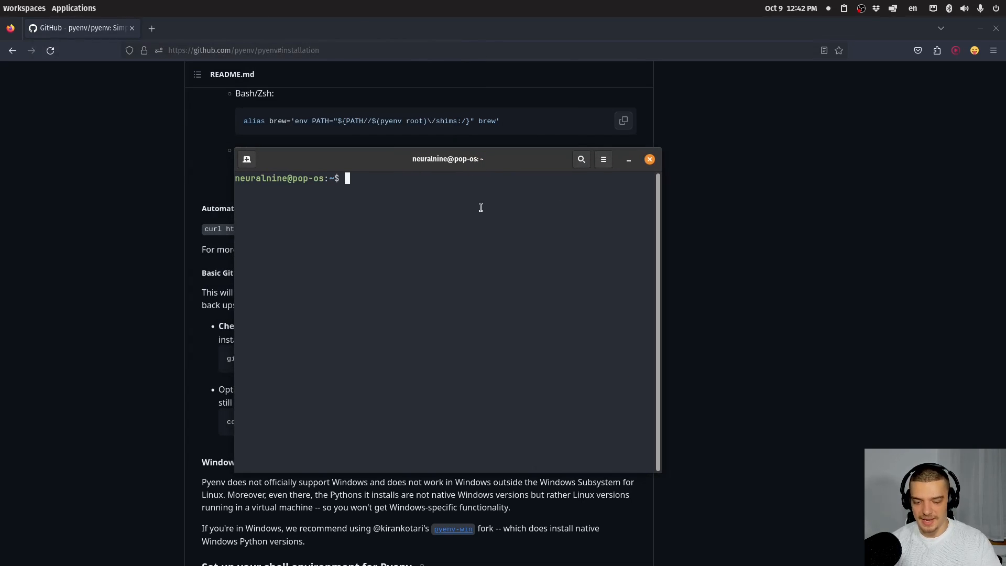
# Step: Run 'pyenv versions' to list system, 3.7.17 and 3.12.0, pointing out the 3.7.17 line
pyautogui.write('pyenv')
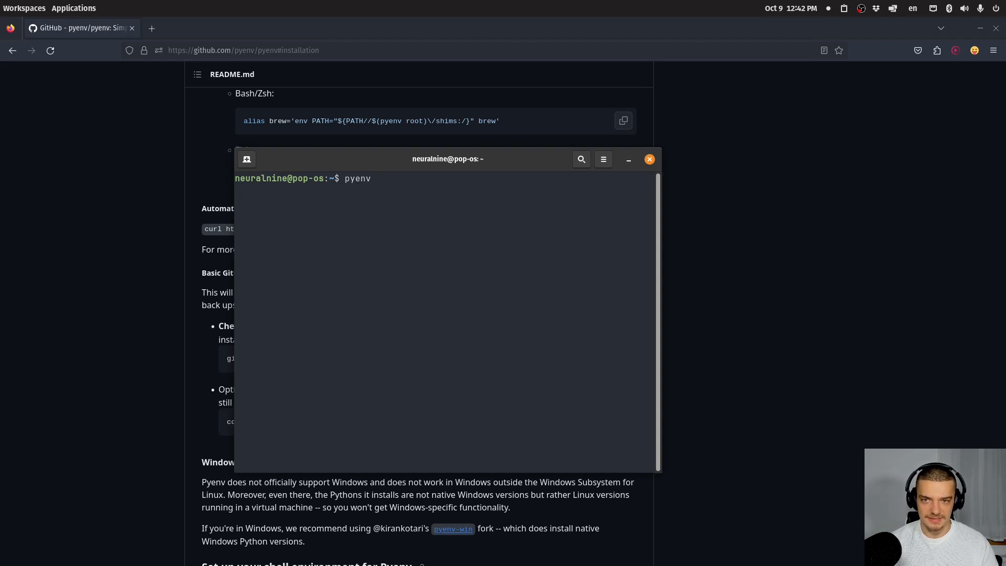
pyautogui.write('versio')
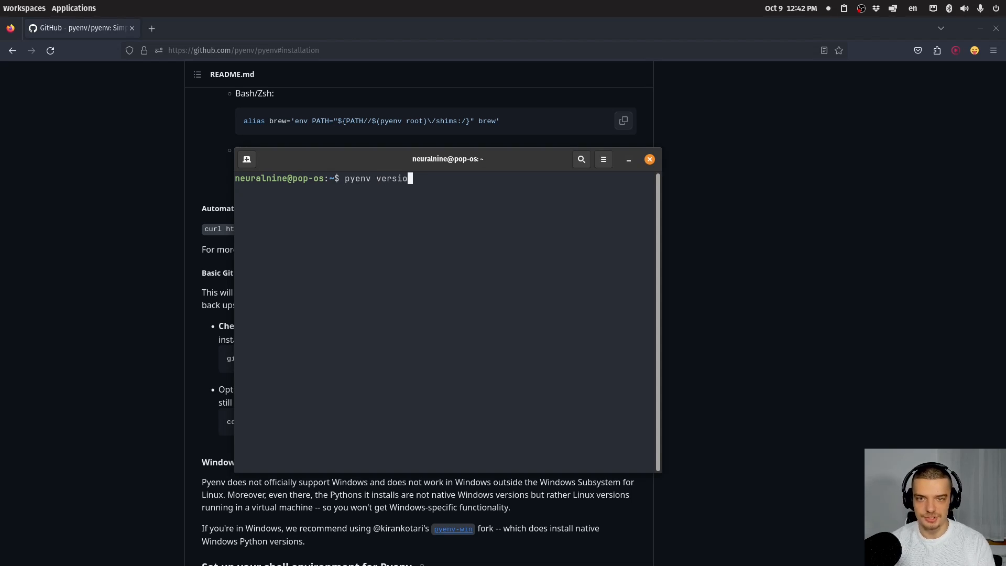
pyautogui.write('s')
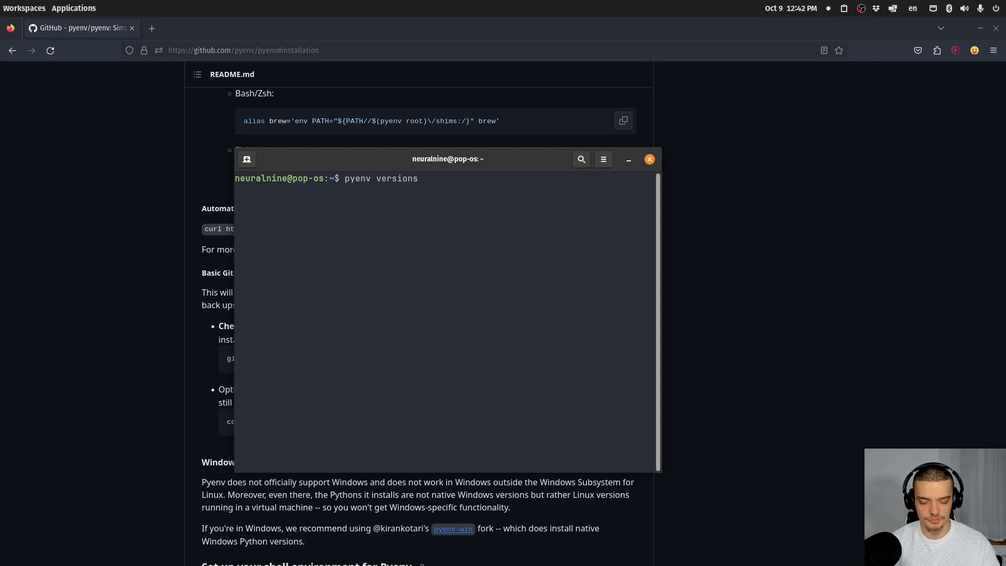
pyautogui.press('Return')
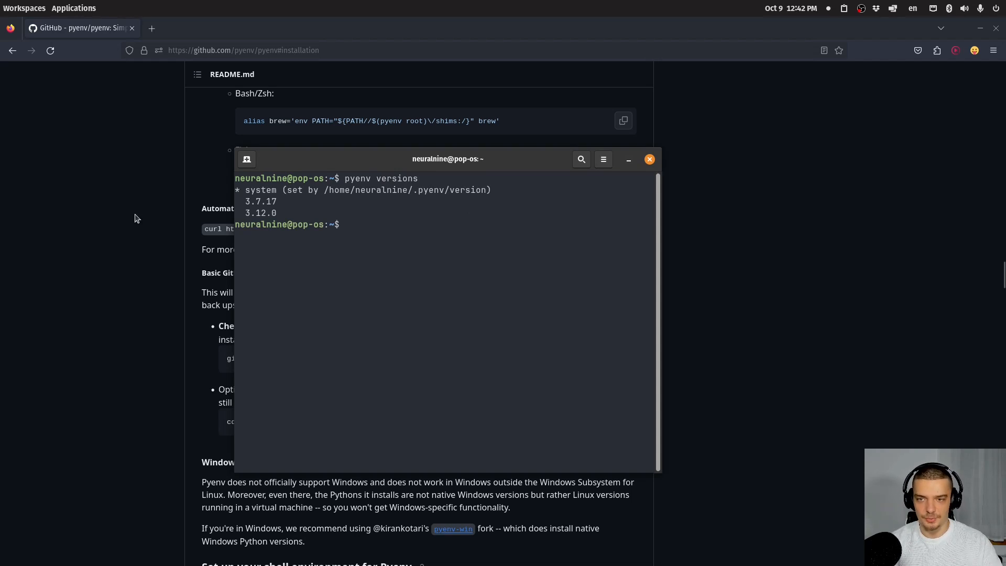
pyautogui.moveTo(245, 191)
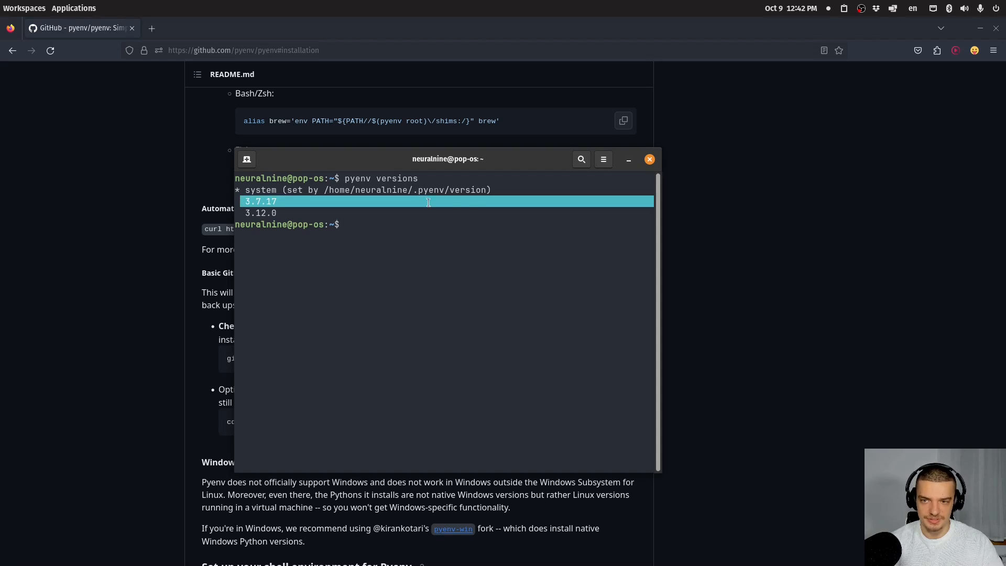
pyautogui.click(408, 254)
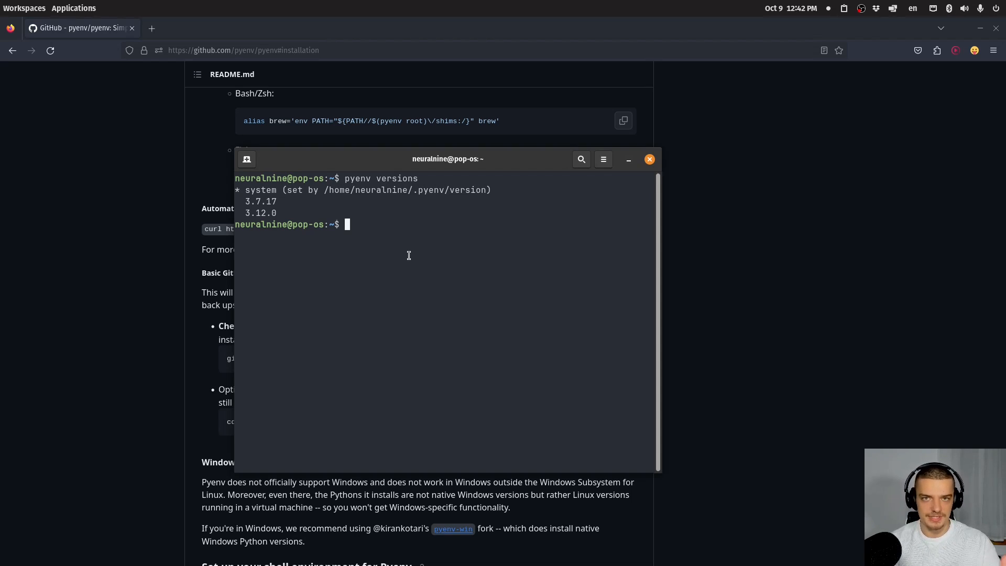
# Step: Run python3 to see the system 3.10.12 interpreter, exit() it, and begin a pyenv command
pyautogui.write('python3')
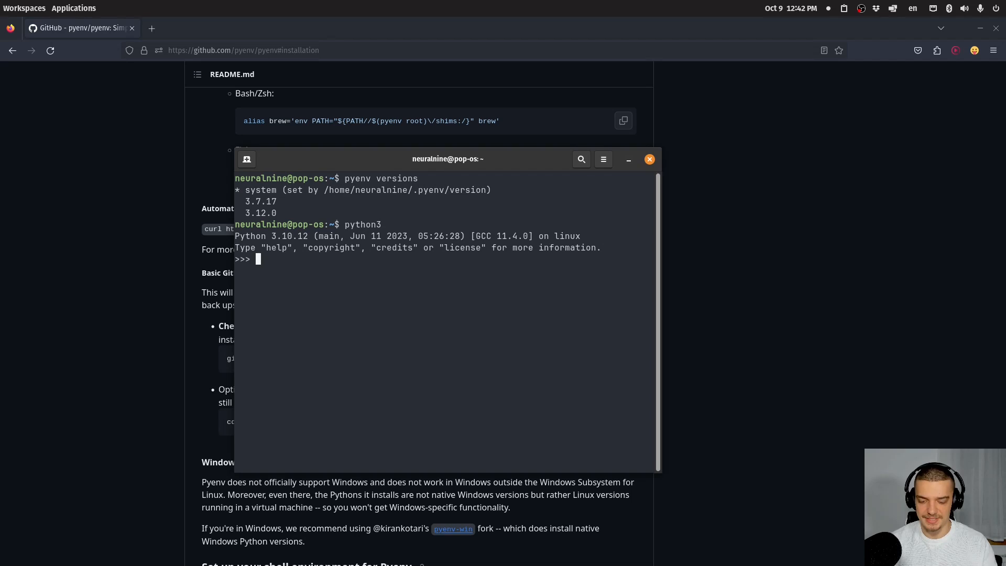
pyautogui.write('exit()')
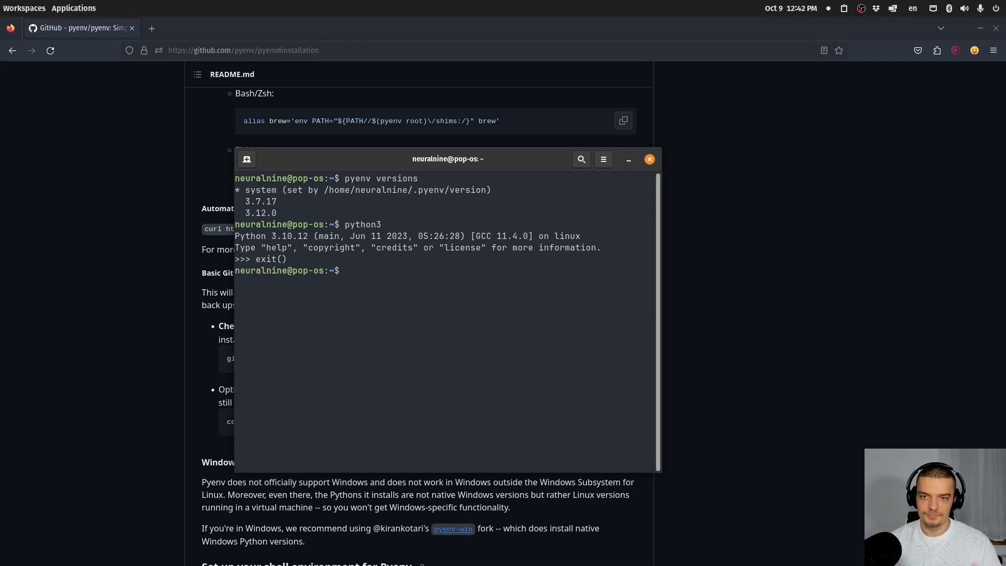
pyautogui.write('pyenv')
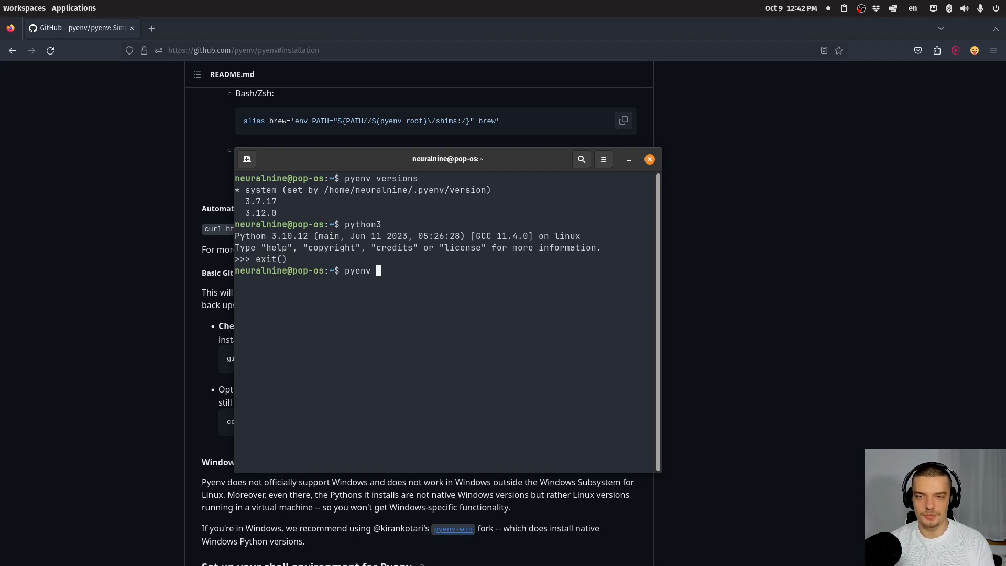
# Step: Run 'pyenv install 3.6' to start building Python 3.6 from source
pyautogui.write('in')
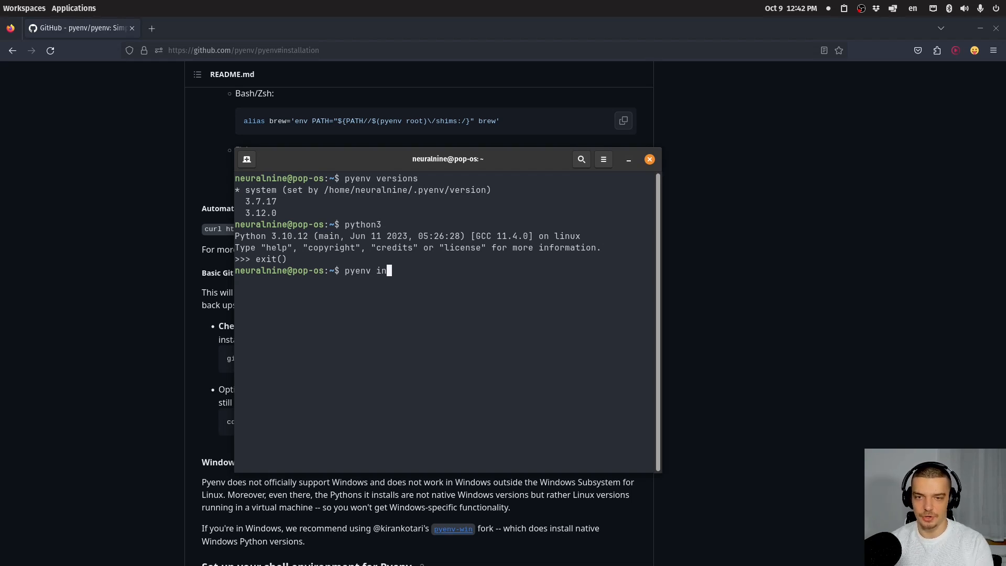
pyautogui.write('stall')
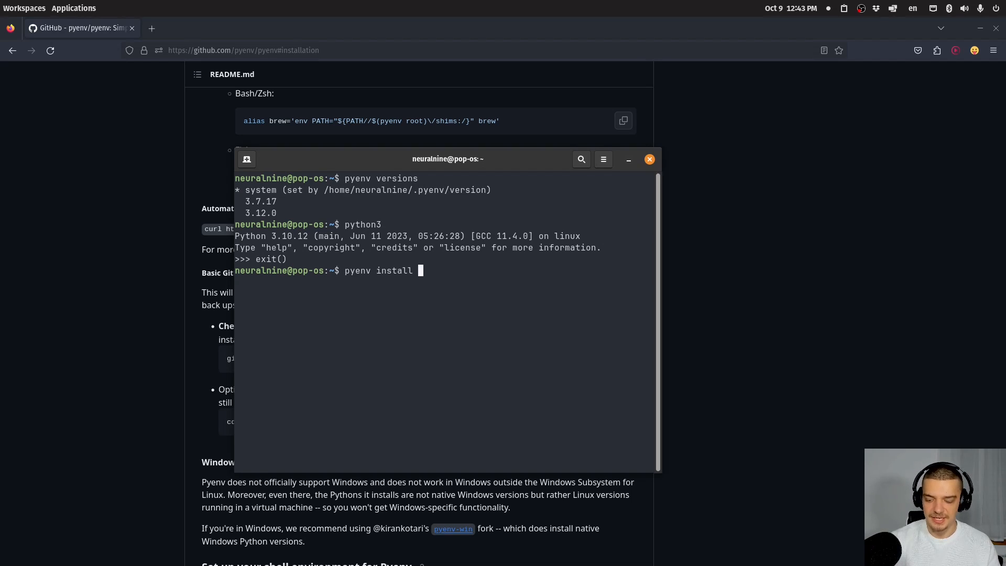
pyautogui.write('3.6')
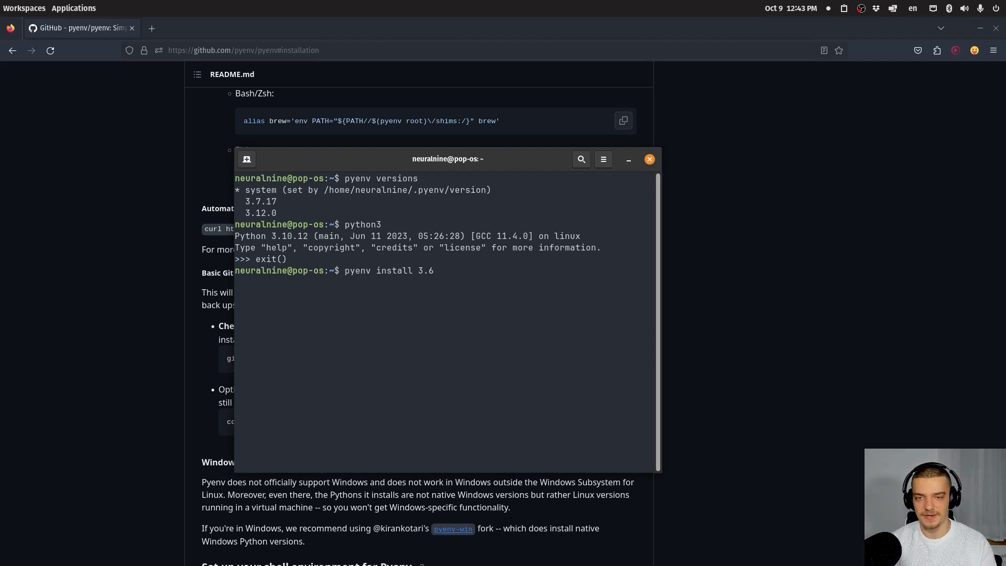
pyautogui.write('.')
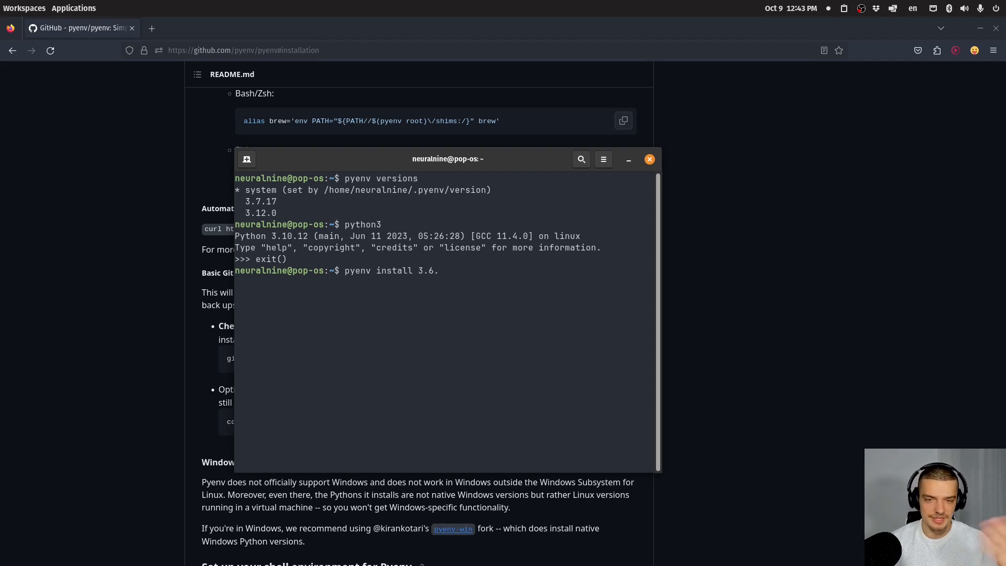
pyautogui.press('BackSpace')
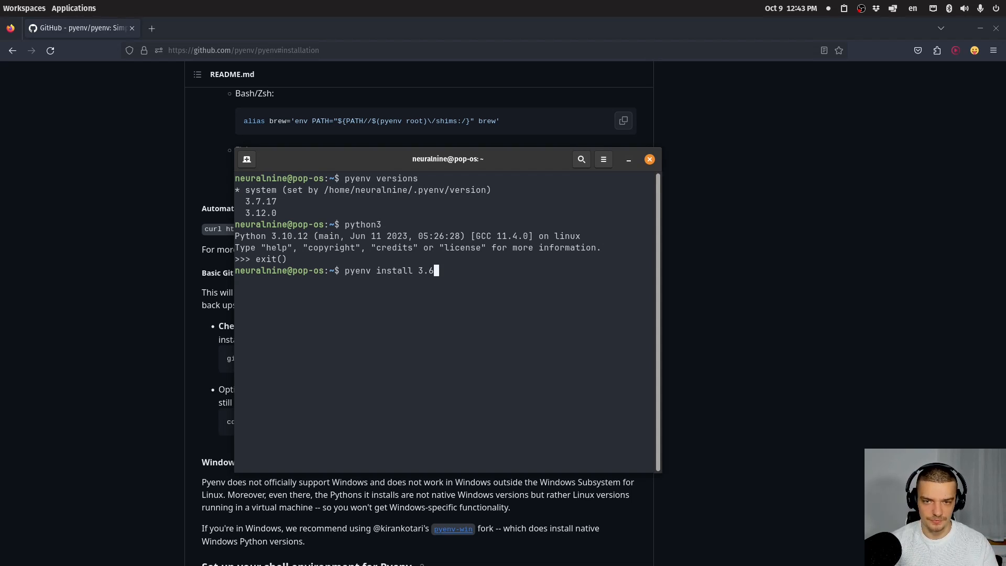
pyautogui.press('Return')
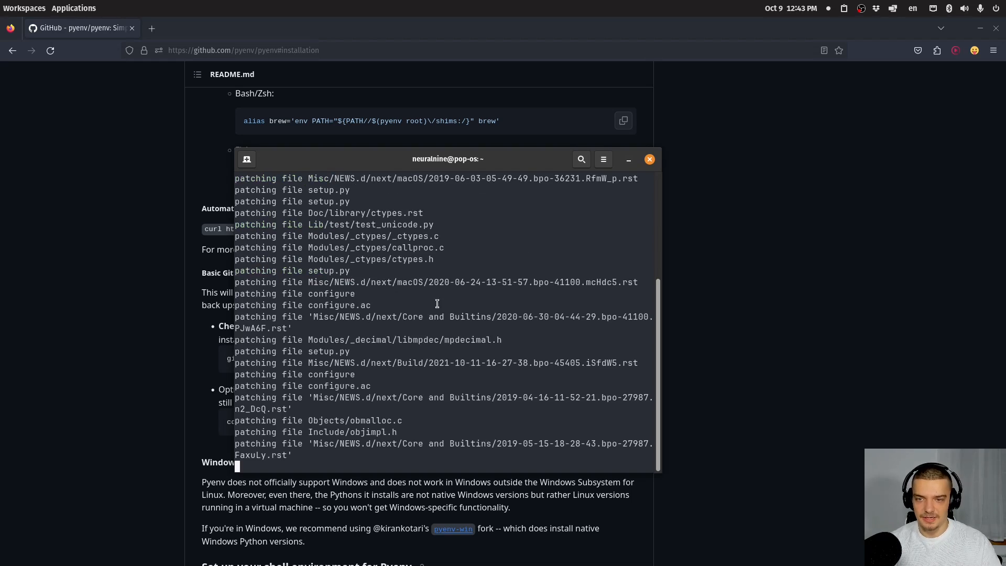
pyautogui.moveTo(542, 349)
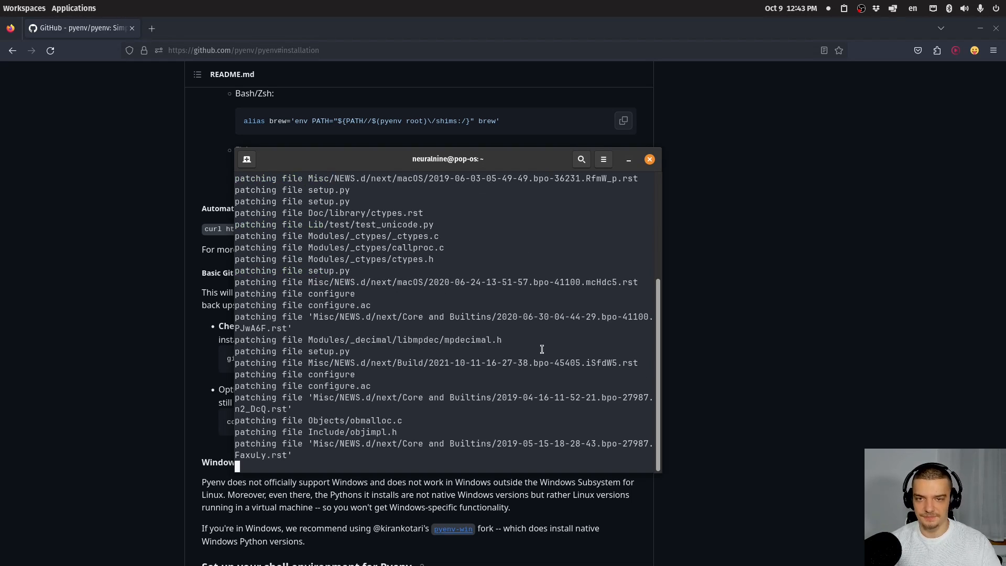
pyautogui.moveTo(517, 339)
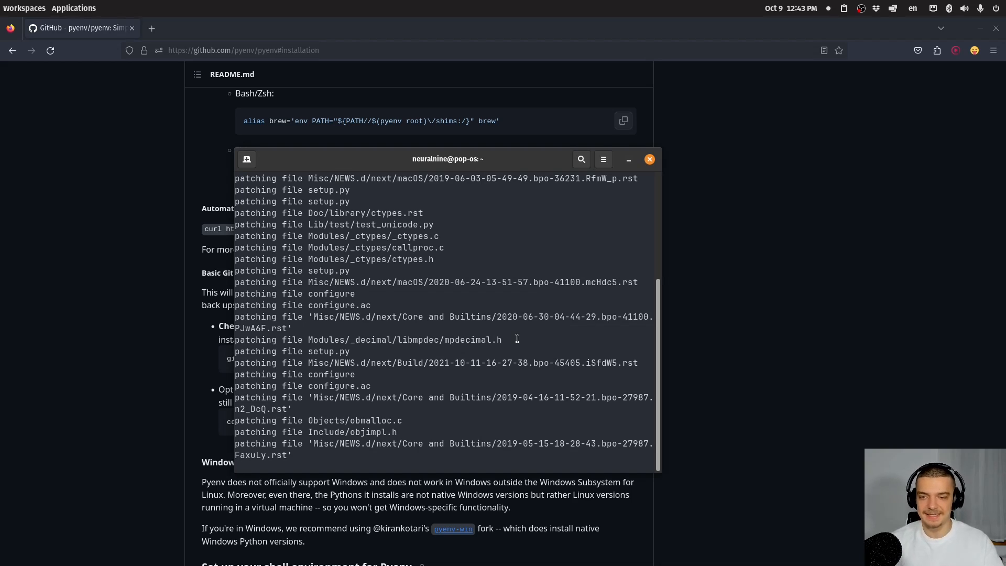
pyautogui.moveTo(539, 259)
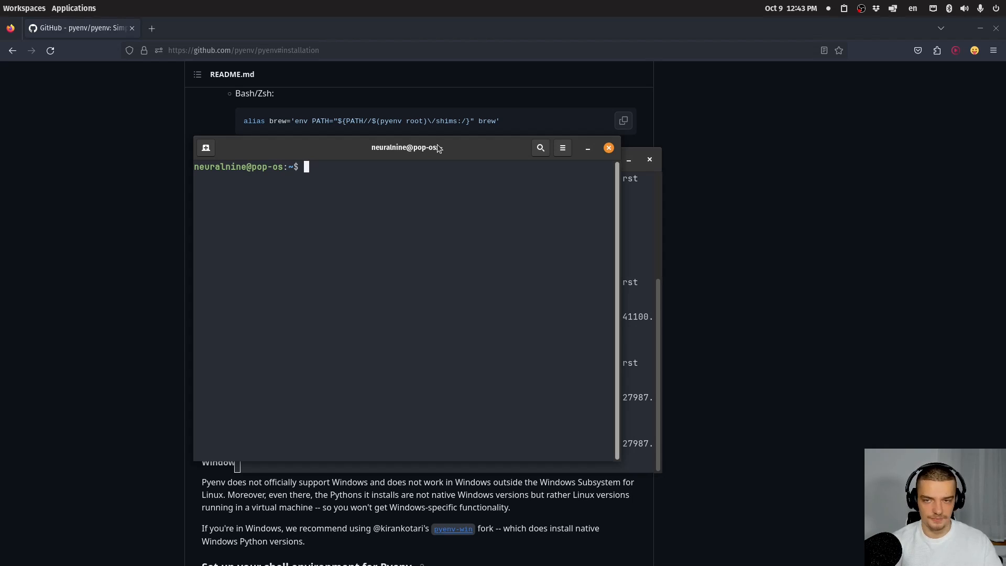
pyautogui.moveTo(426, 197)
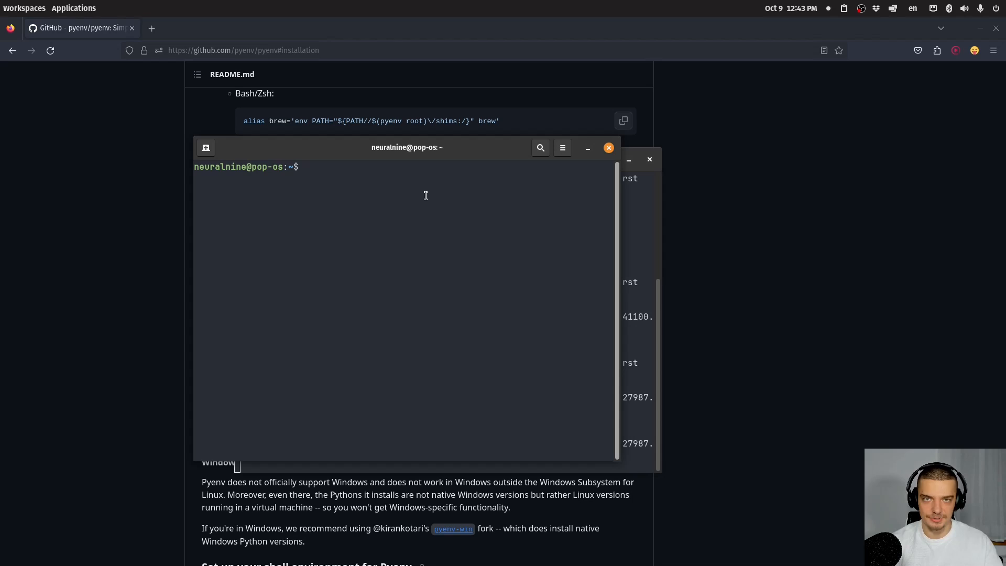
pyautogui.moveTo(387, 251)
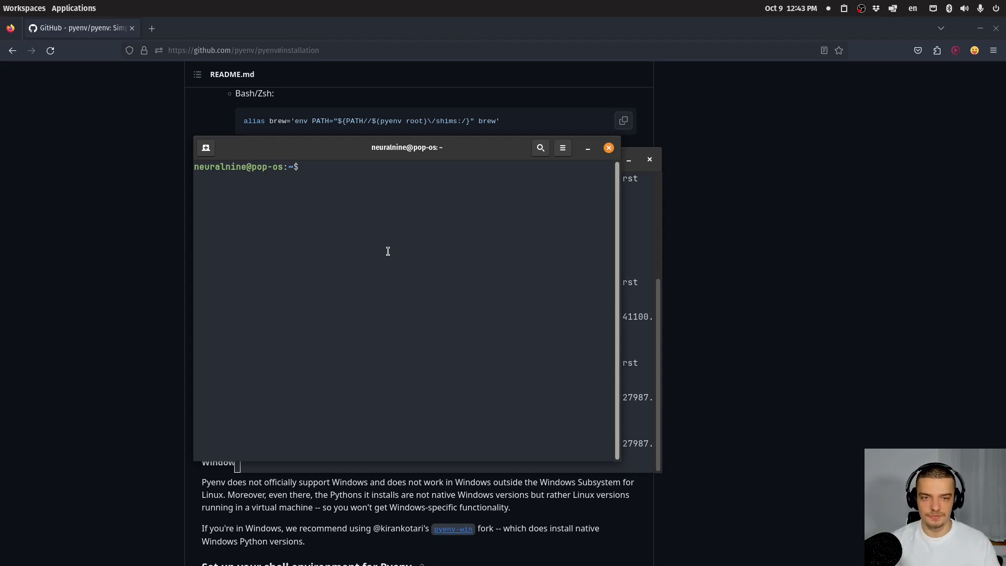
# Step: Enter a 'sudo apt update … -y tk-dev' command to install the tk-dev build dependency
pyautogui.write('sudo')
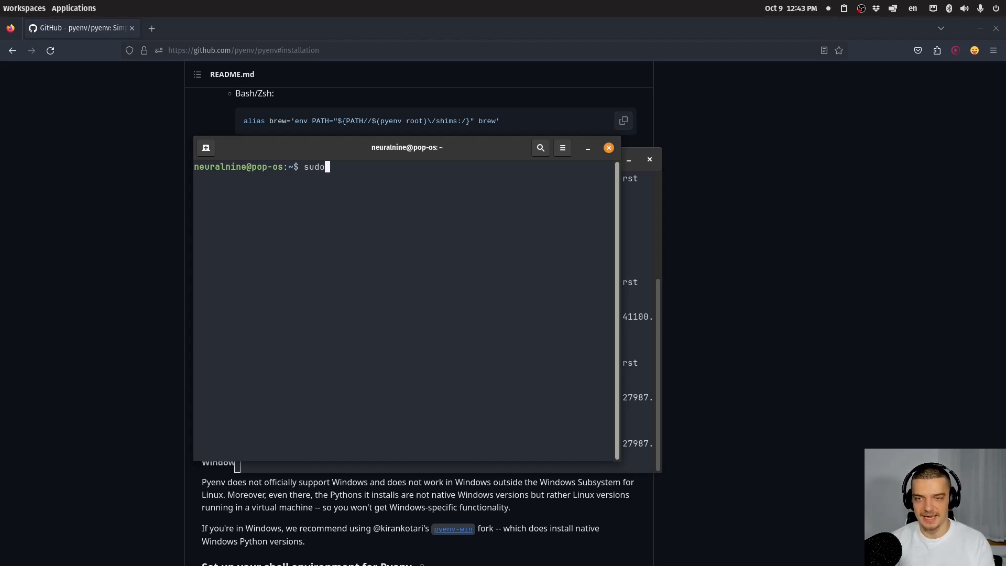
pyautogui.write('apt up[')
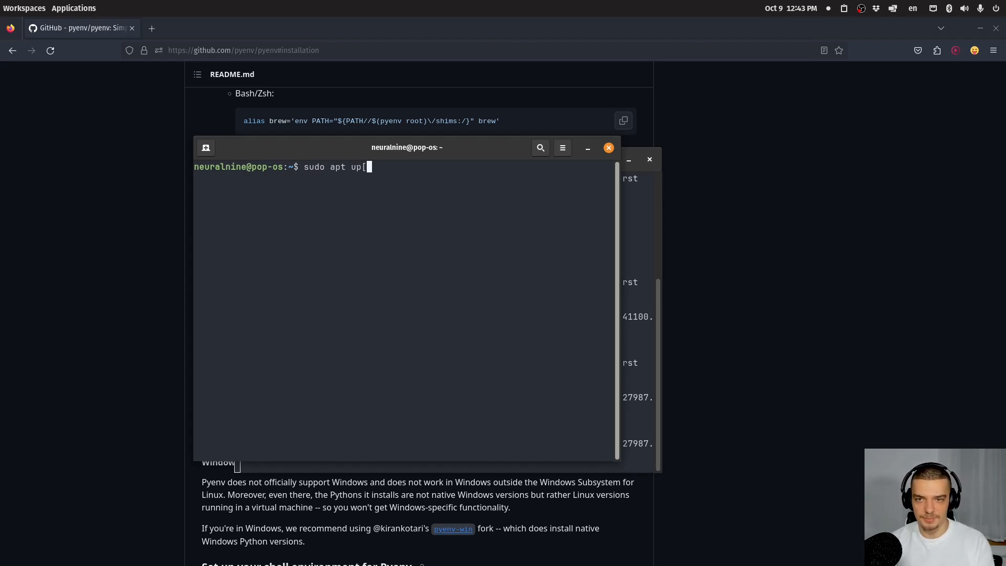
pyautogui.write('date')
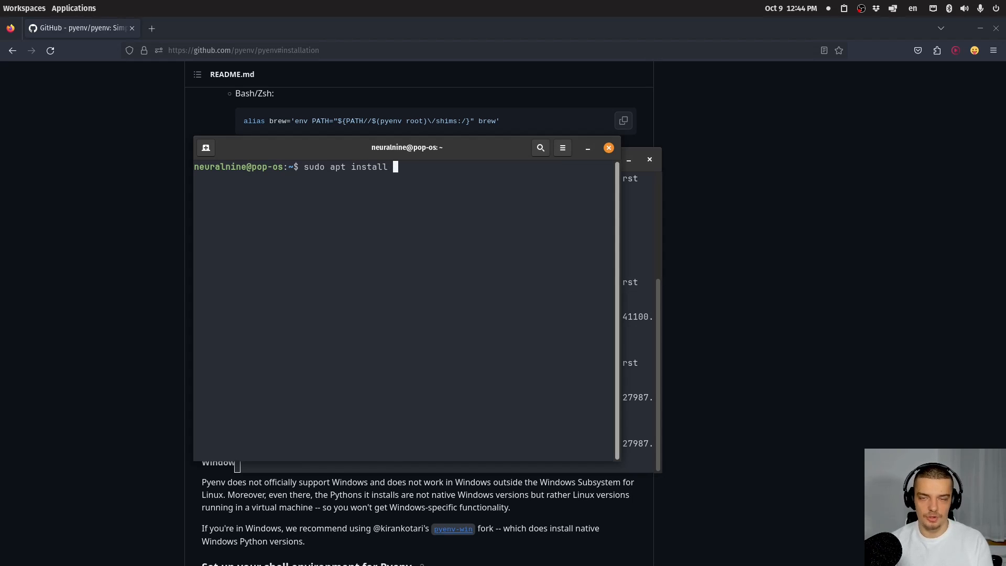
pyautogui.write('-y tk')
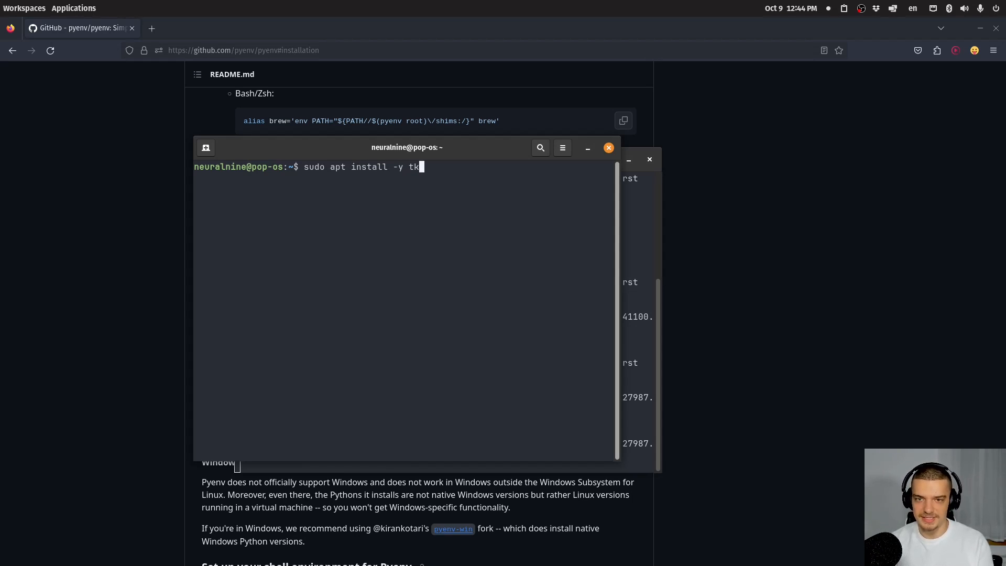
pyautogui.write('-dev')
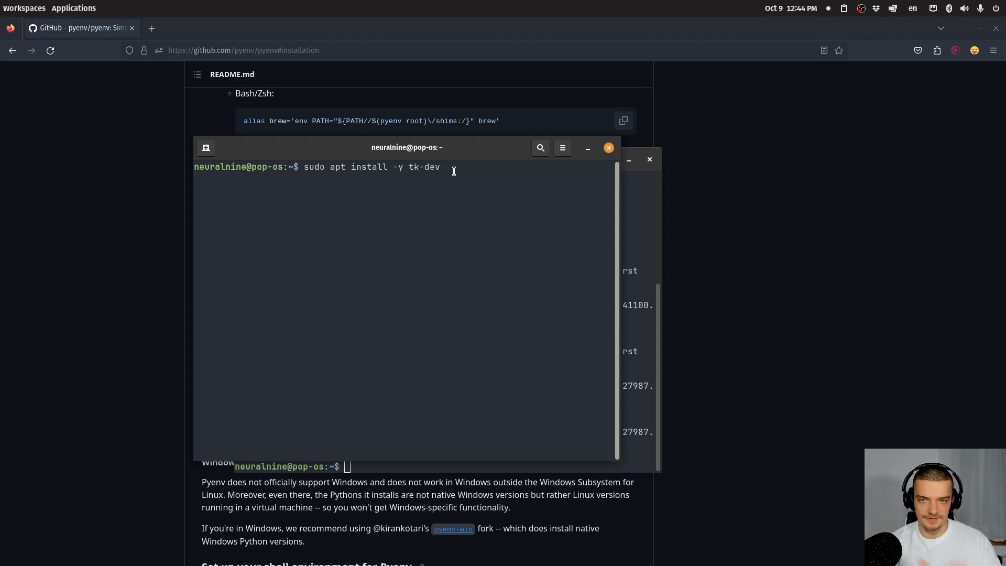
pyautogui.moveTo(436, 187)
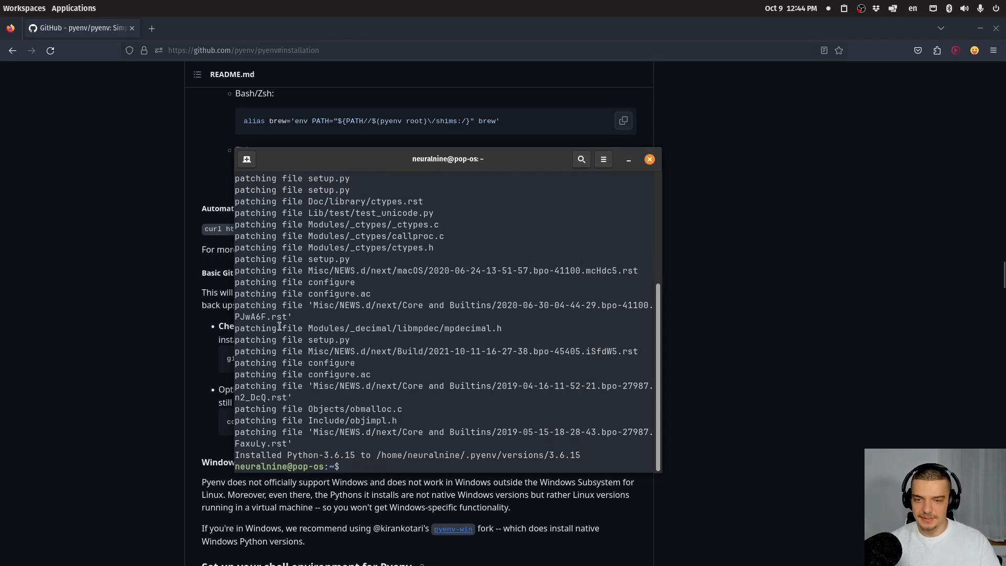
# Step: Set pyenv global to 3.6.15, list versions, and confirm python3 runs 3.6.15 before exiting
pyautogui.write('python3')
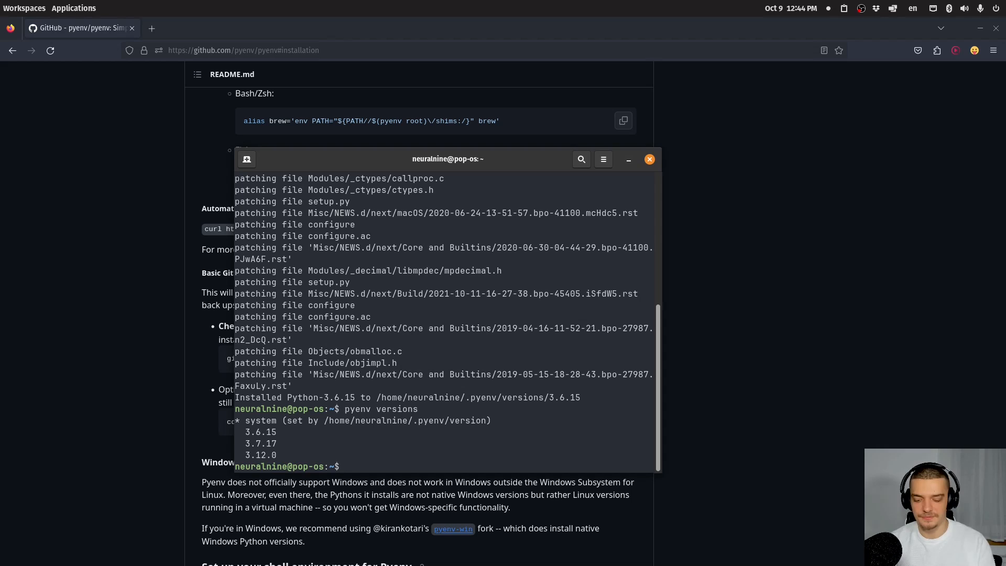
pyautogui.write('pyenv global')
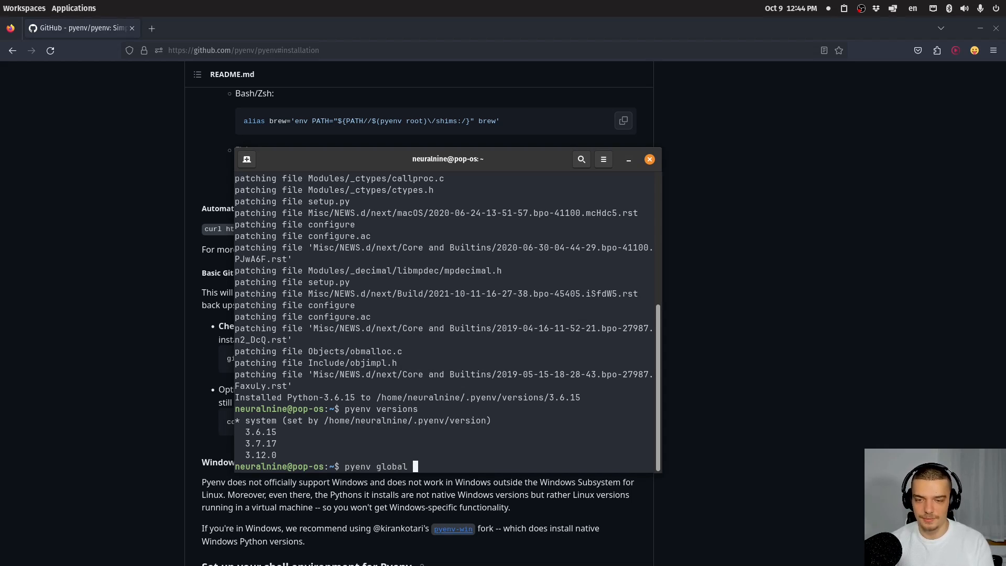
pyautogui.write('2')
pyautogui.write('pyenv versions')
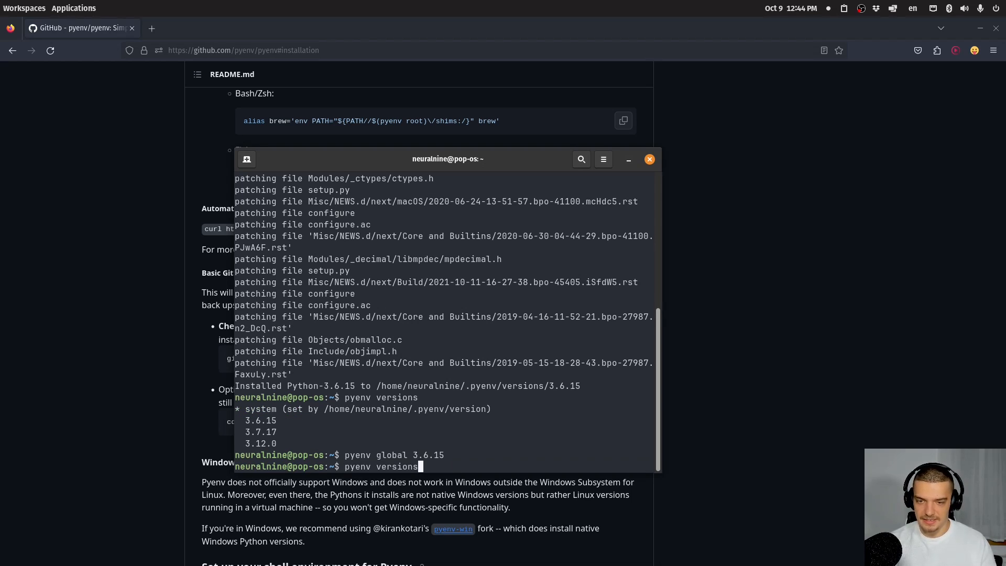
pyautogui.press('Return')
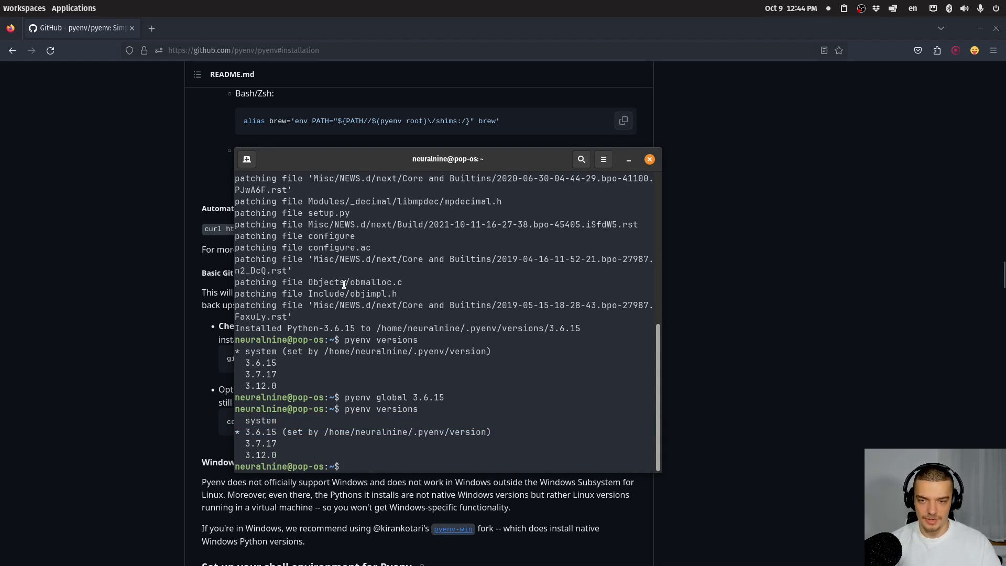
pyautogui.write('python3')
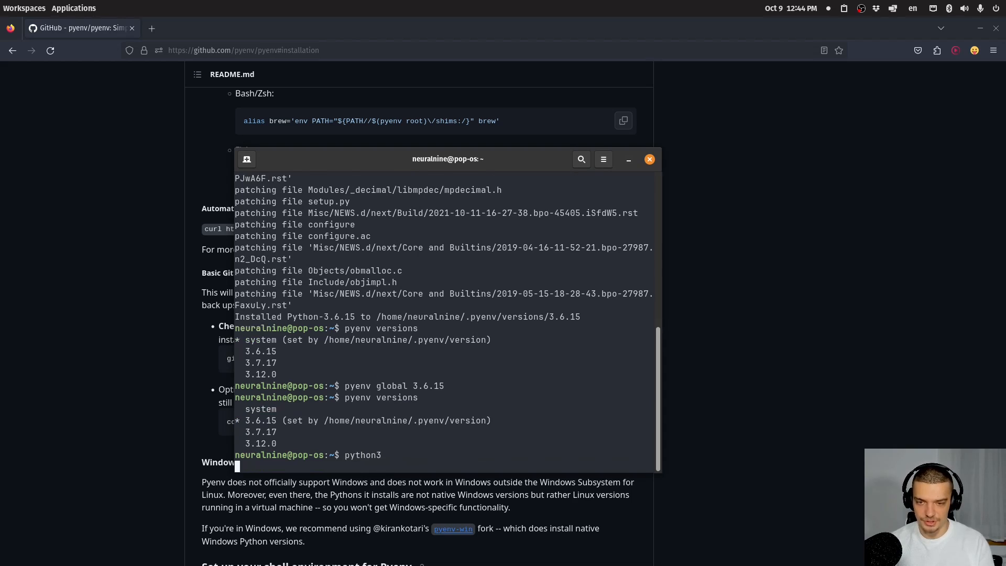
pyautogui.press('Return')
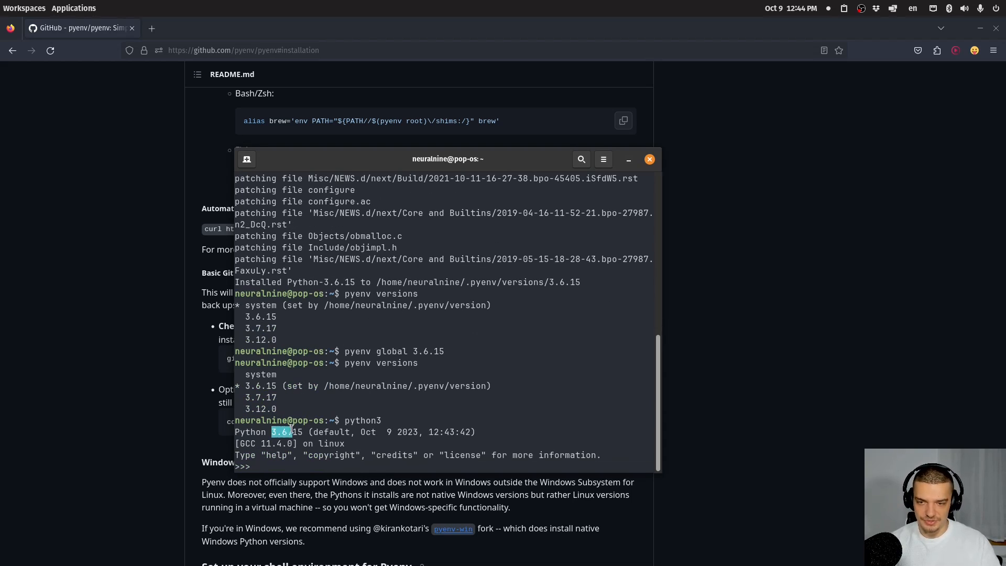
pyautogui.write('exit')
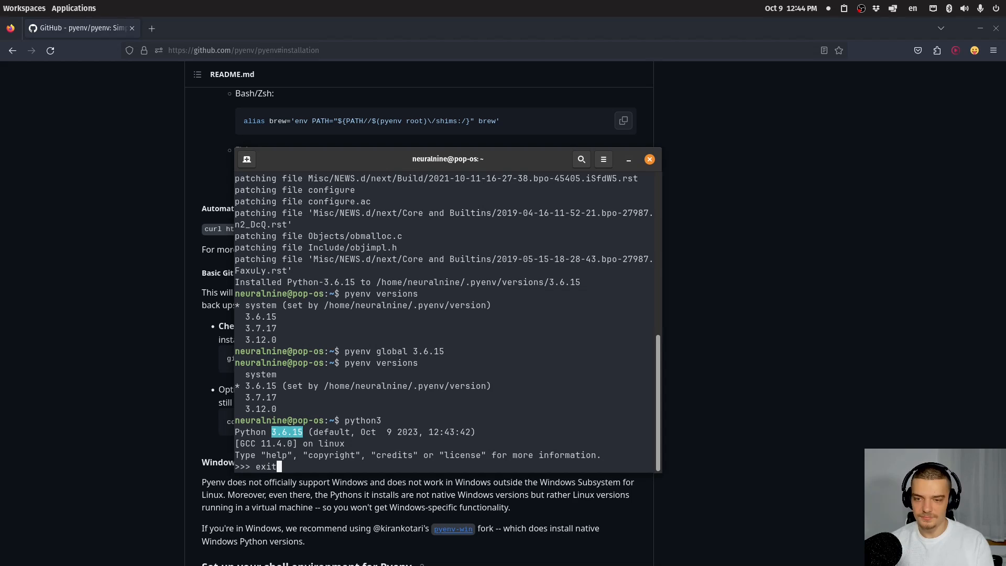
pyautogui.press('Return')
pyautogui.write('pyenv global 3.1')
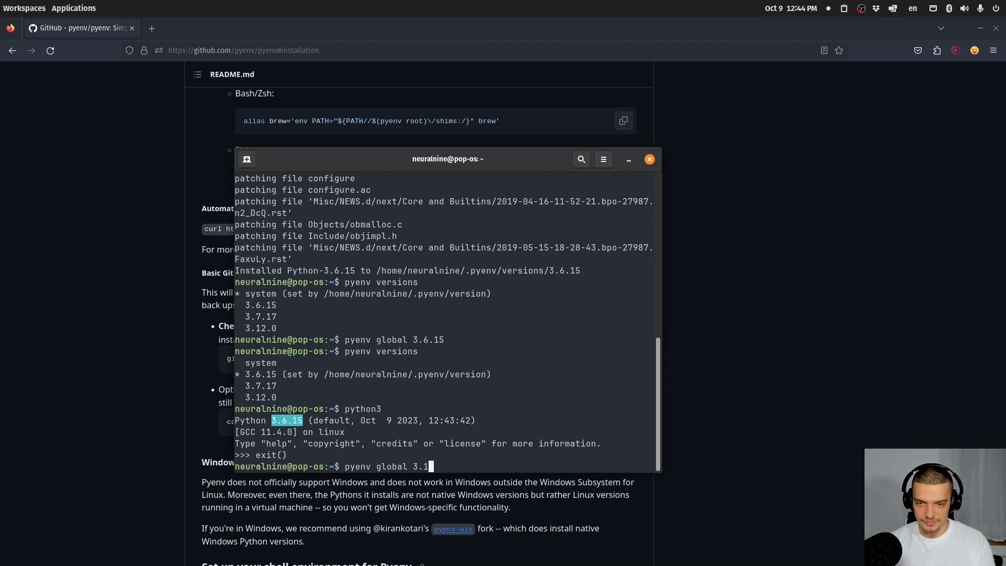
# Step: Switch pyenv global to 3.12.0 and check python3 again
pyautogui.write('2.0')
pyautogui.press('Return')
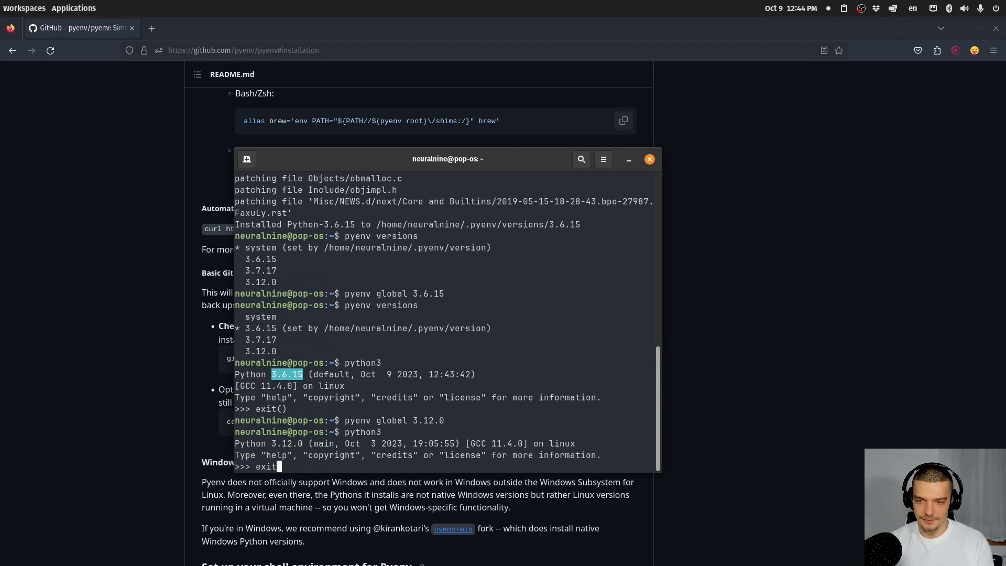
pyautogui.write('python3')
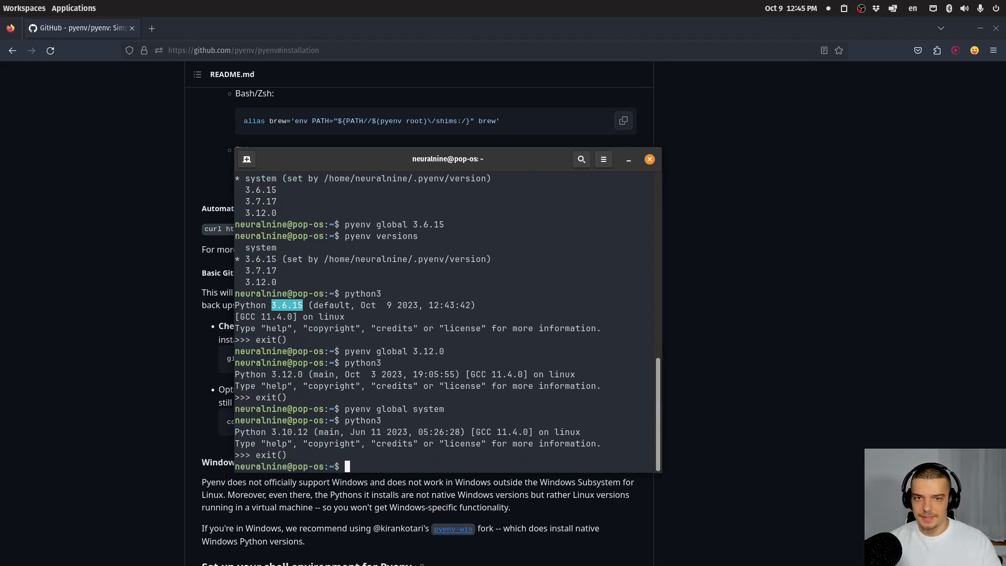
pyautogui.moveTo(443, 236)
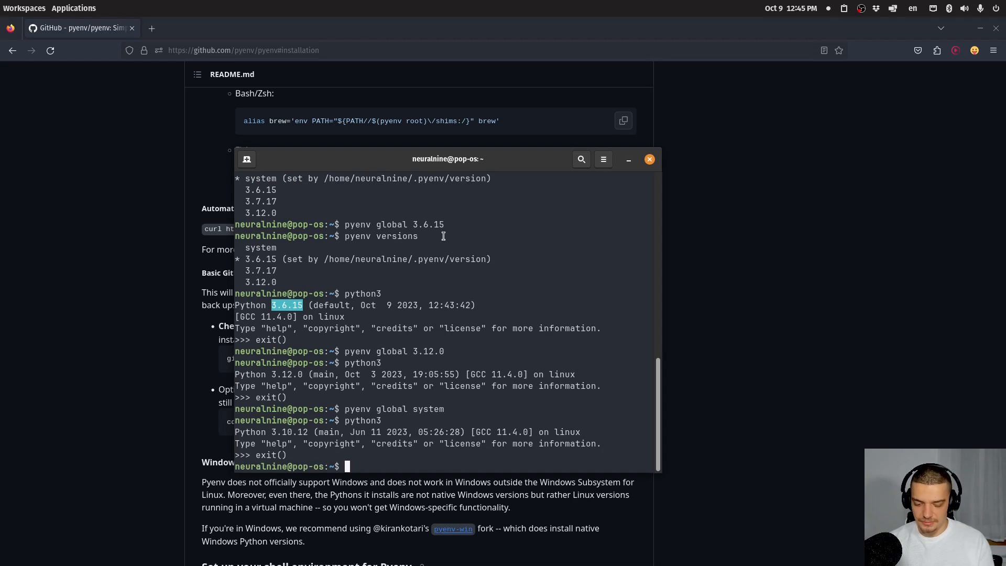
# Step: Move to the Python/Current folder and create the Project1 and Project2 folders
pyautogui.press('Return')
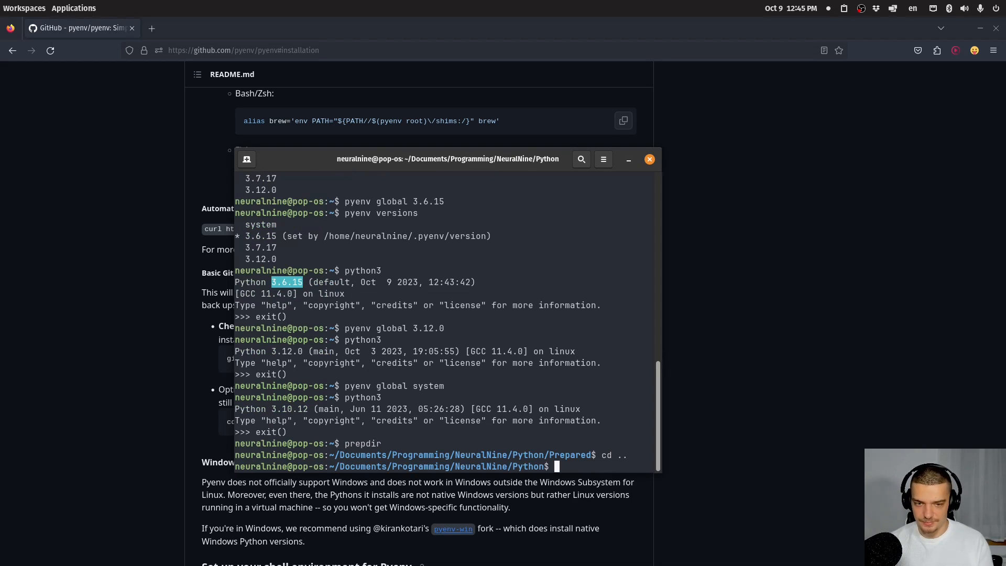
pyautogui.press('Return')
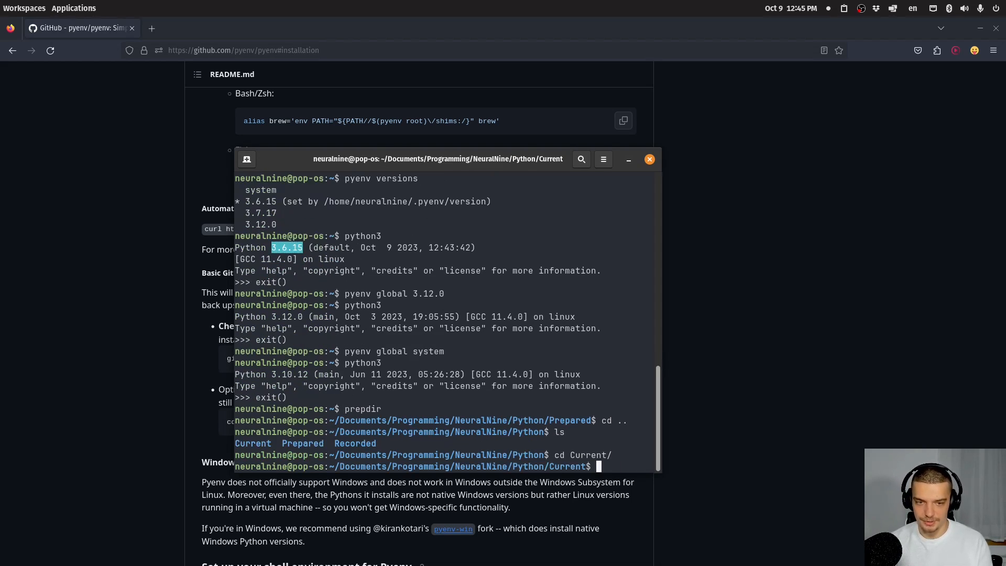
pyautogui.write('mkdir')
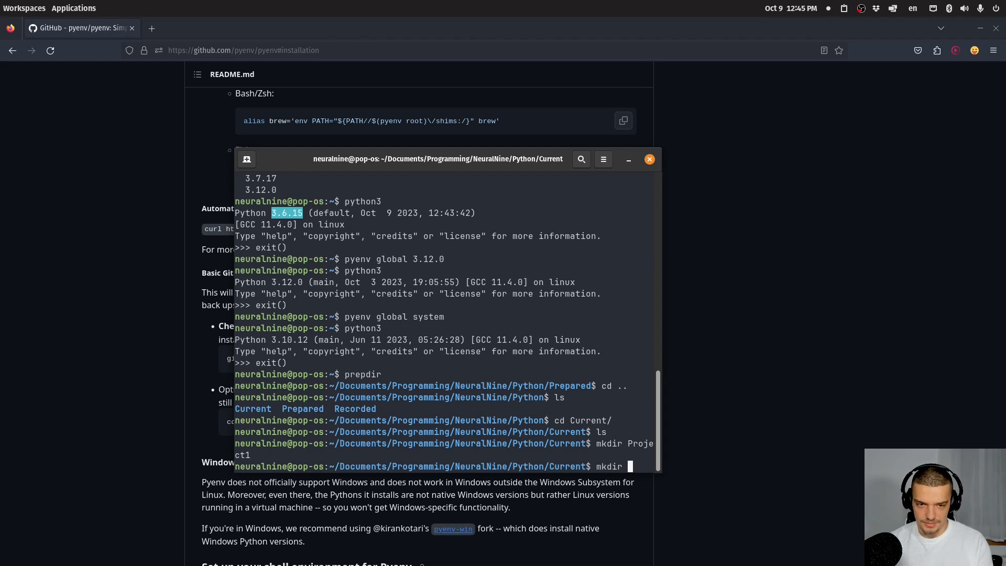
pyautogui.press('Return')
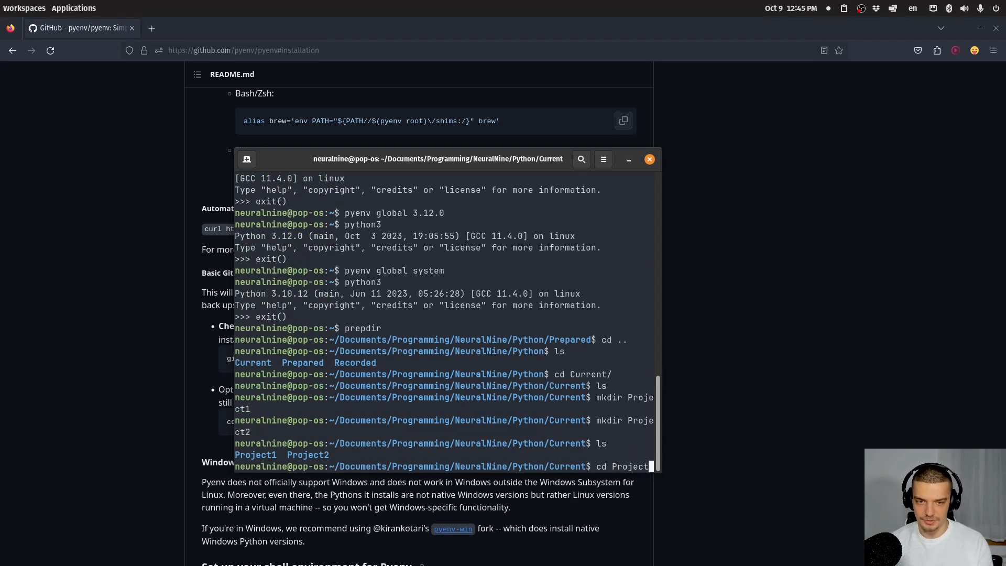
# Step: Enter Project1 and open a new main file in Neovim
pyautogui.press('Return')
pyautogui.write('nv')
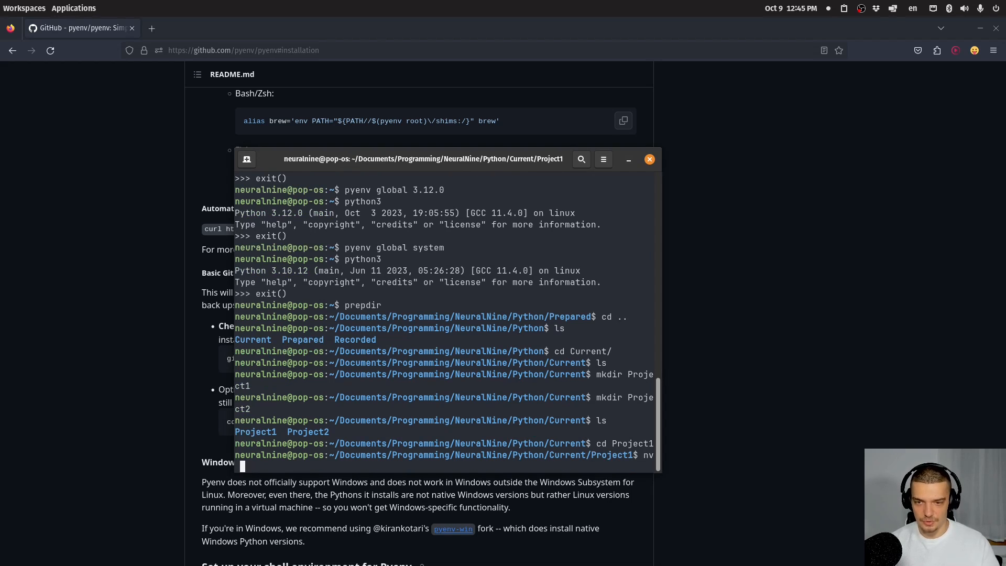
pyautogui.write('main')
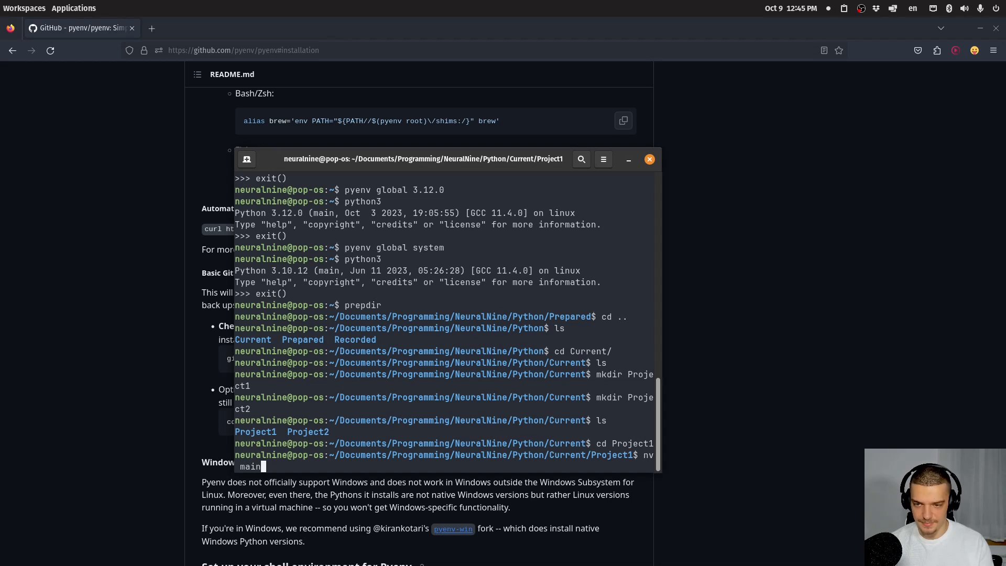
pyautogui.press('Return')
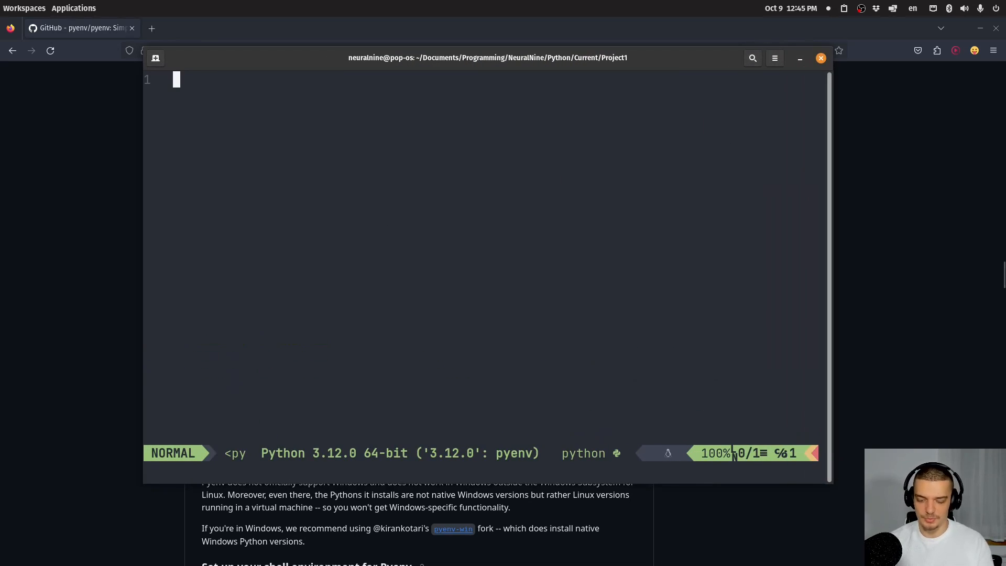
# Step: Write def classify_number(n) with match n, case 0 printing 'Zero' and case 1 printing 'One'
pyautogui.write('def classify_number(n')
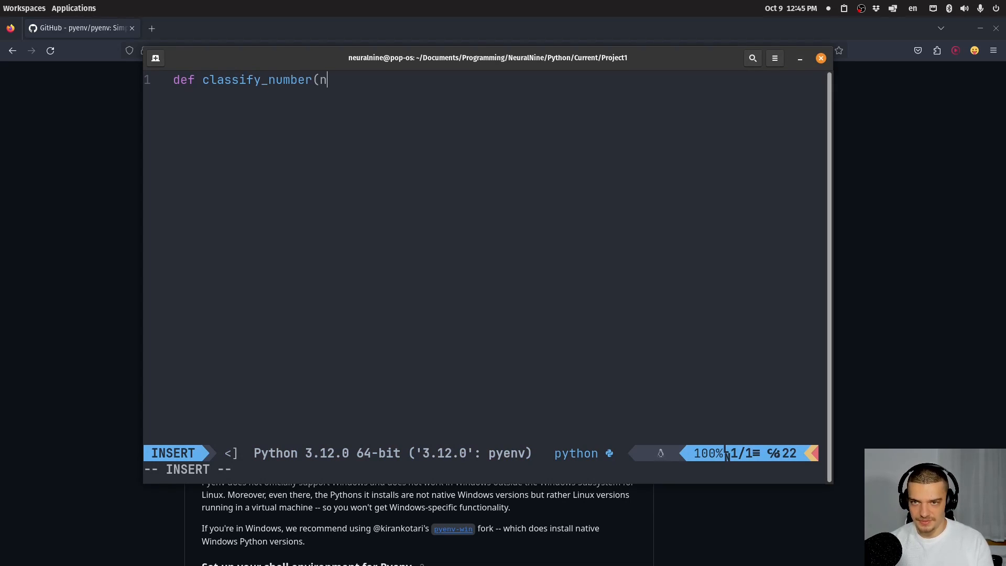
pyautogui.write('):')
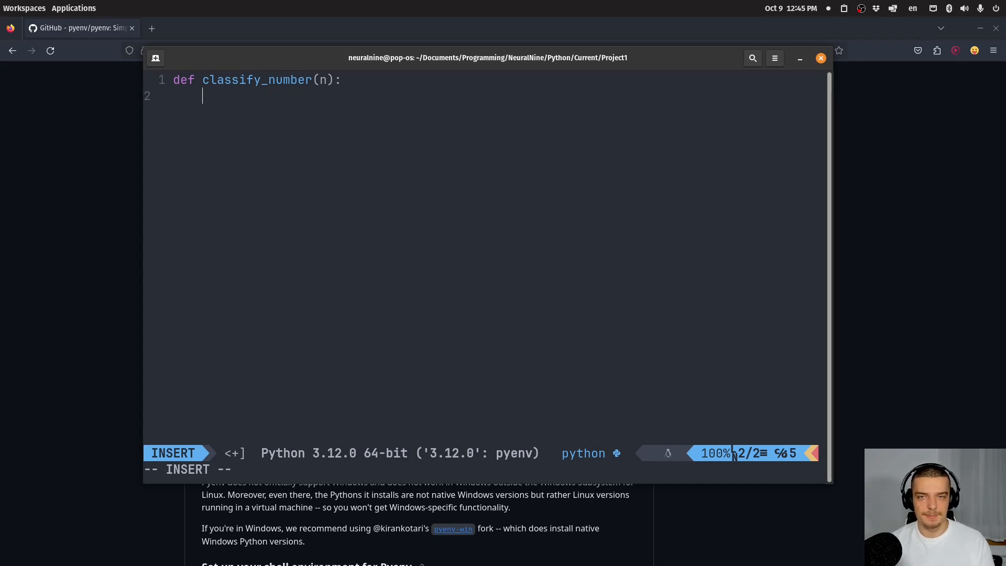
pyautogui.write('match')
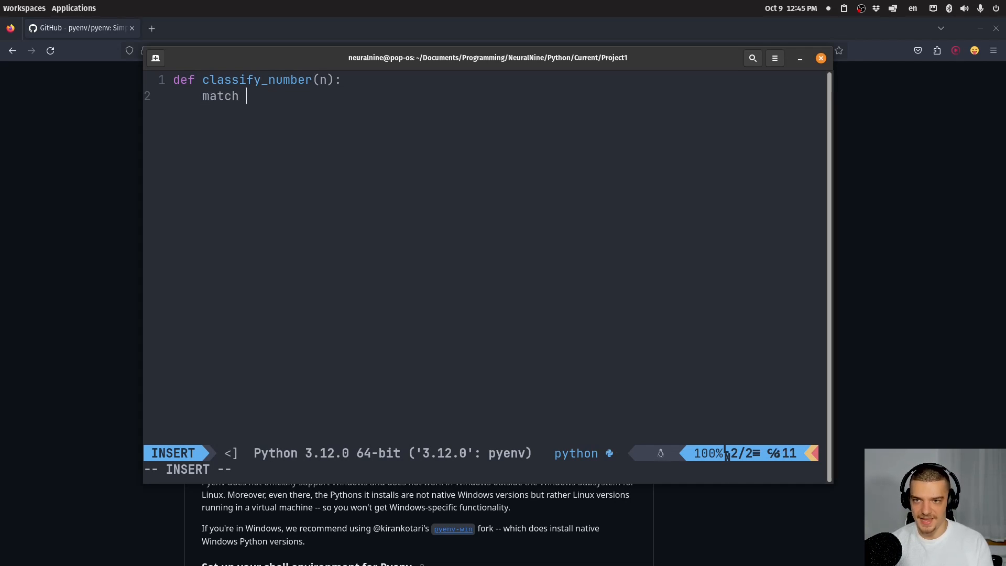
pyautogui.write('n:')
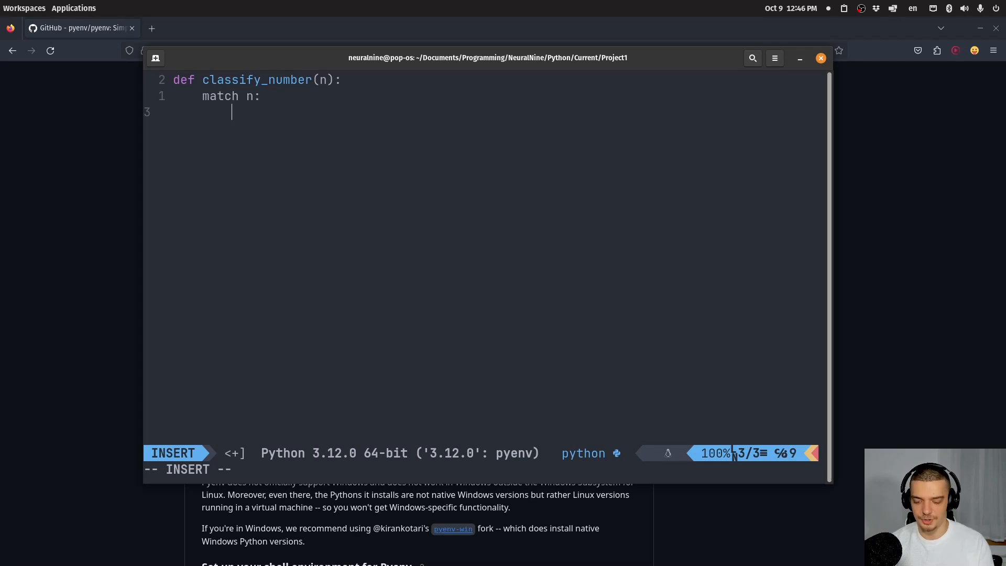
pyautogui.write('case 0:')
pyautogui.write('print(')
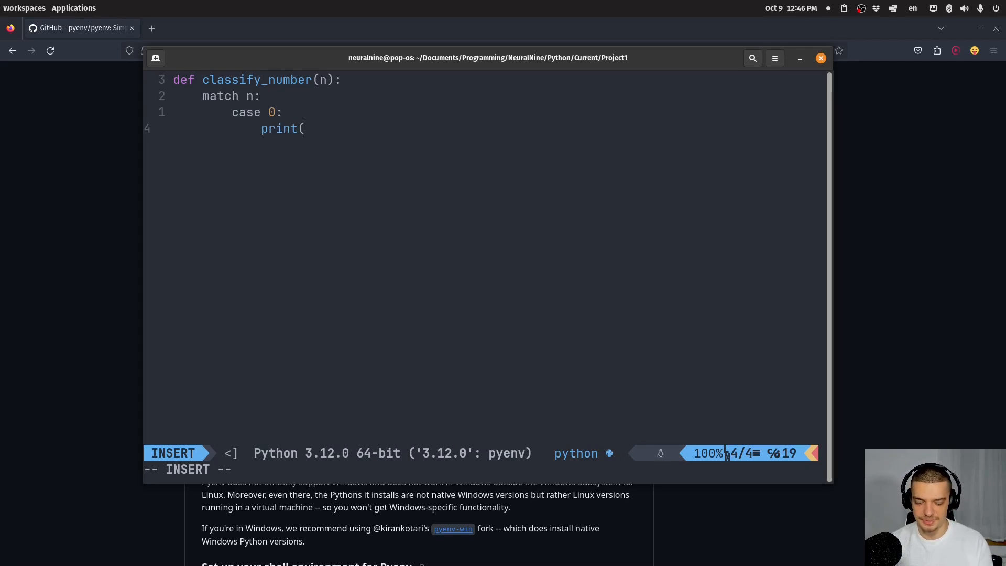
pyautogui.write("'Zero')")
pyautogui.write('print(')
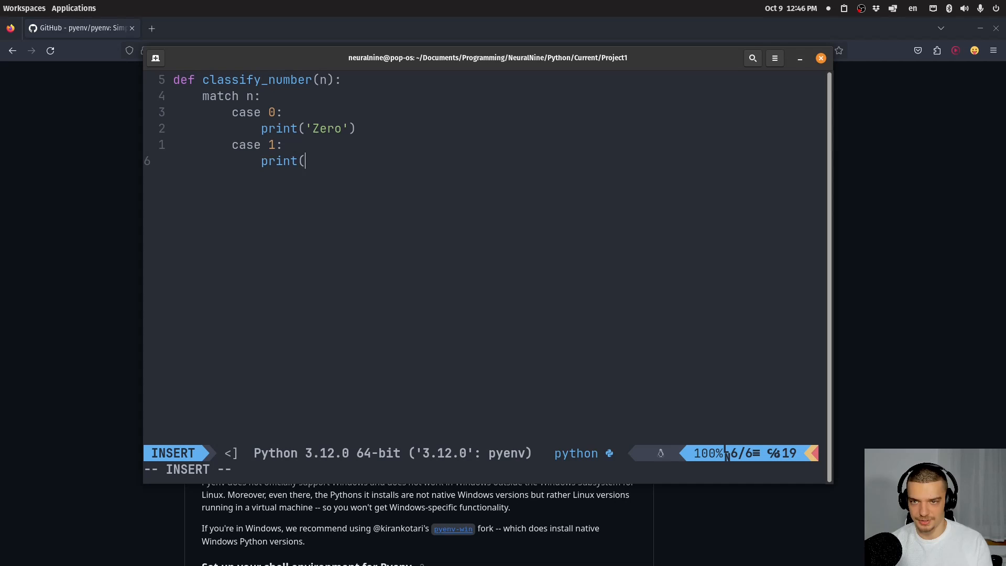
pyautogui.write("'One')")
pyautogui.write('case 2')
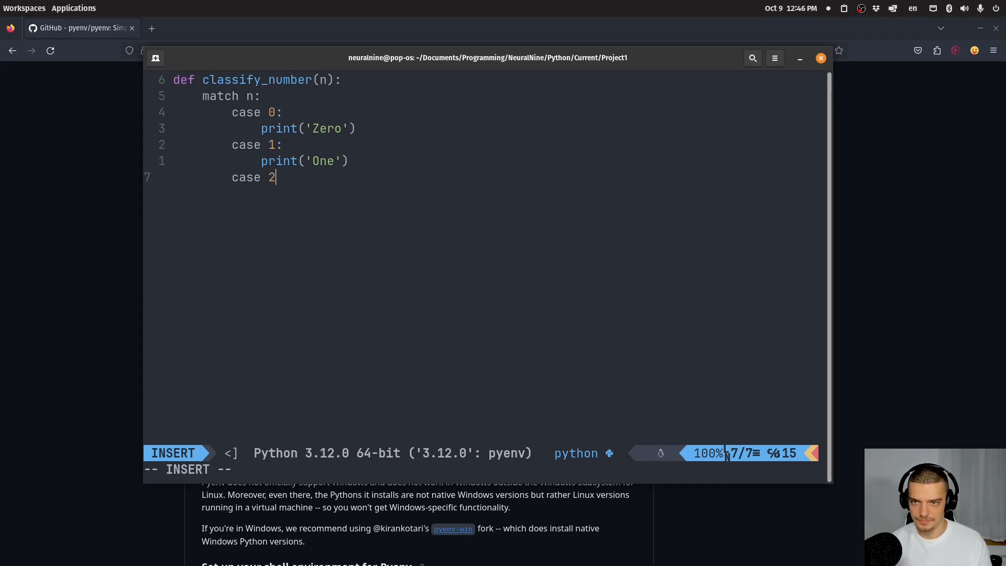
# Step: Change the prints to return, add case 2 returning 'Two' and a catch-all case _ returning 'Other'
pyautogui.press('Escape')
pyautogui.write('etur')
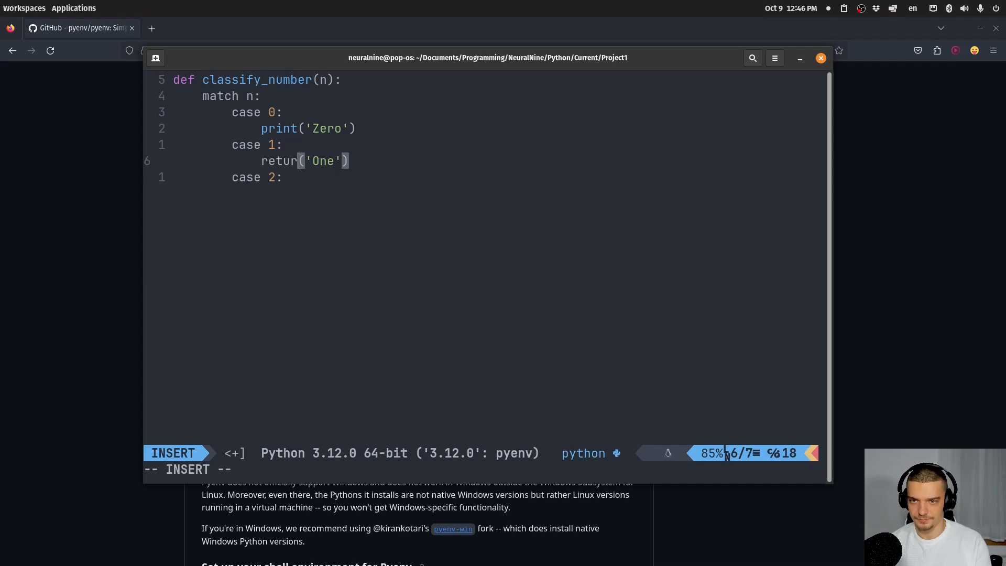
pyautogui.press('Escape')
pyautogui.write('n ')
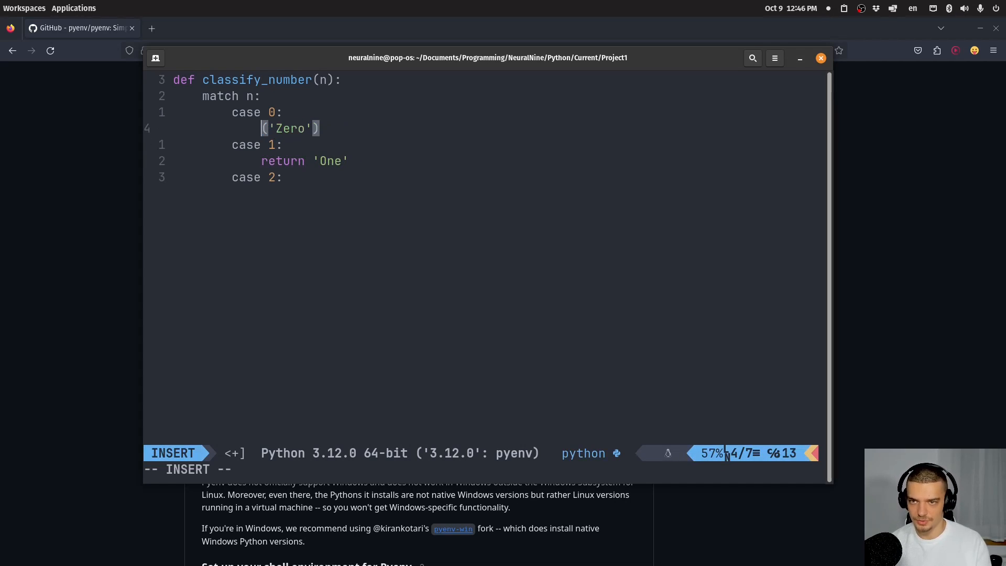
pyautogui.write("return '")
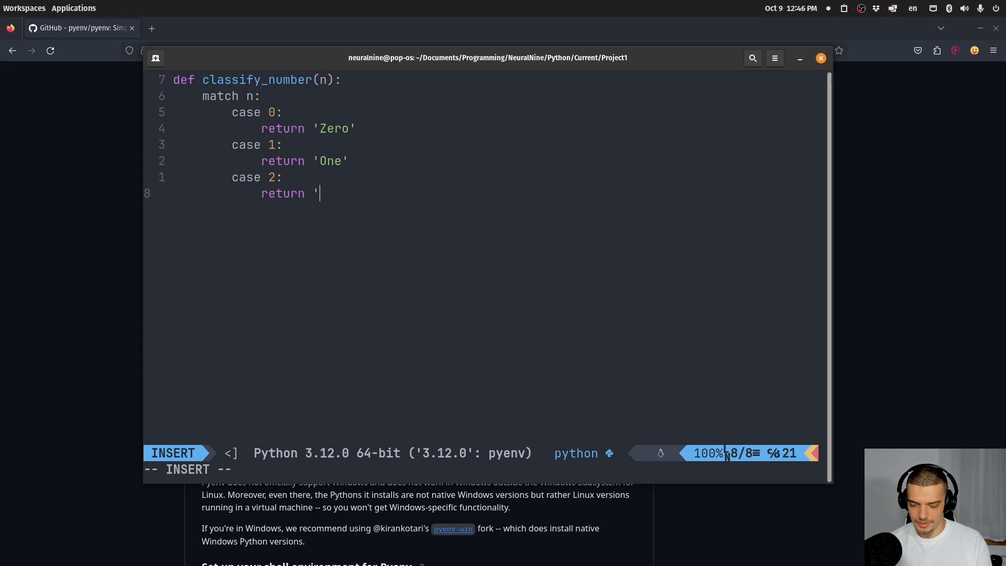
pyautogui.write("Two'")
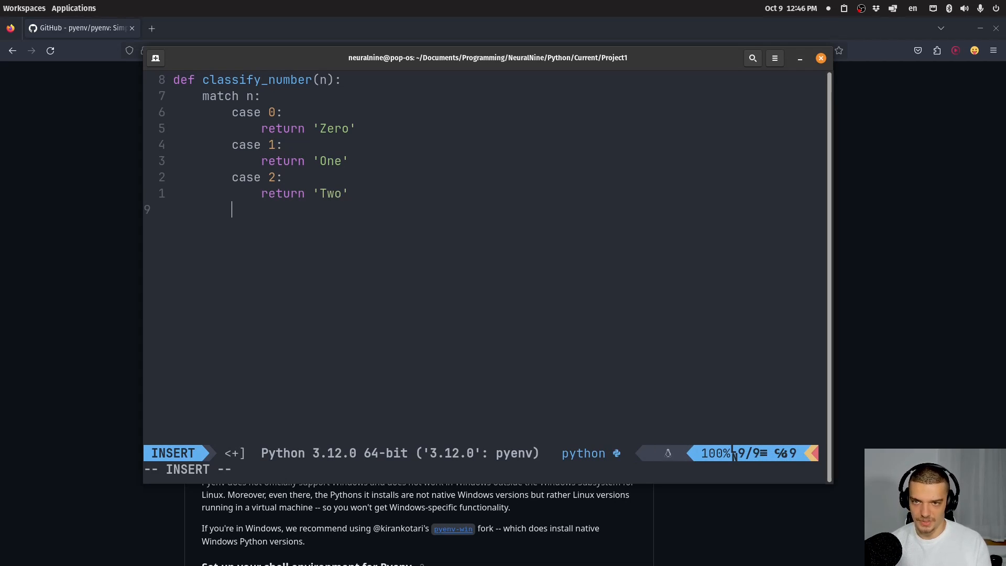
pyautogui.write('case _')
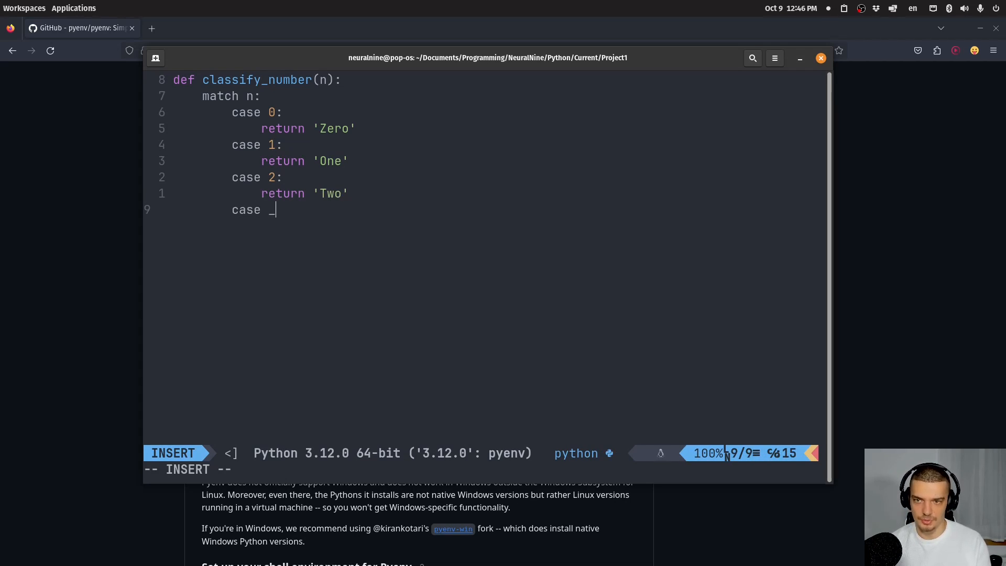
pyautogui.write("return 'Other")
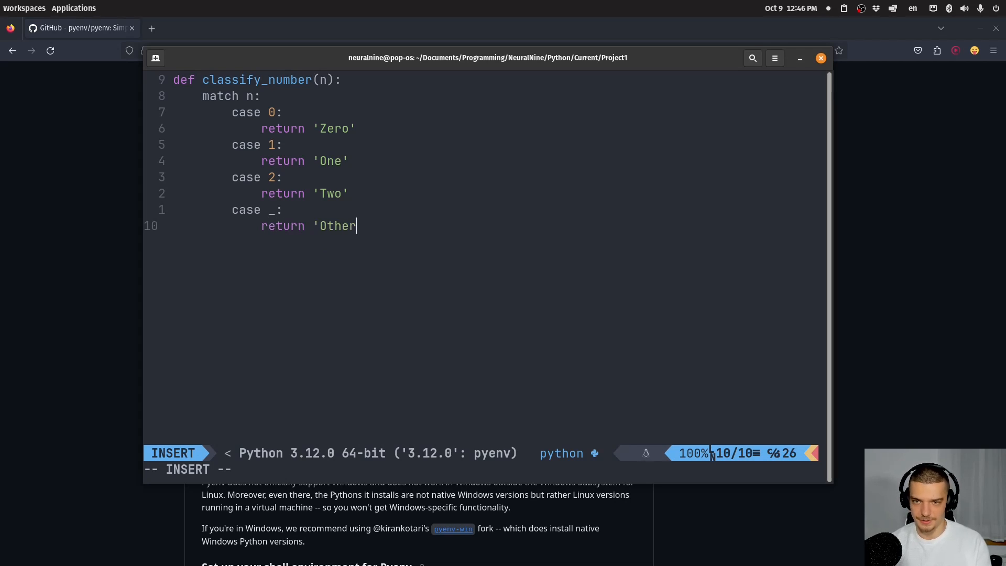
# Step: After blank lines, start a top-level print(classify_number( call
pyautogui.press('Return')
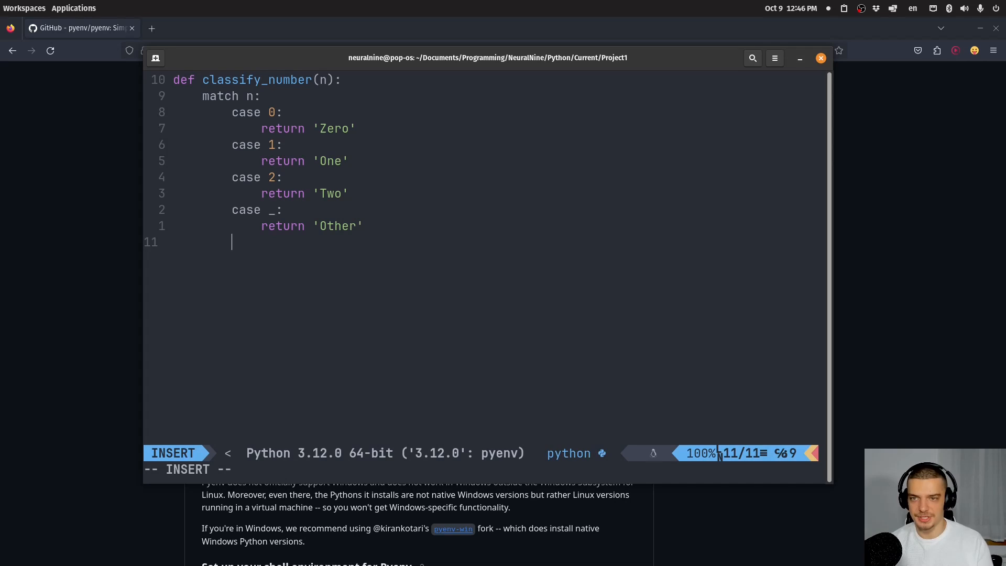
pyautogui.press('enter')
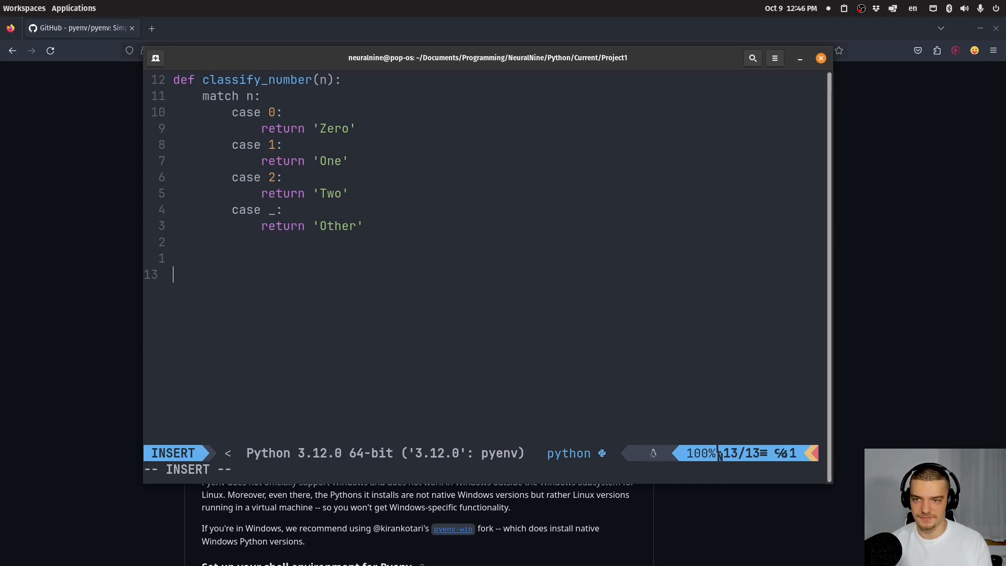
pyautogui.write('print(cla')
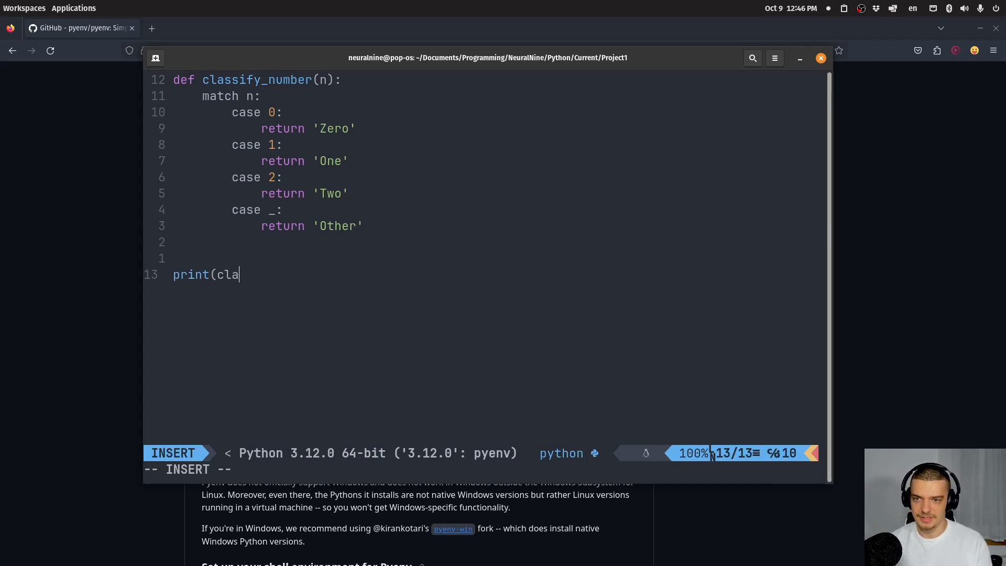
pyautogui.write('ssify_number')
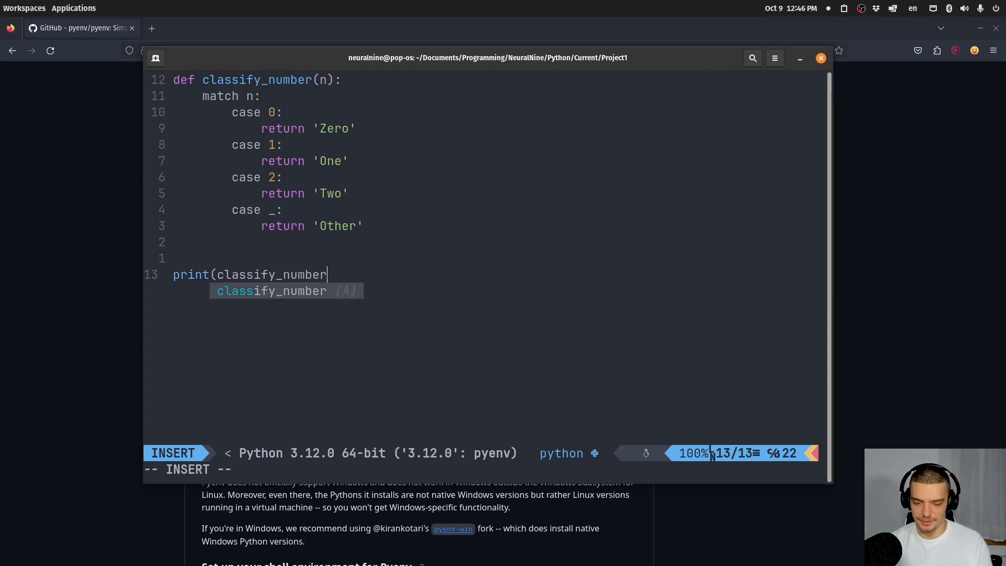
pyautogui.write('(')
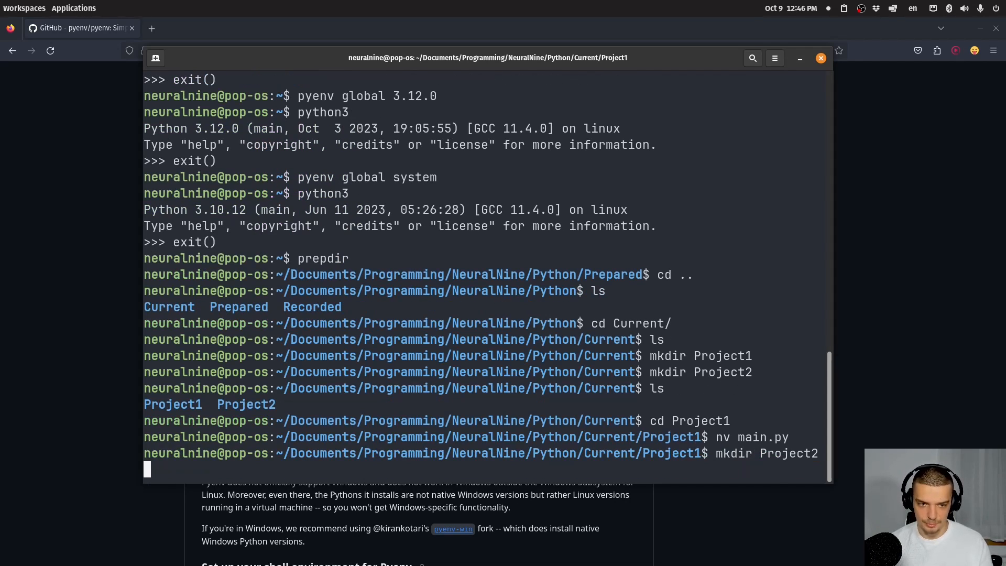
# Step: Set pyenv global back to system, list the versions, and run main.py with python3 to print Two
pyautogui.write('pyenv global system')
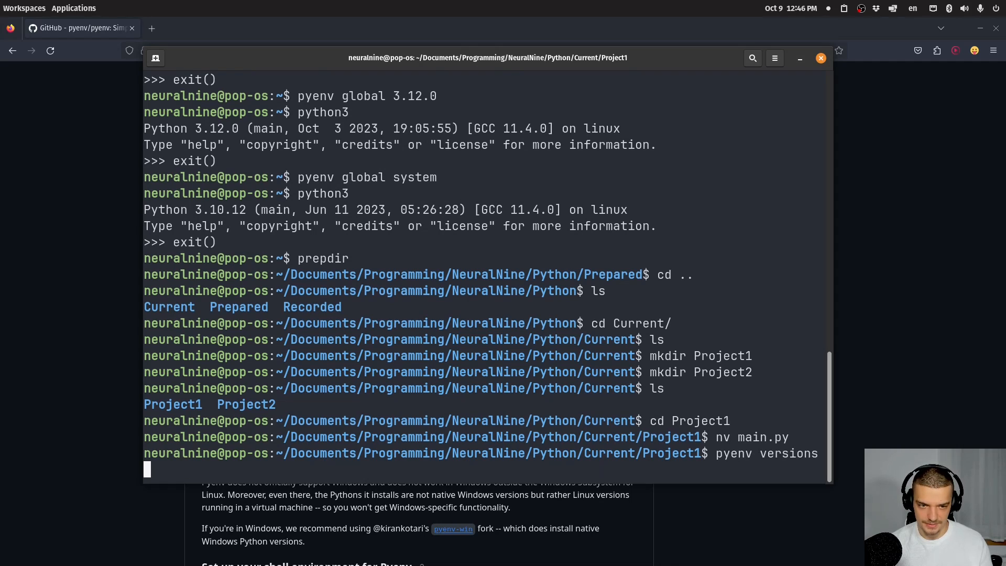
pyautogui.press('Return')
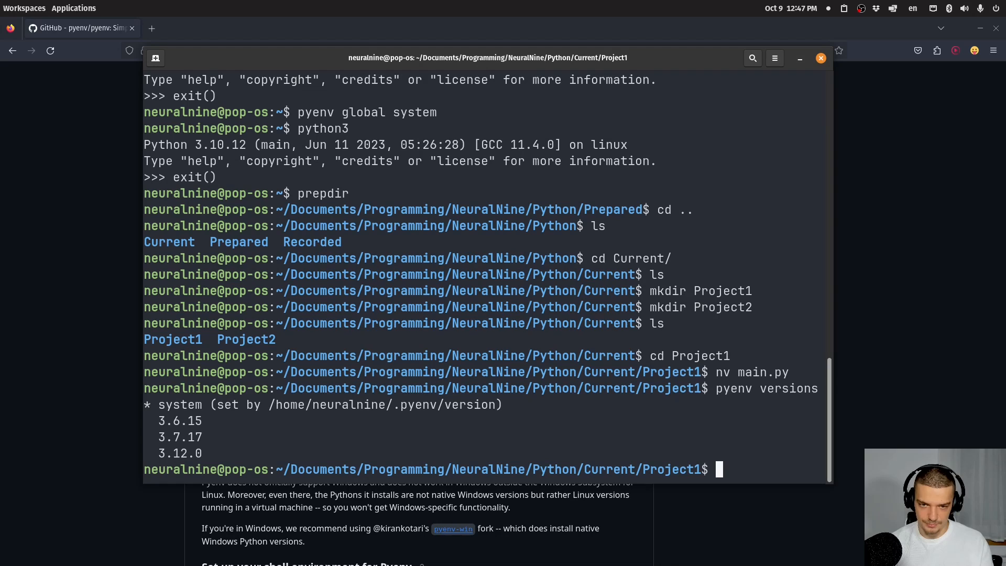
pyautogui.write('python3 main.py')
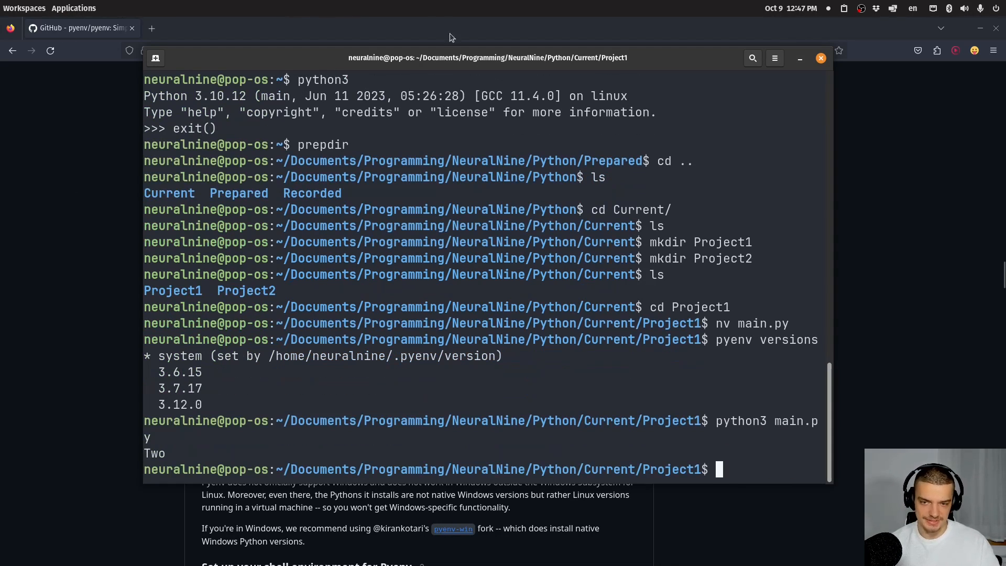
pyautogui.moveTo(432, 66)
pyautogui.write('cp')
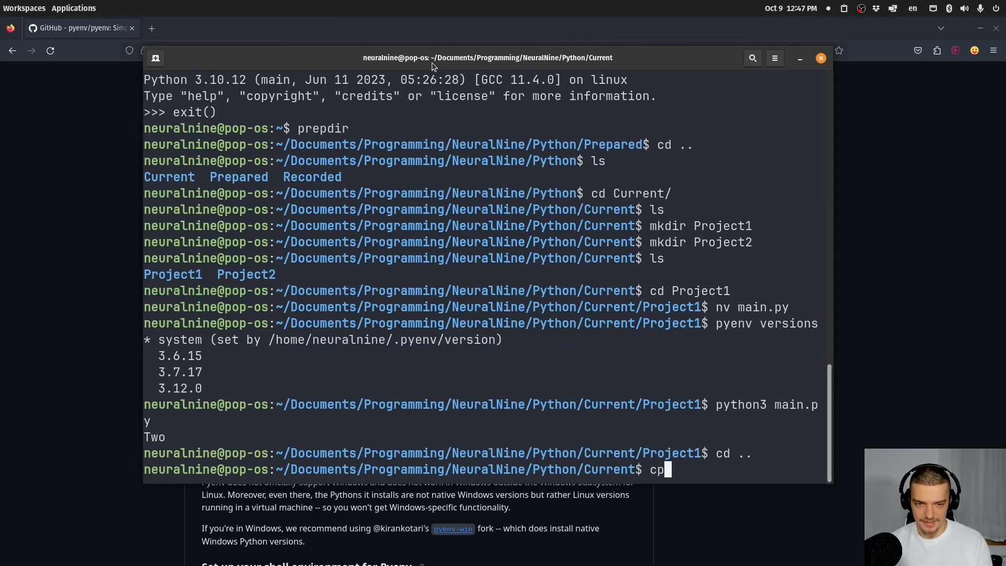
# Step: Copy Project1/main.py into the Project2 folder
pyautogui.write('Project')
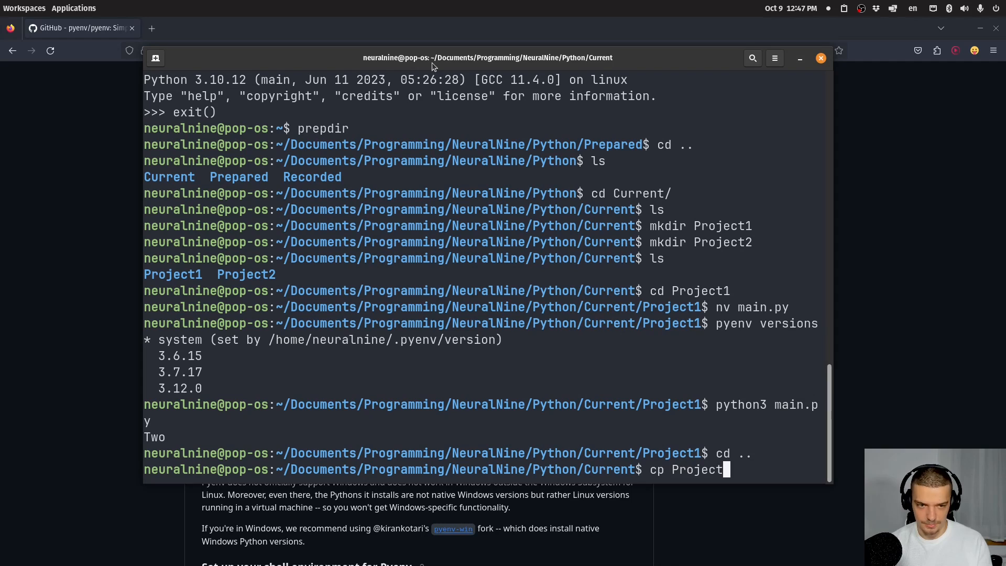
pyautogui.write('1/main.py')
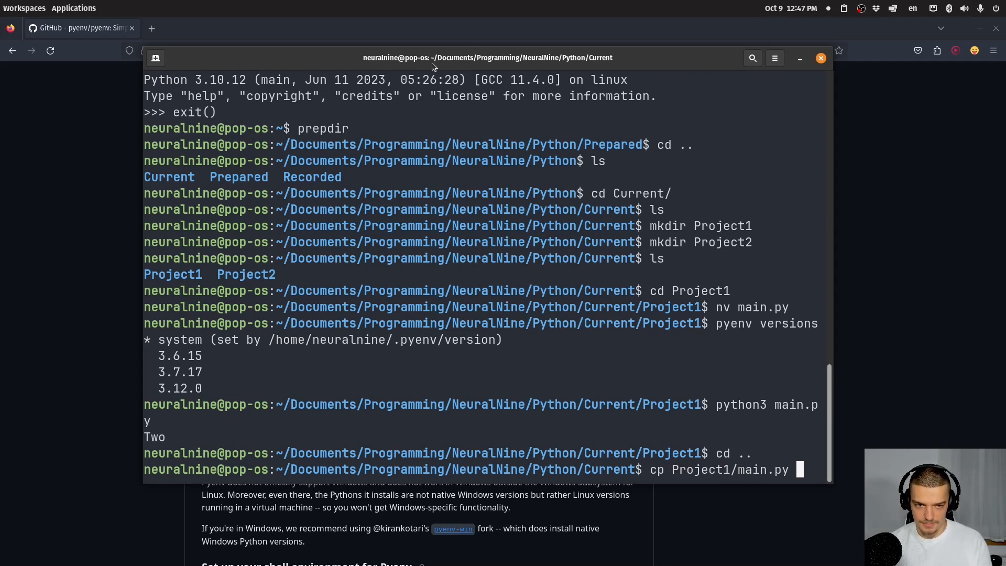
pyautogui.write('Project')
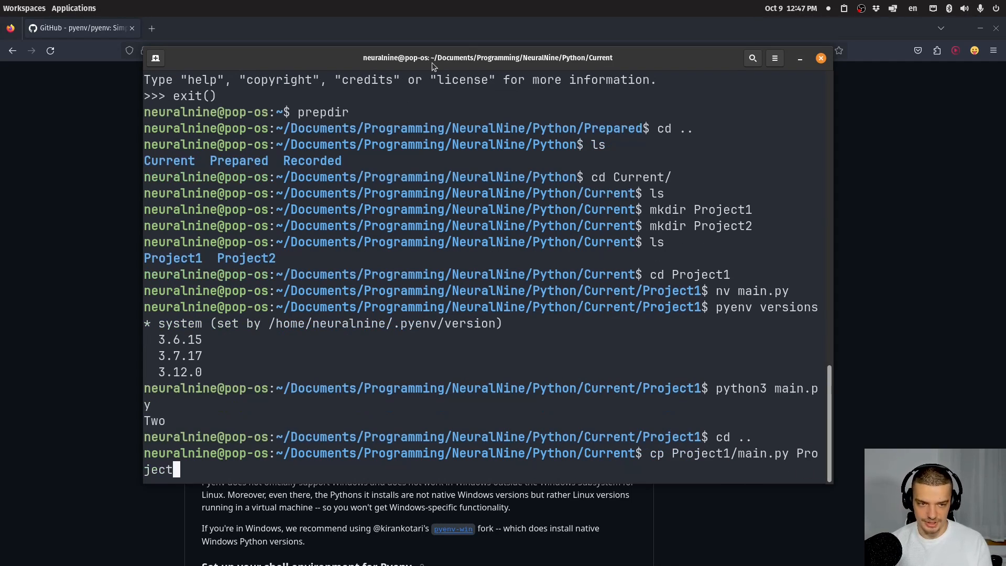
pyautogui.press('Return')
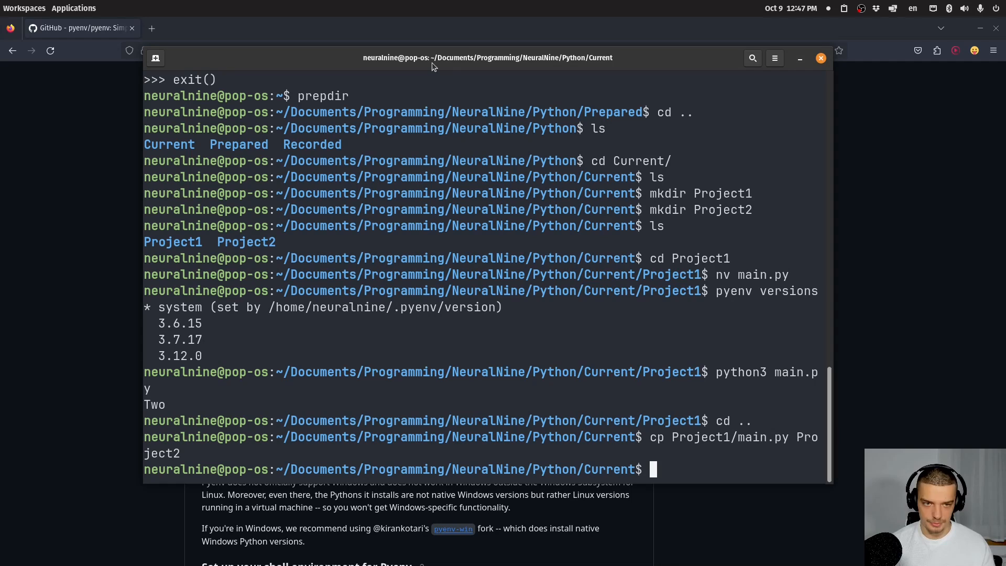
# Step: Make 3.7 the global pyenv Python and confirm 3.7.17 is active with pyenv versions
pyautogui.write('pyenv gl')
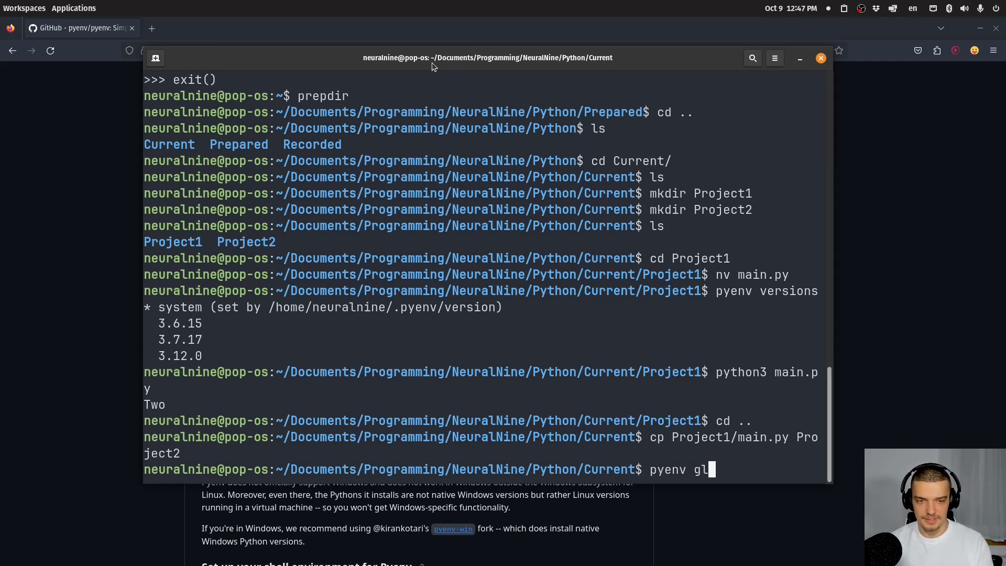
pyautogui.write('obal 3.7')
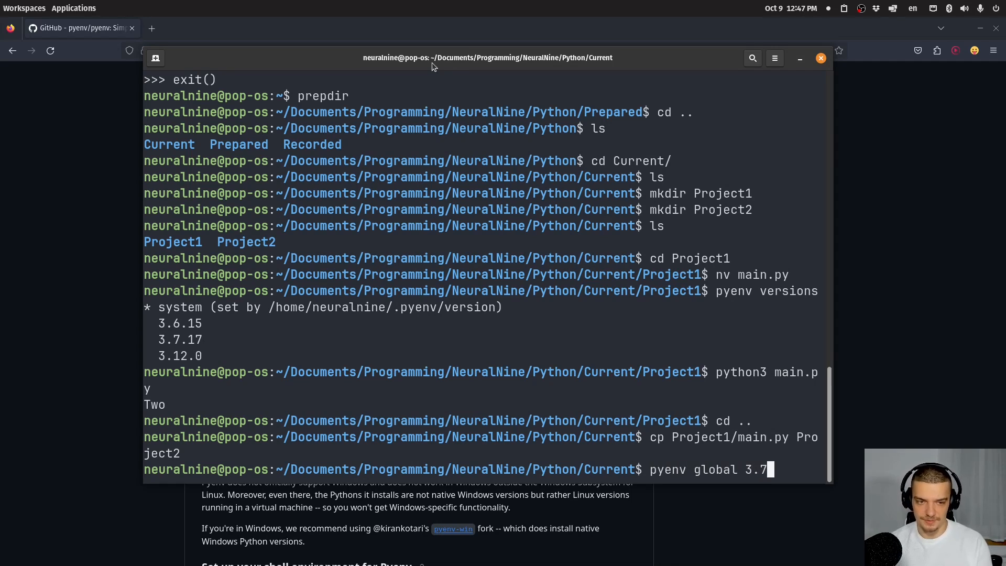
pyautogui.press('Return')
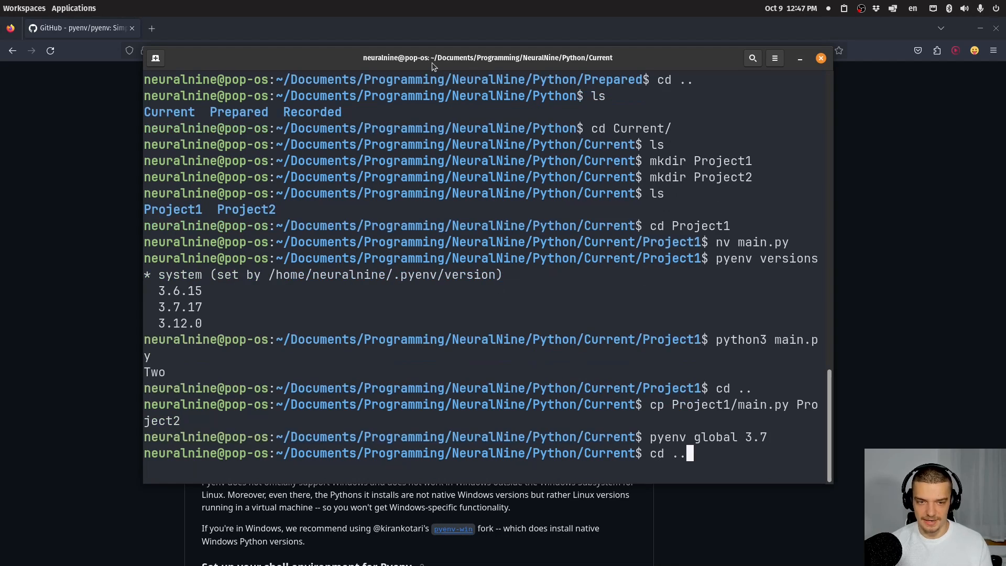
pyautogui.press('Return')
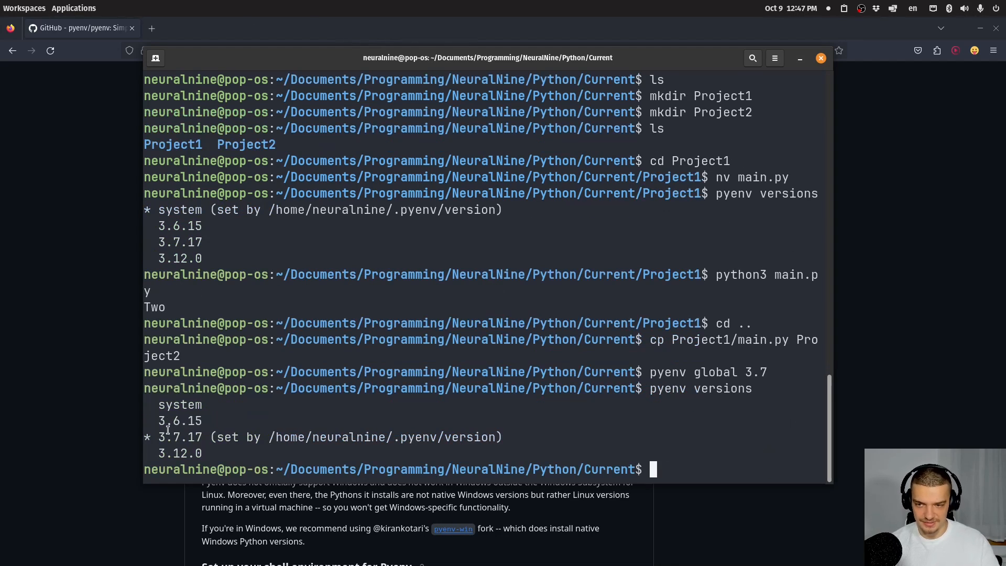
# Step: Move into Project1 and run main.py under Python 3.7, raising a SyntaxError at match
pyautogui.write('cd Project1/')
pyautogui.write('python')
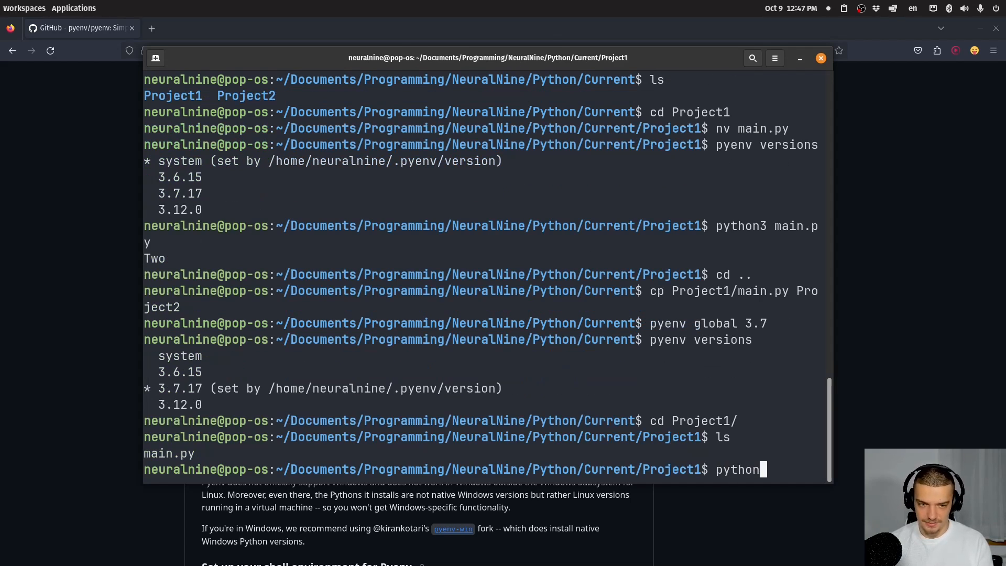
pyautogui.press('Return')
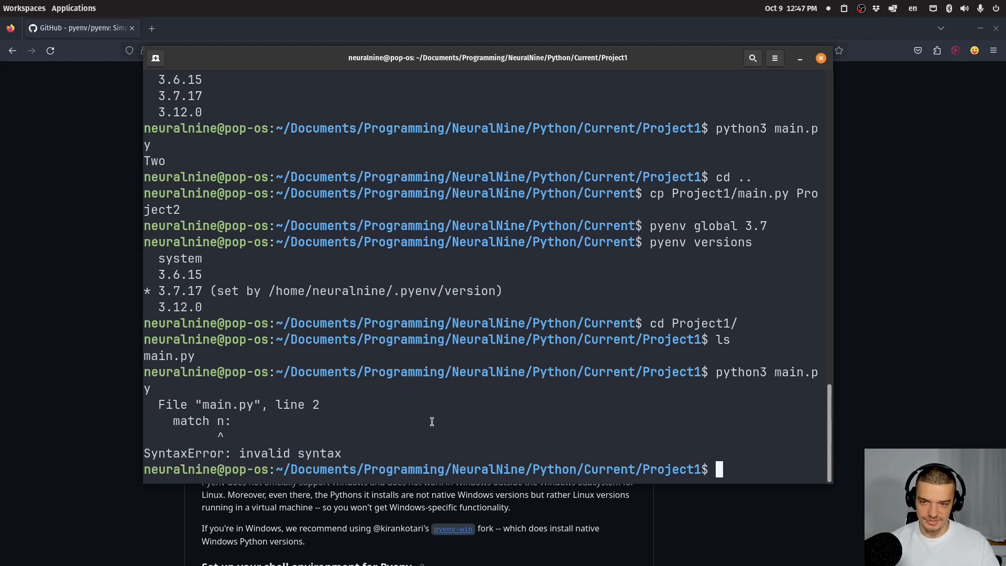
pyautogui.moveTo(199, 438)
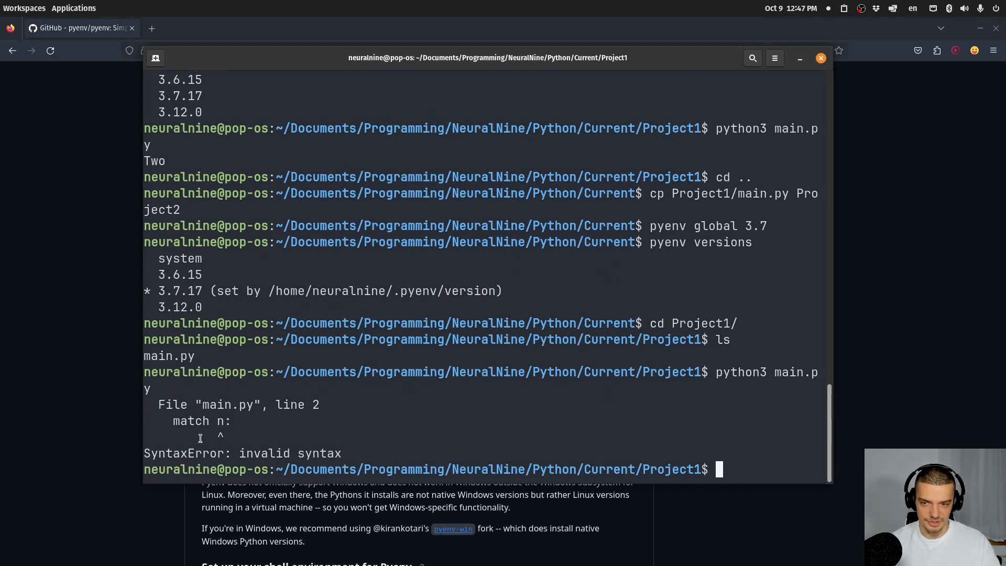
pyautogui.moveTo(493, 402)
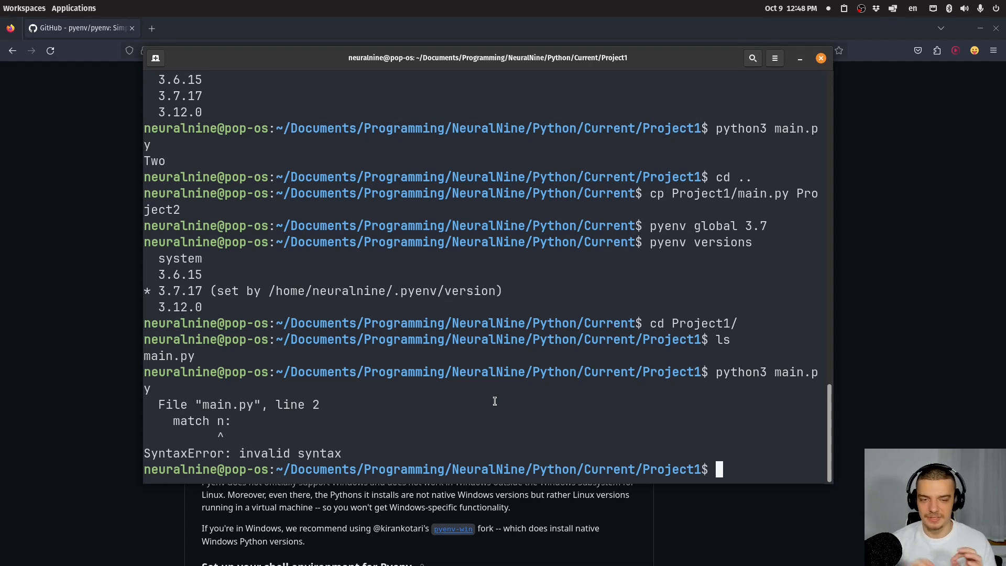
# Step: Set pyenv global back to system, rerun main.py printing Two, and cd into Project2
pyautogui.write('p')
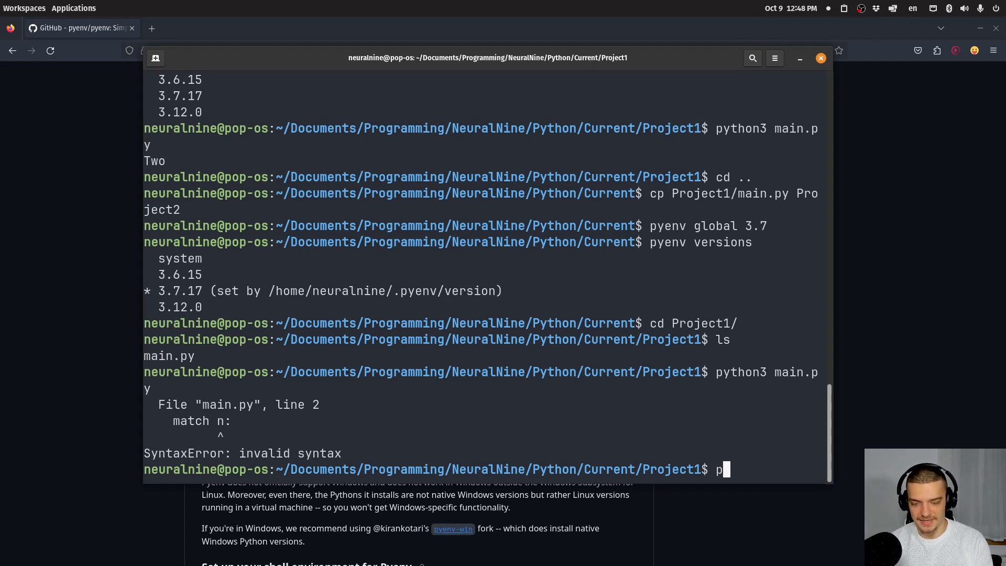
pyautogui.write('yenv global system')
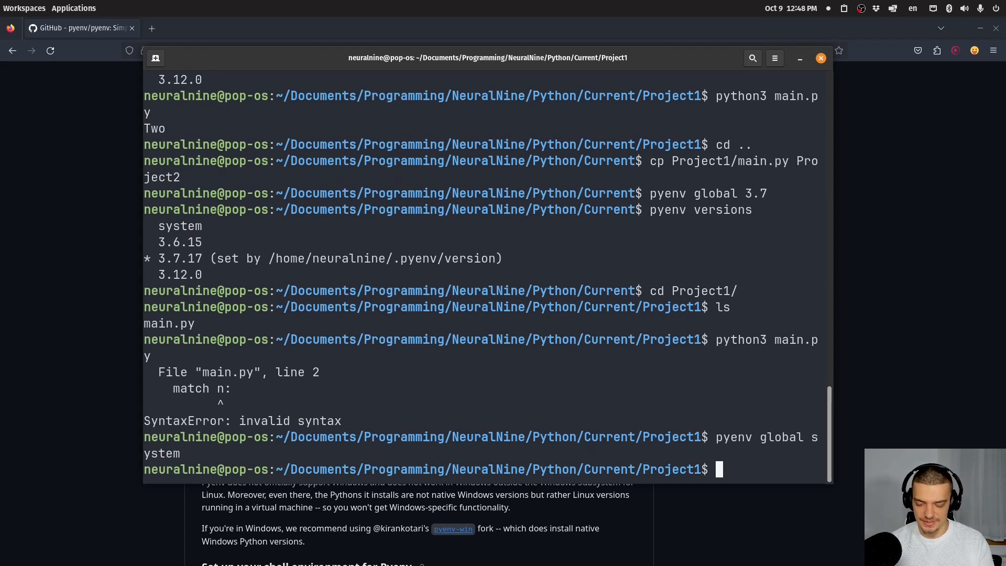
pyautogui.write('cd')
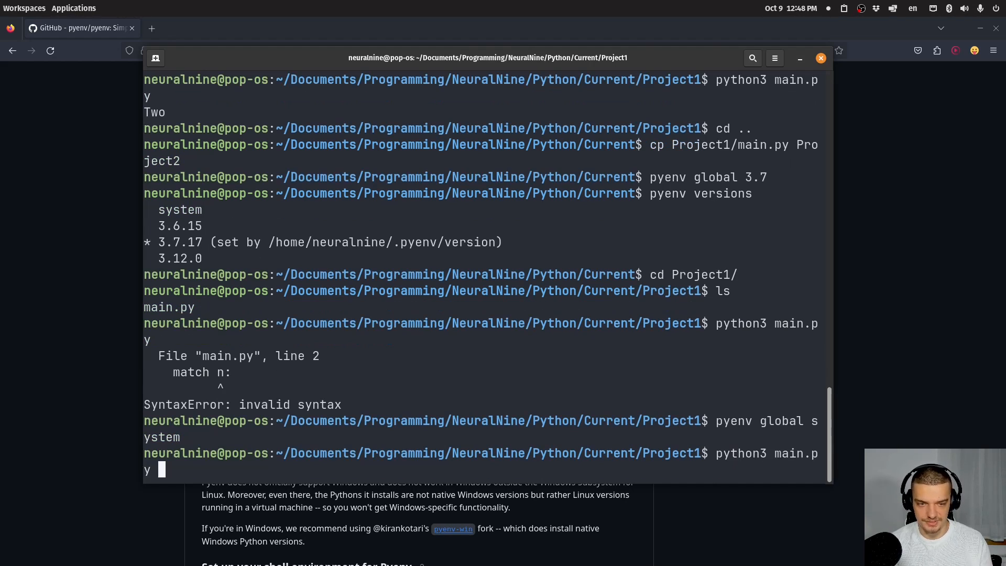
pyautogui.write('cd')
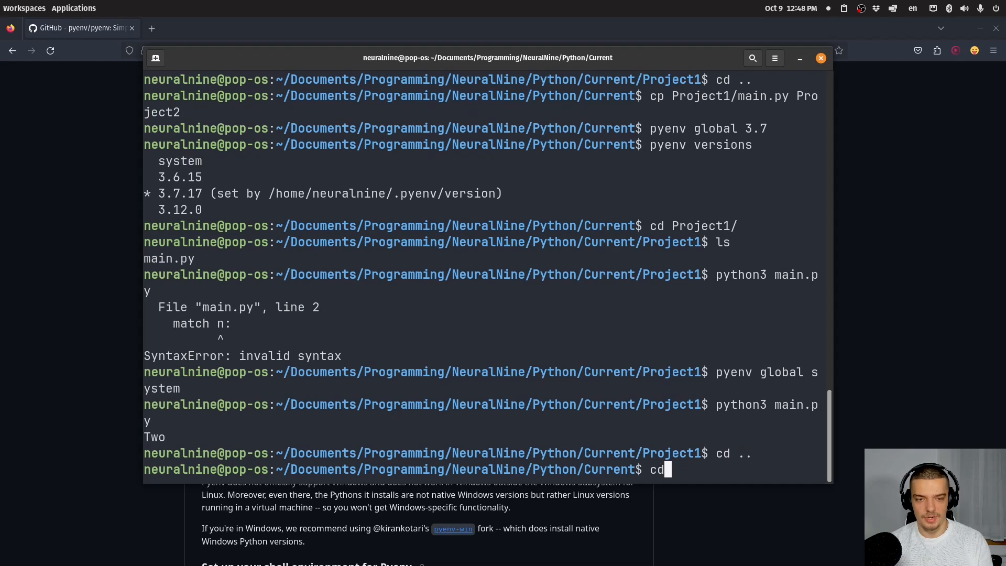
pyautogui.write('Project2/')
pyautogui.write('pyenv local')
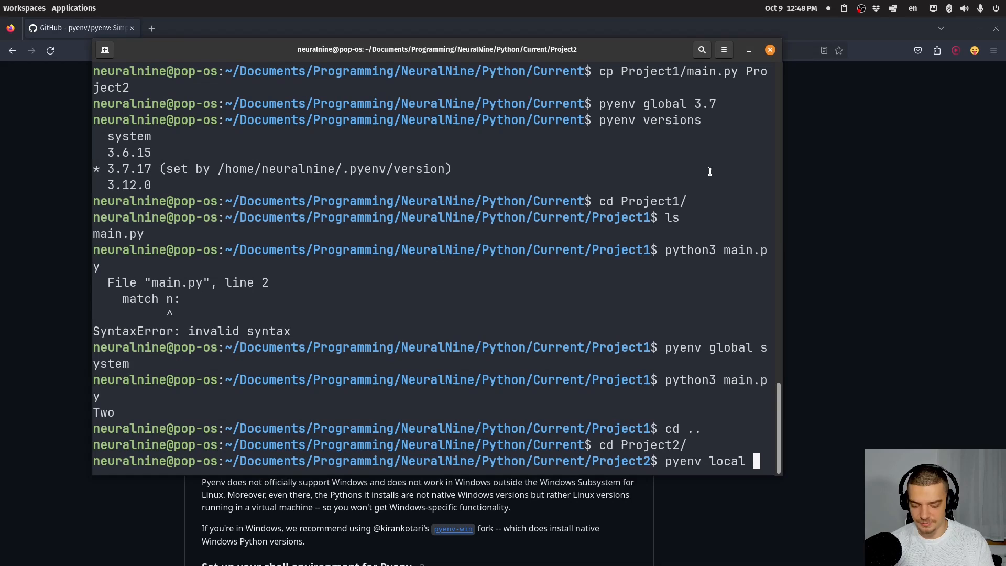
# Step: Pin Project2 to Python 3.7 with pyenv local and show main.py failing there with a syntax error
pyautogui.write('3.')
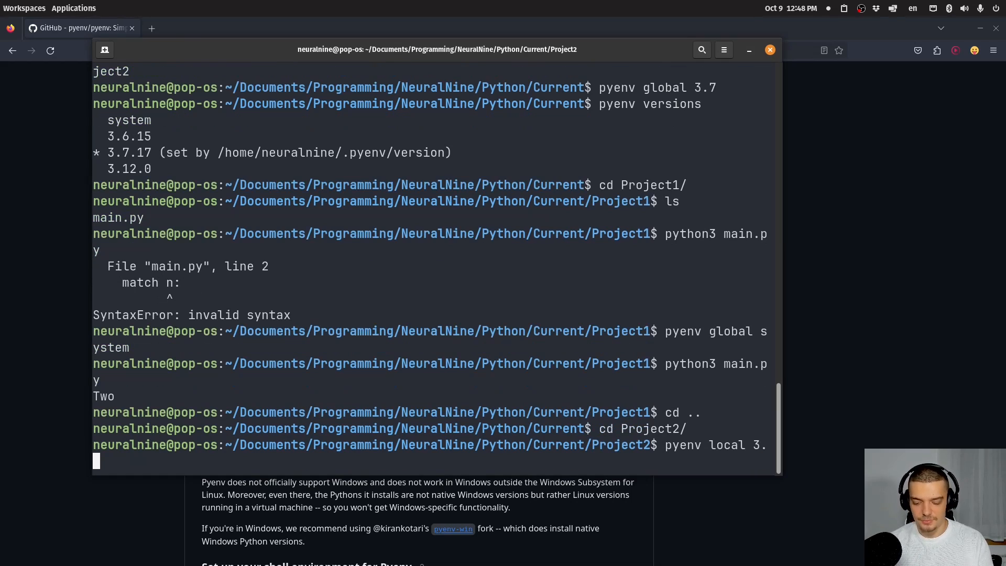
pyautogui.press('Return')
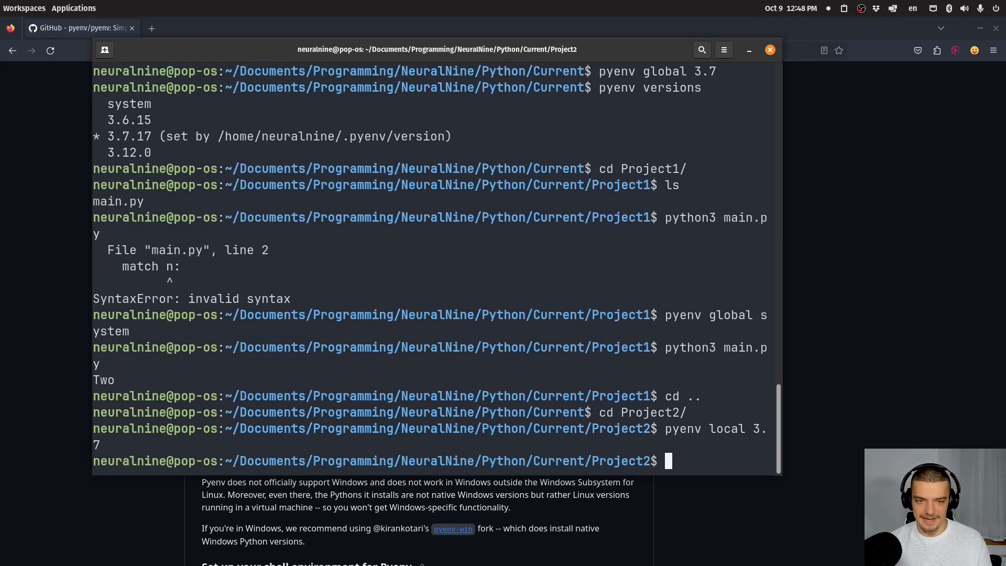
pyautogui.write('python')
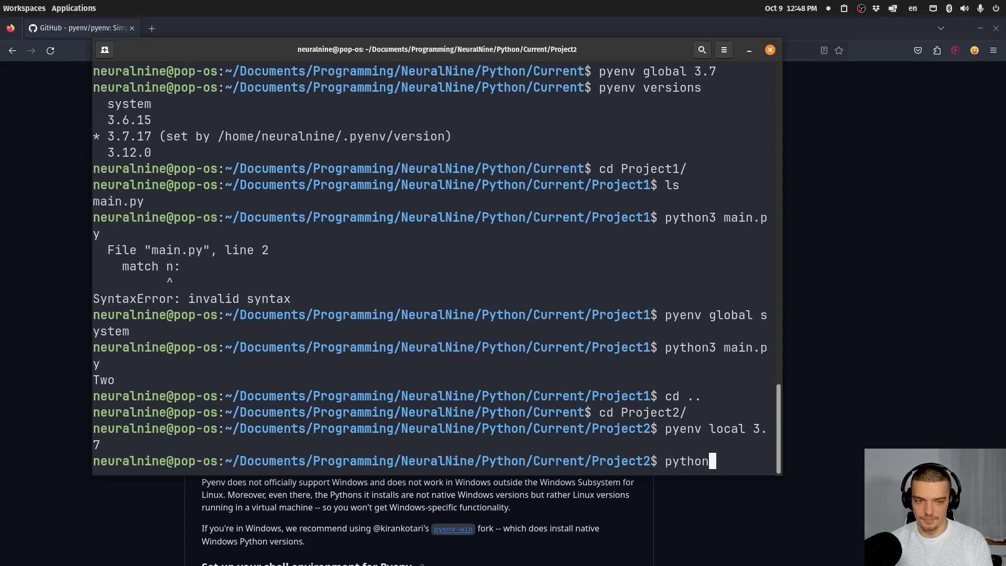
pyautogui.press('Return')
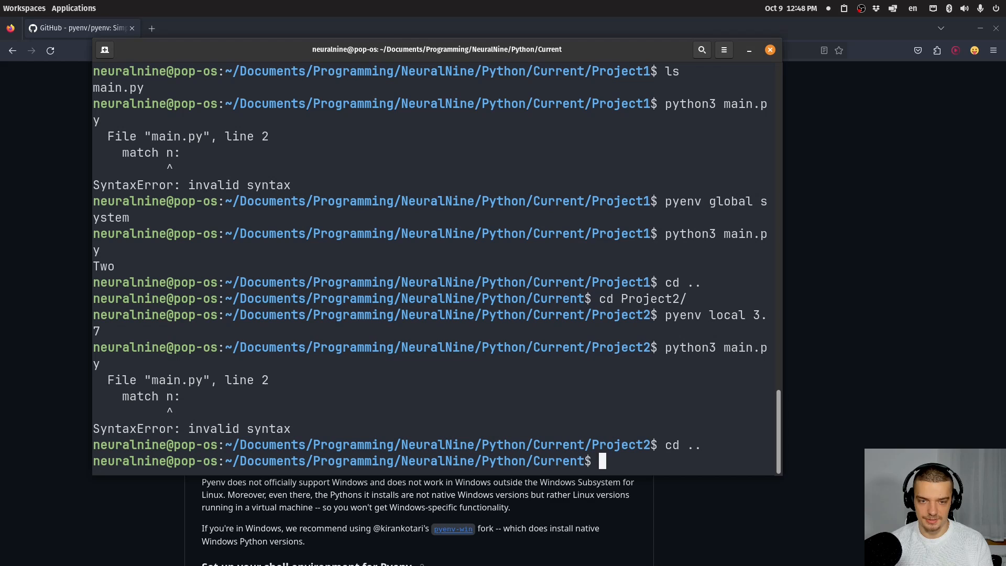
# Step: Run main.py in Project1 where it still prints Two, then head back to Project2
pyautogui.write('cd Project1/')
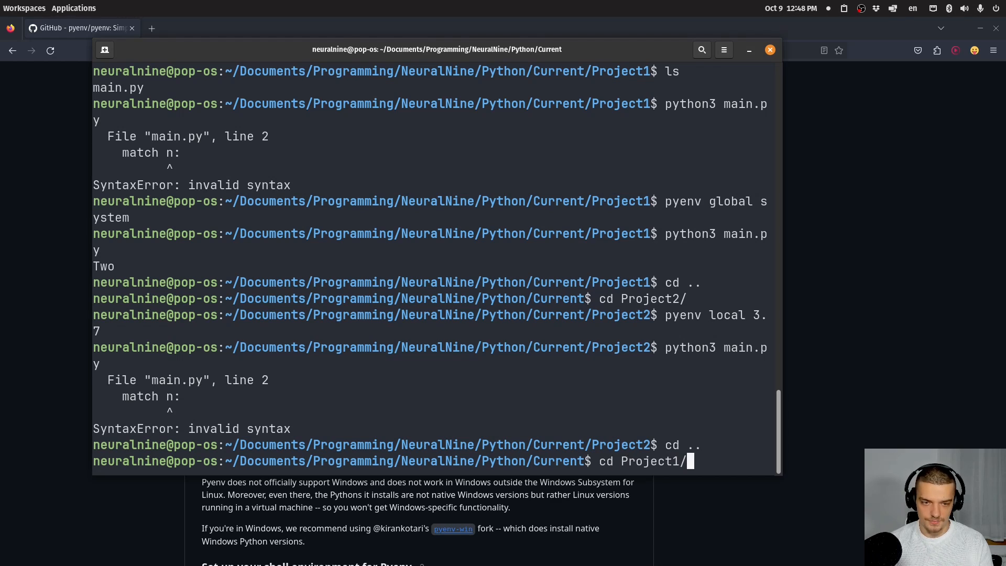
pyautogui.press('Return')
pyautogui.write('python3 main.py')
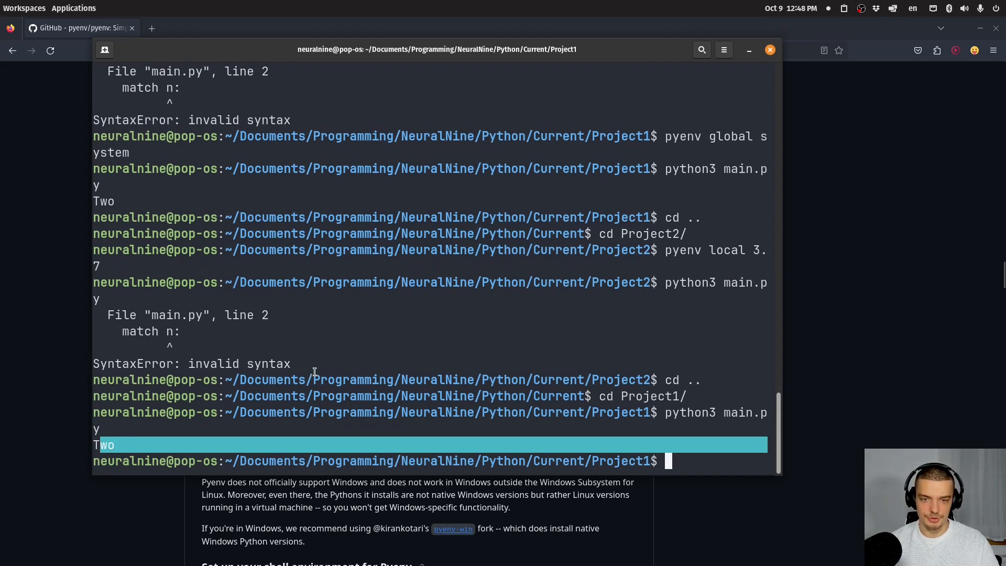
pyautogui.write('cd ..')
pyautogui.write('ll')
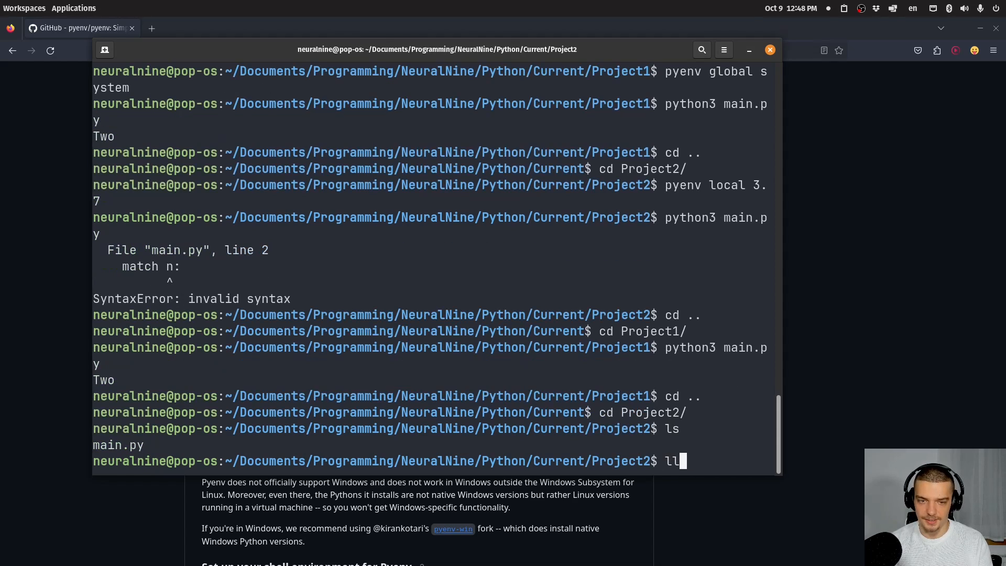
# Step: List Project2 in detail and view the hidden .python-version file containing 3.7 in Neovim
pyautogui.press('Return')
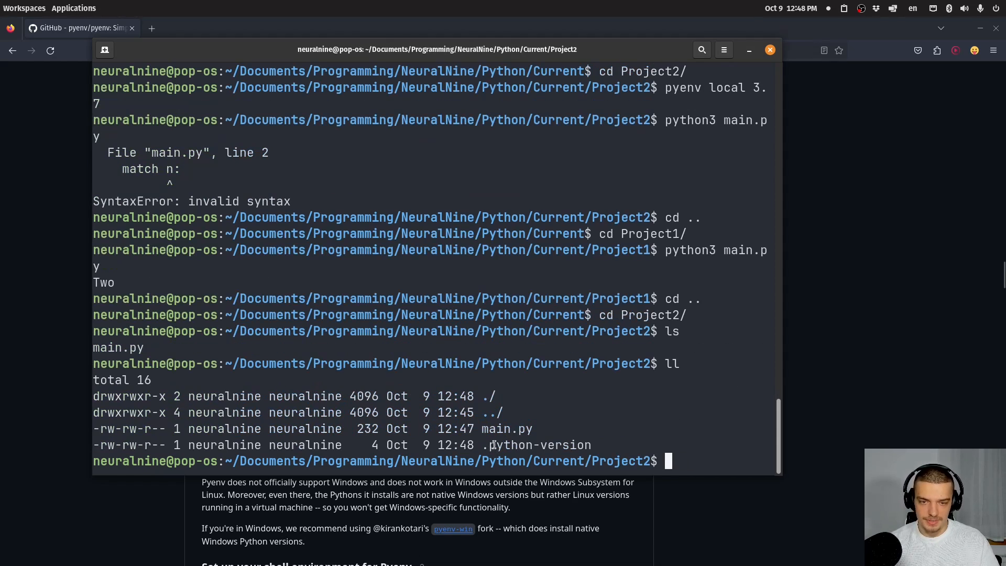
pyautogui.write('nv')
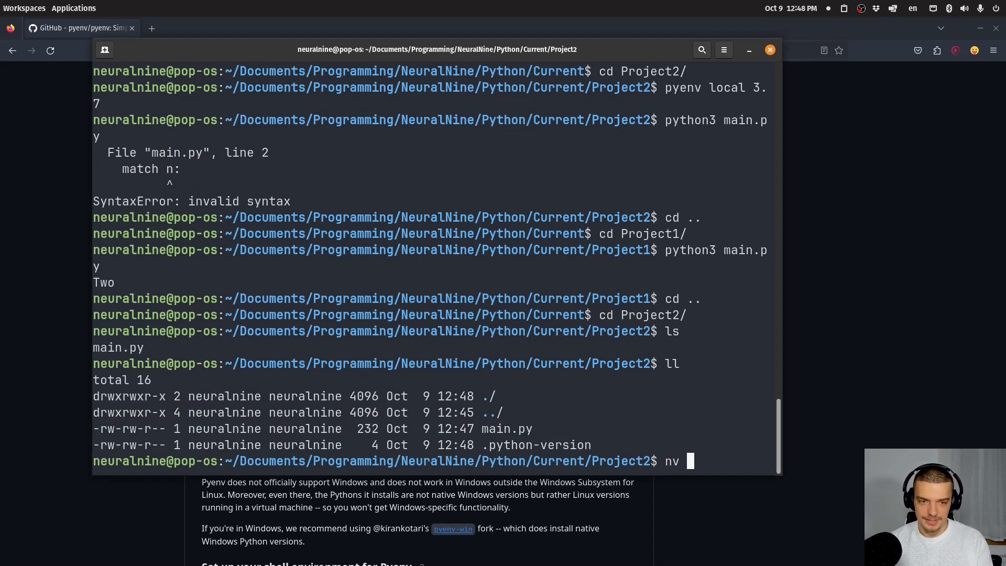
pyautogui.press('Return')
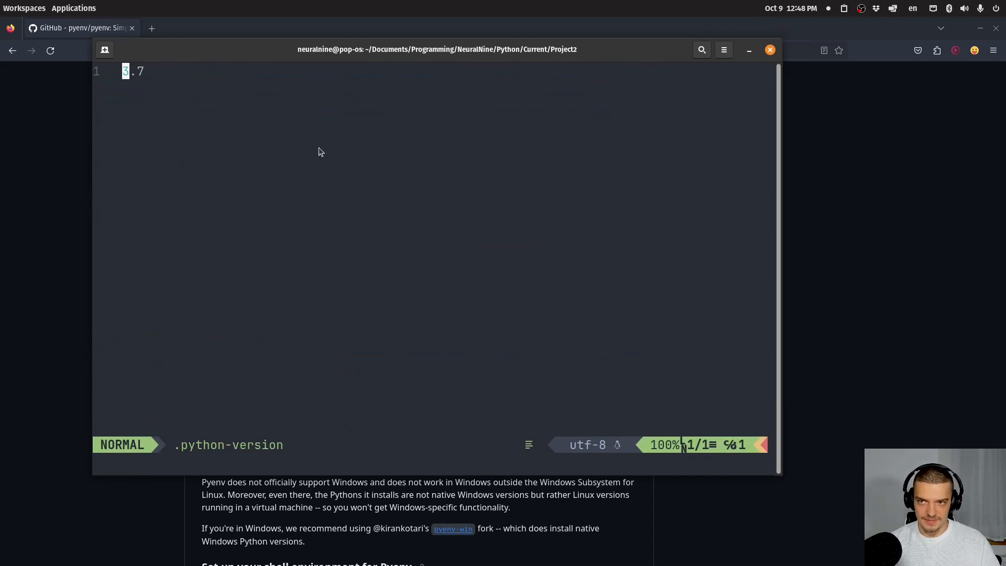
pyautogui.write(':q')
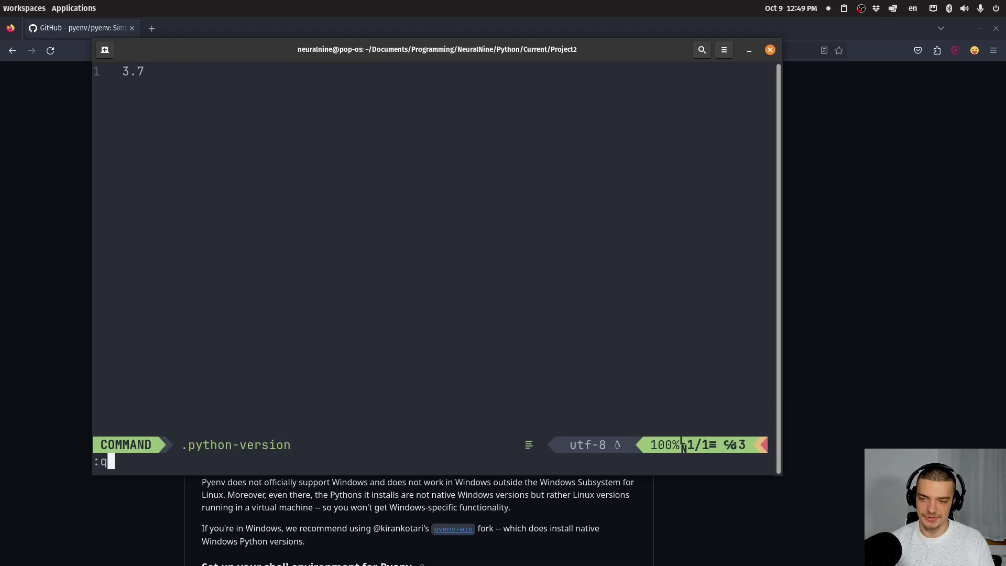
pyautogui.press('Return')
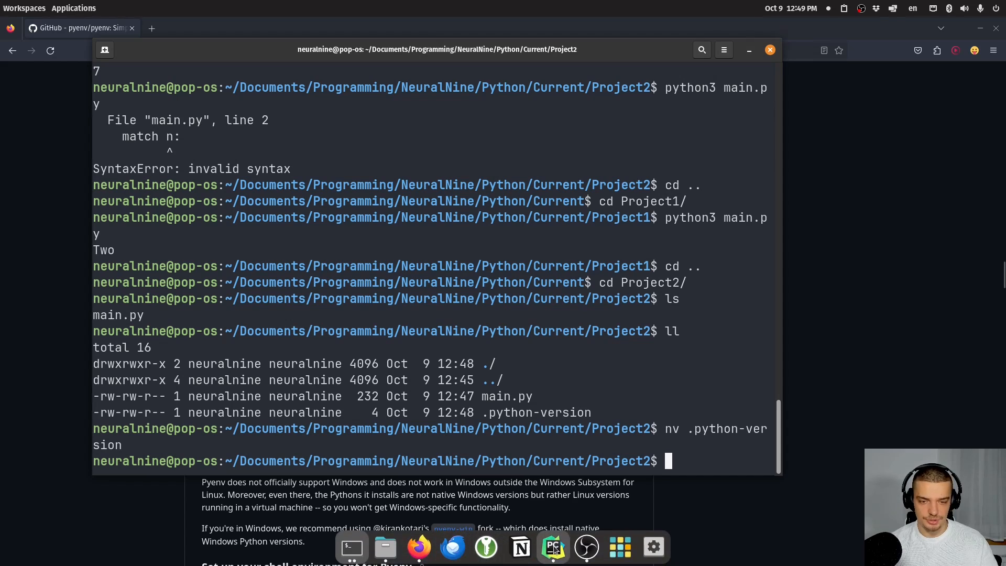
# Step: Expand Current showing Project1 and Project2 and start adding an interpreter from an existing environment
pyautogui.click(553, 547)
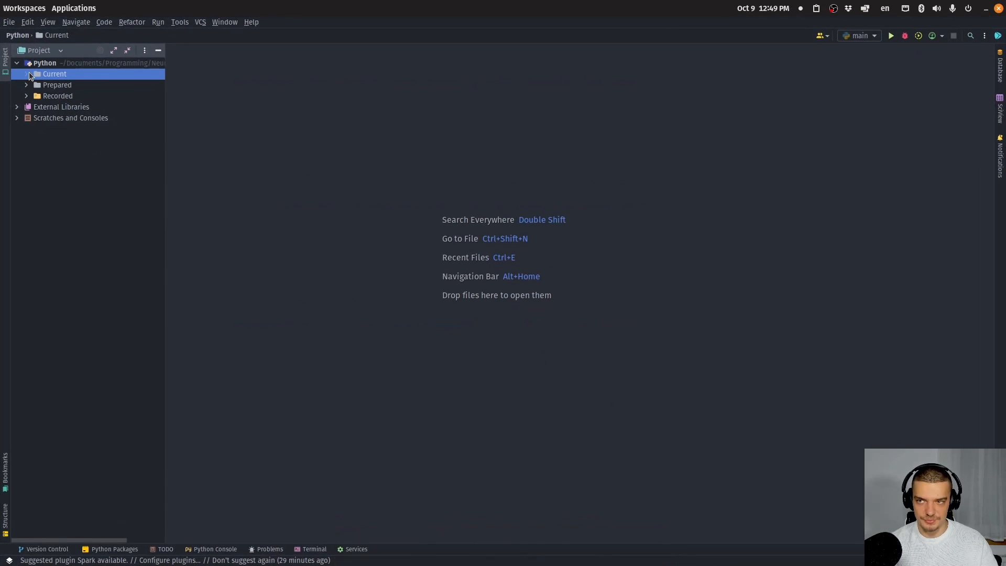
pyautogui.click(26, 73)
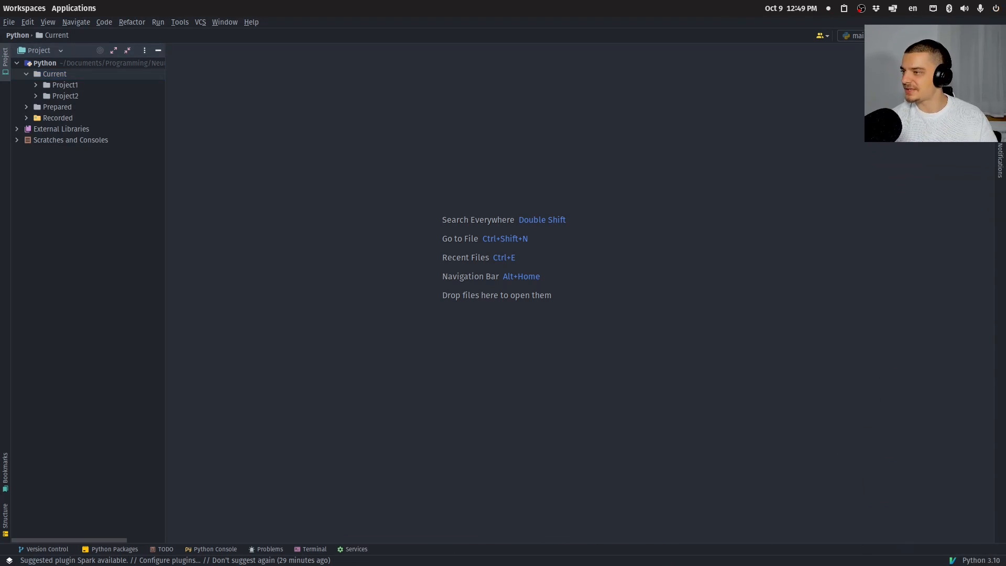
pyautogui.click(54, 73)
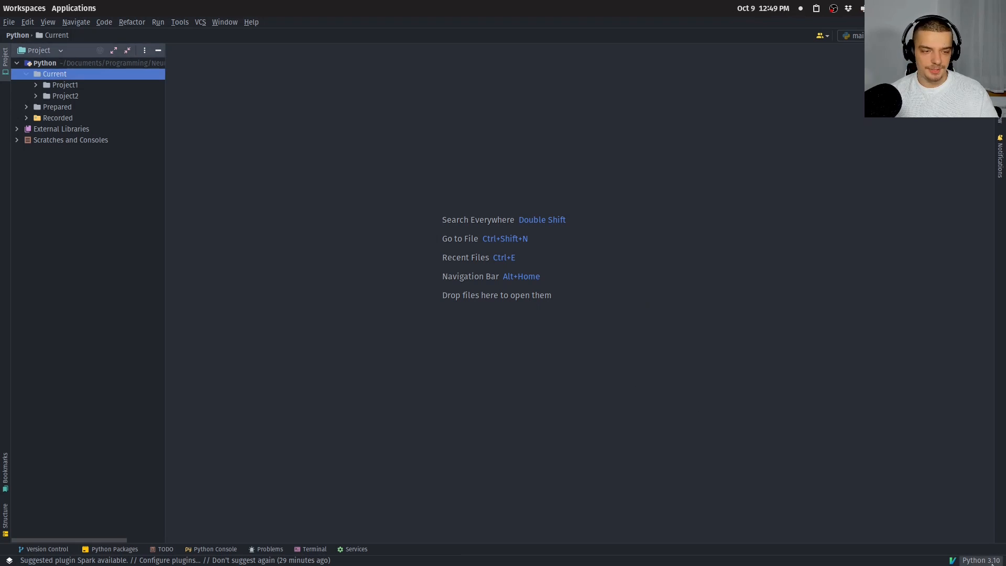
pyautogui.click(981, 560)
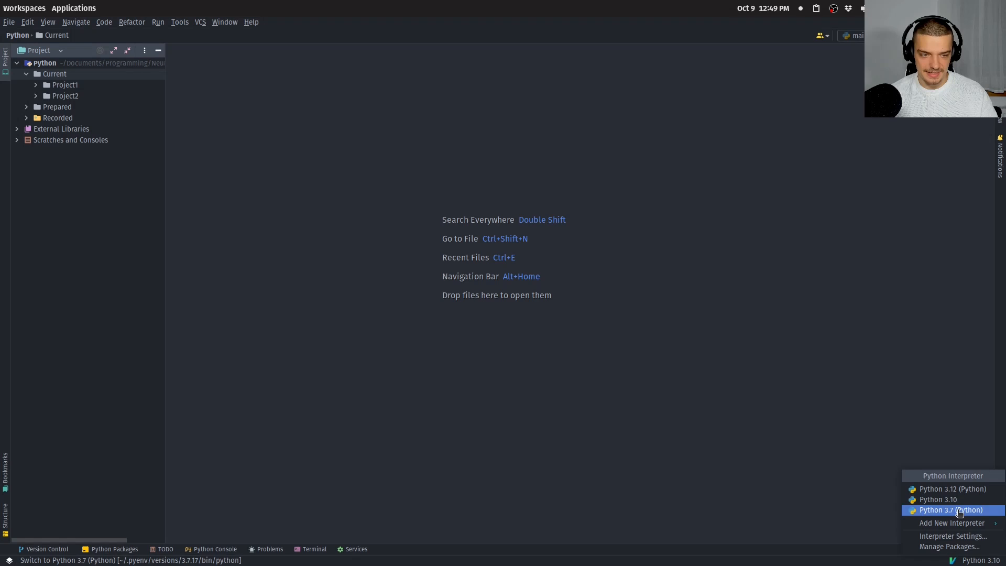
pyautogui.moveTo(951, 522)
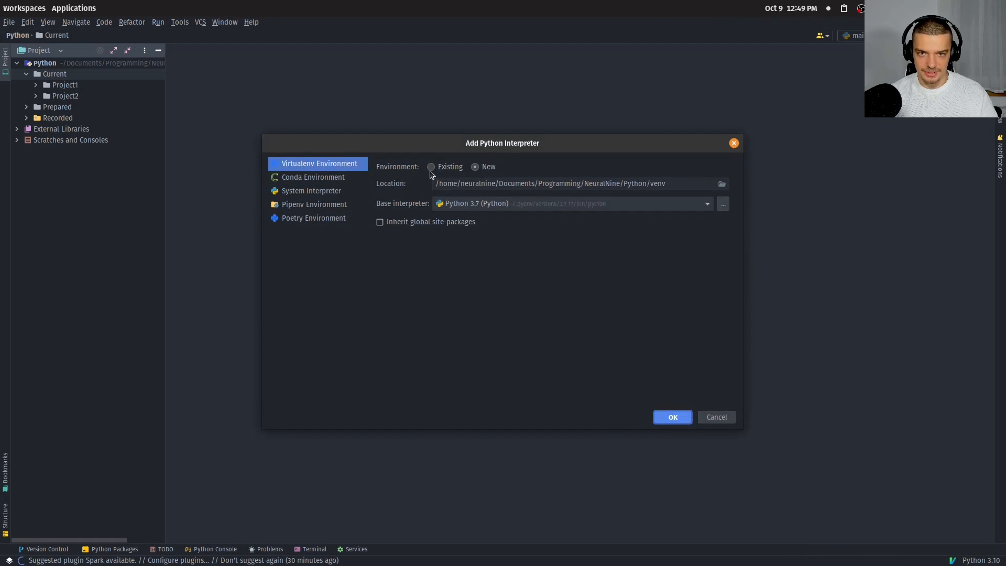
pyautogui.moveTo(393, 168)
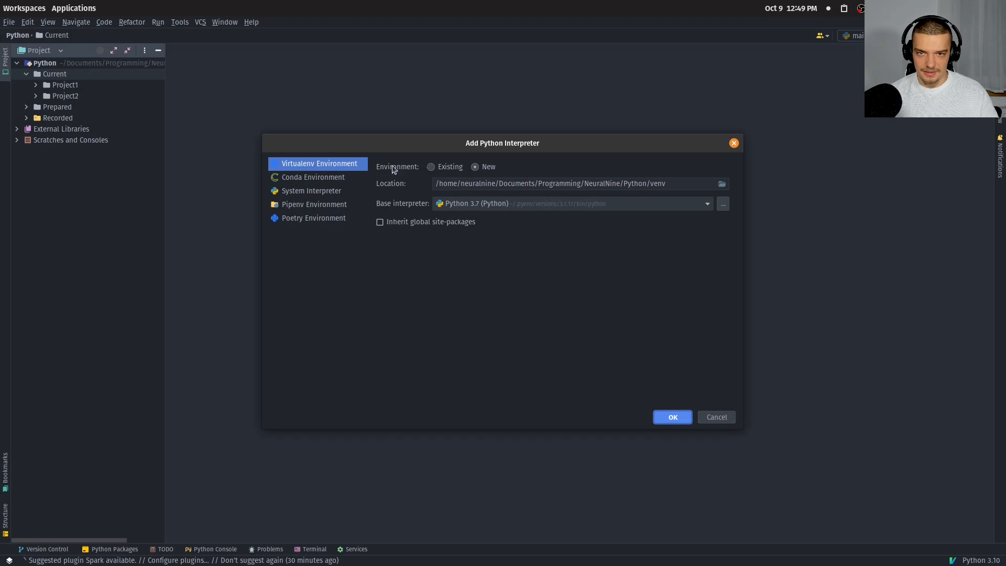
pyautogui.moveTo(438, 168)
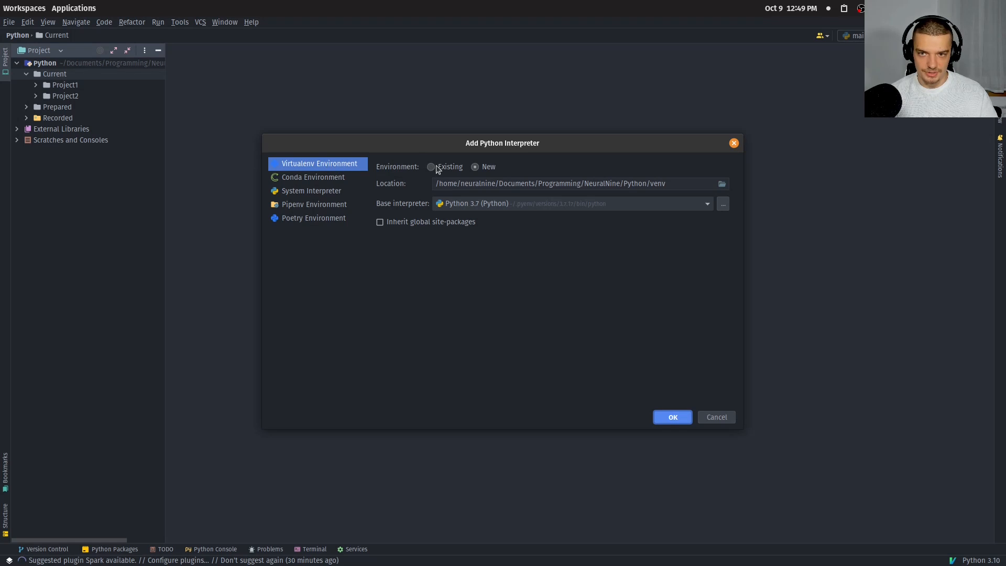
pyautogui.click(431, 167)
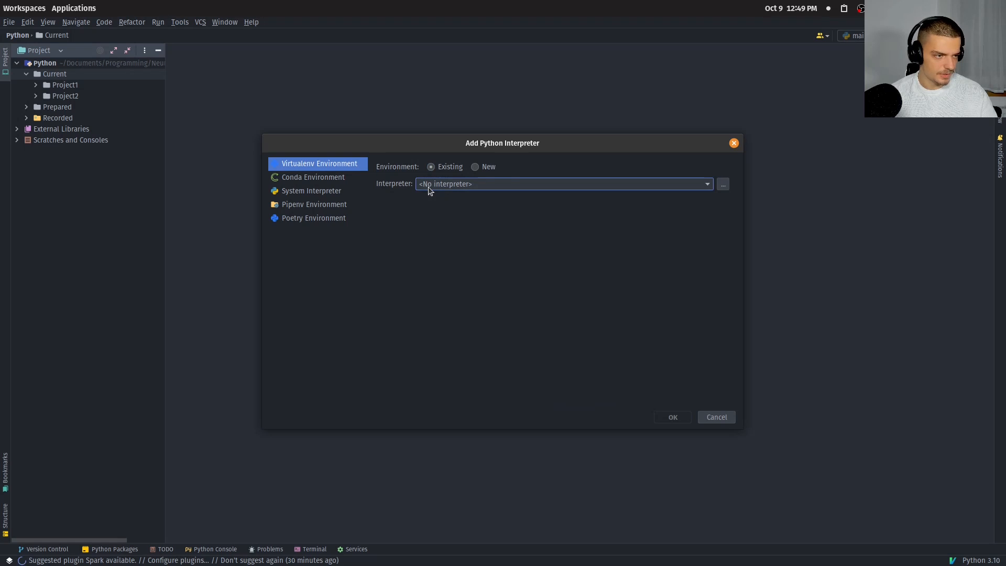
# Step: Browse to ~/.pyenv/versions/3.6.15/bin/python and add it as the interpreter, shown as Python 3.6
pyautogui.click(722, 185)
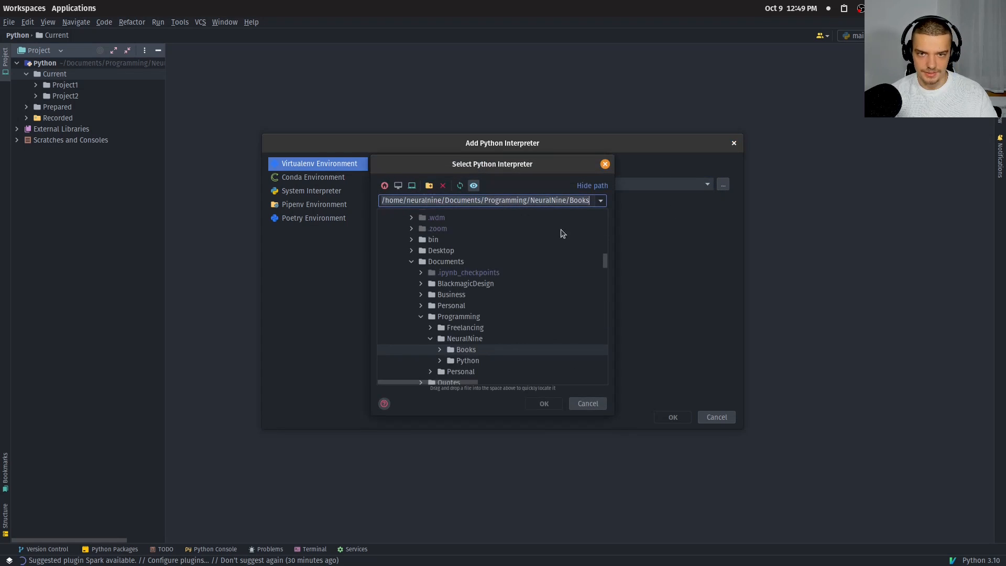
pyautogui.moveTo(533, 293)
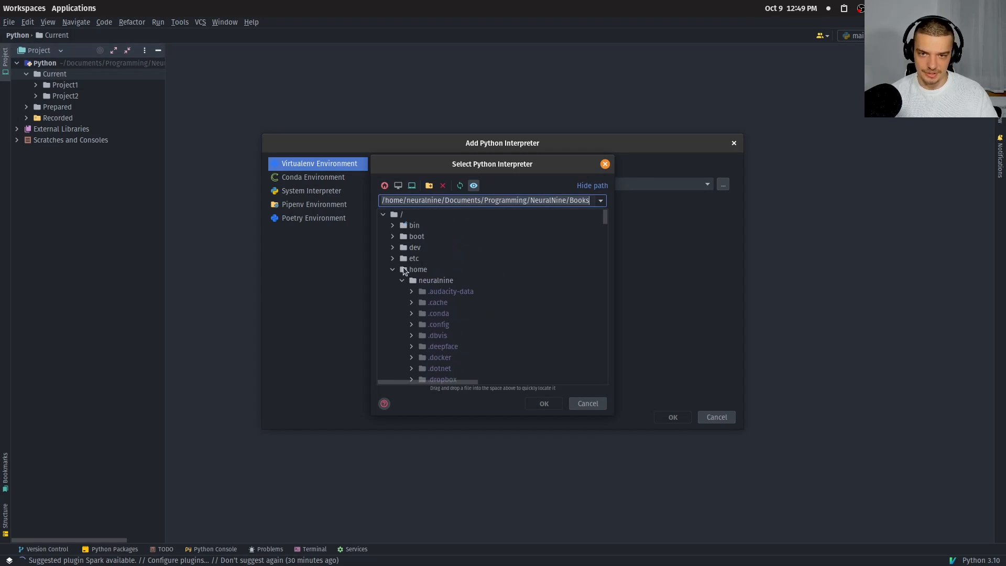
pyautogui.click(418, 270)
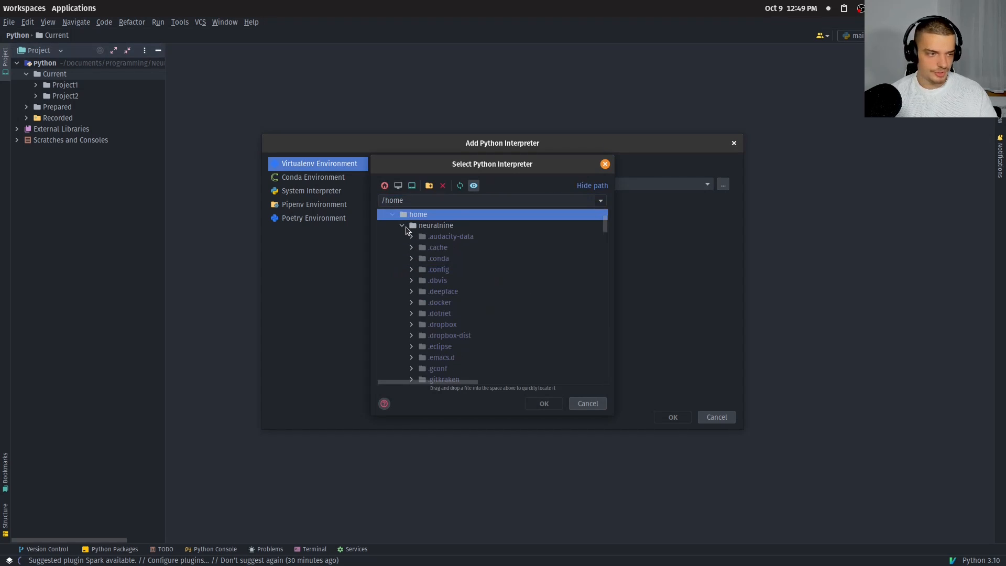
pyautogui.scroll(-3)
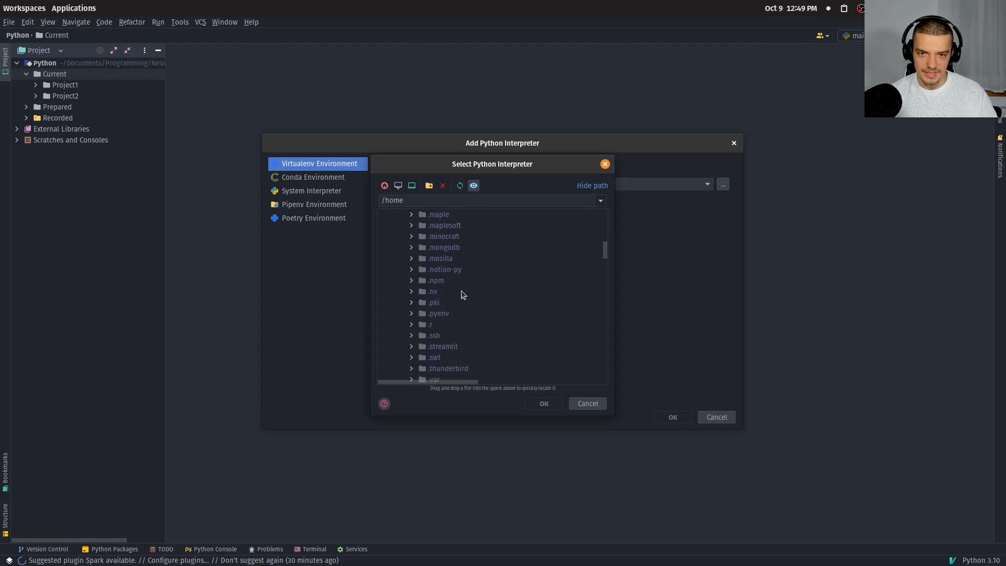
pyautogui.click(411, 314)
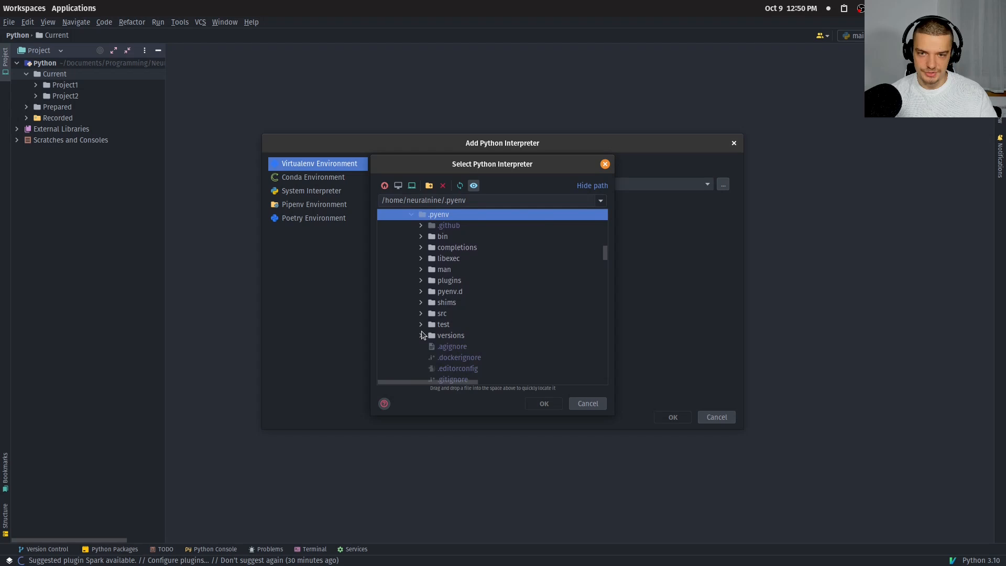
pyautogui.click(421, 335)
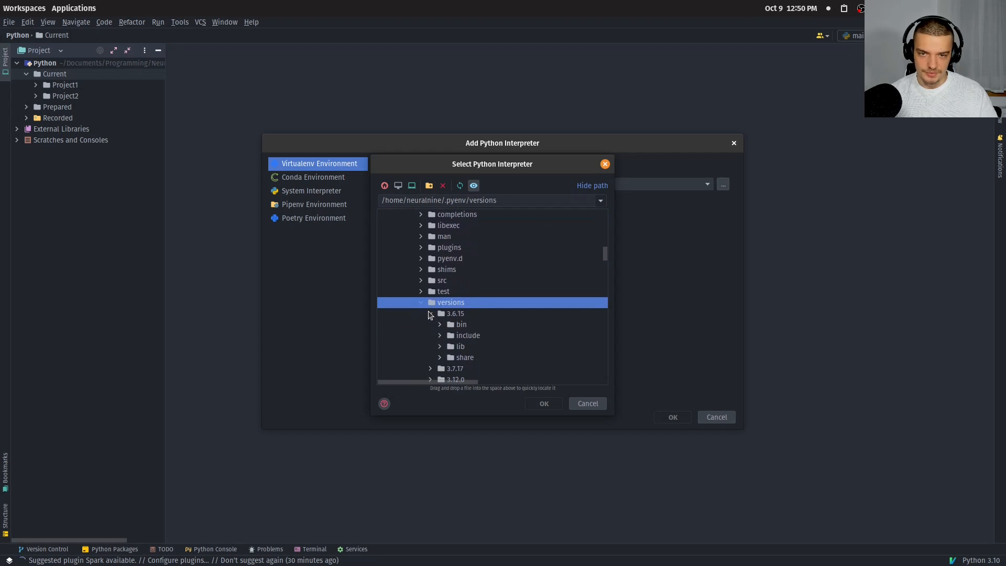
pyautogui.click(440, 324)
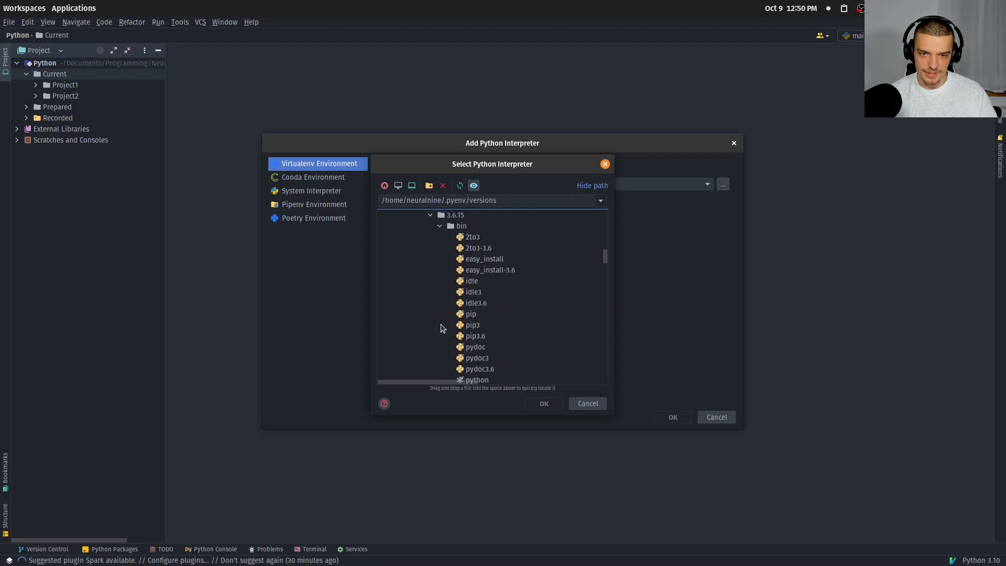
pyautogui.scroll(-3)
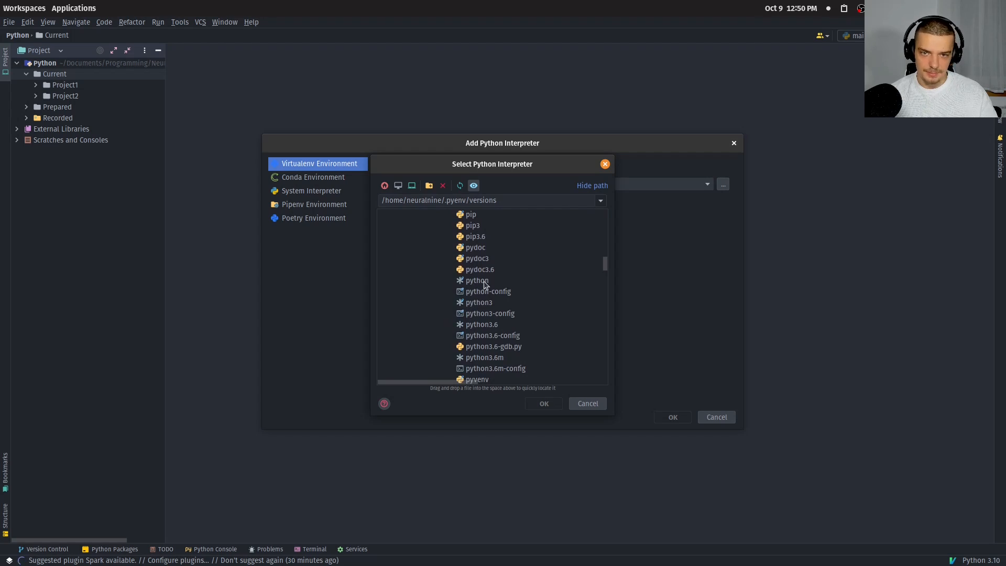
pyautogui.click(543, 403)
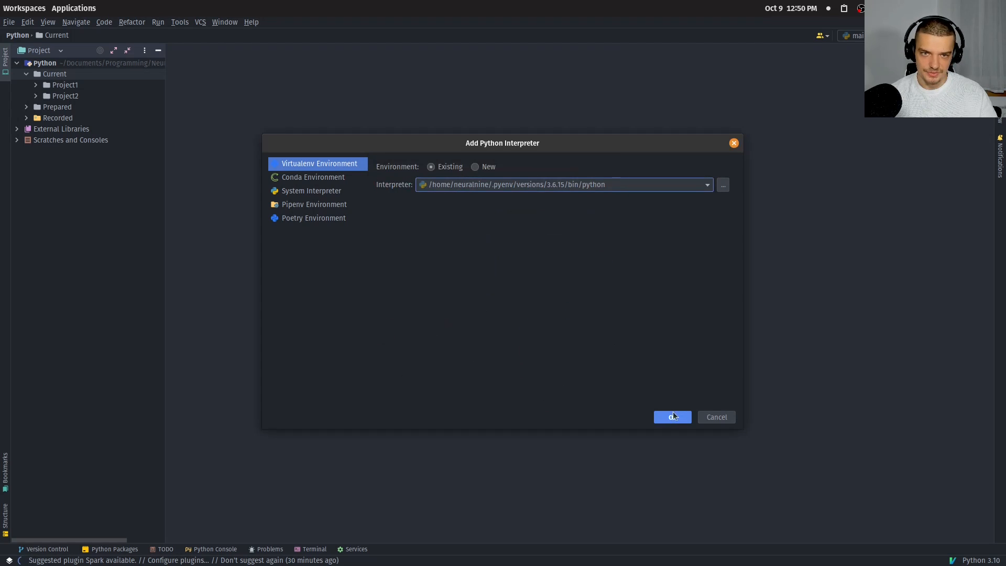
pyautogui.click(672, 416)
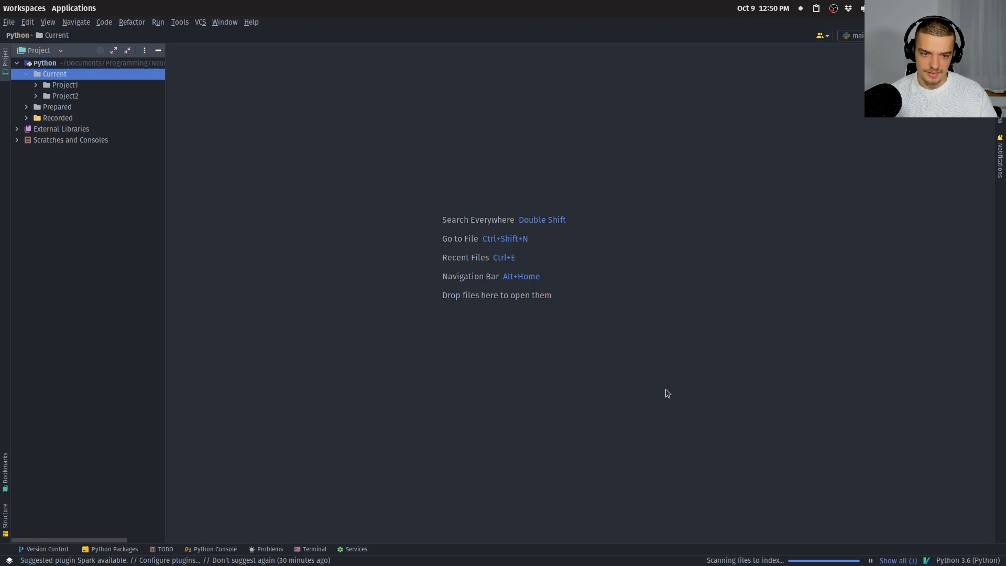
pyautogui.click(968, 560)
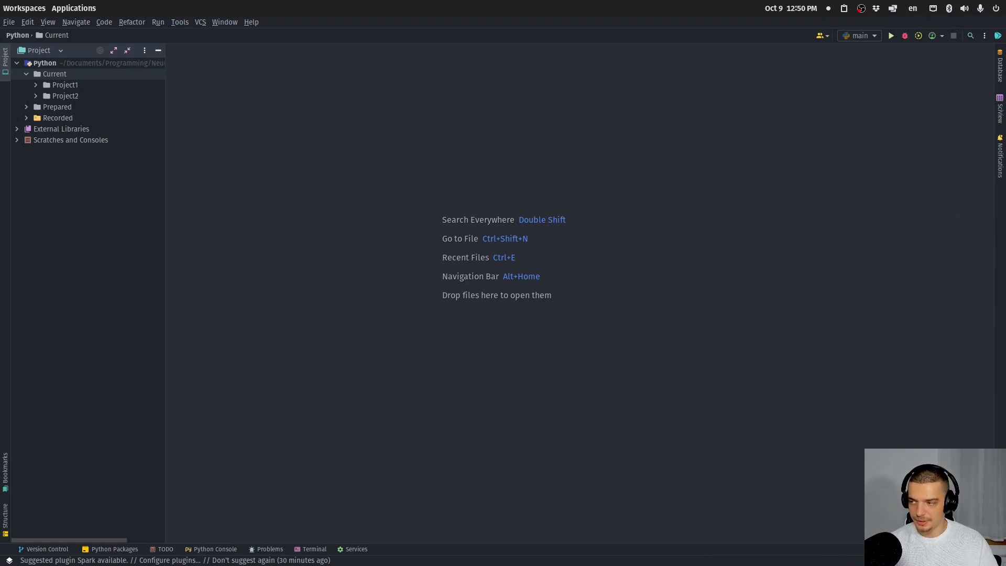
pyautogui.click(53, 74)
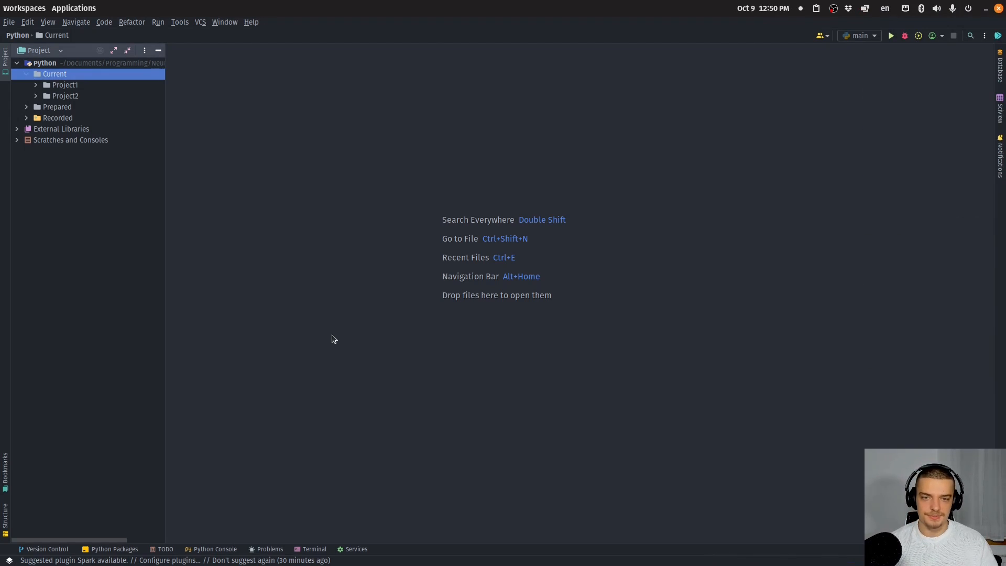